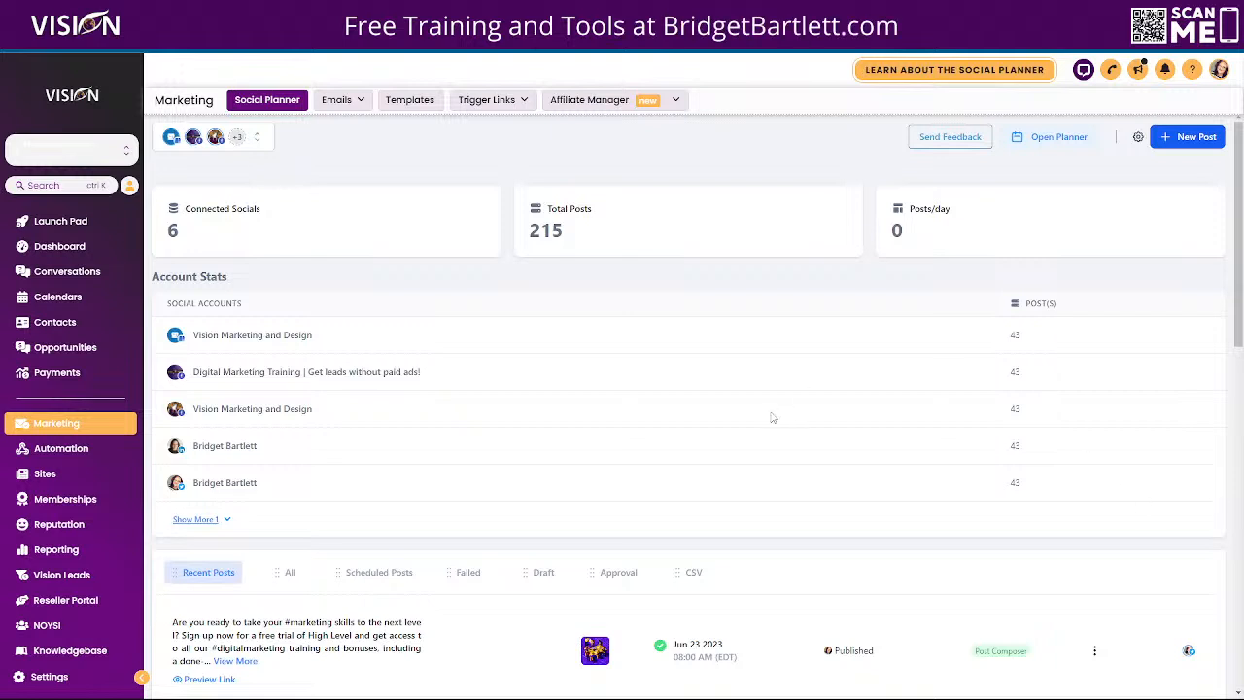
pyautogui.moveTo(300, 289)
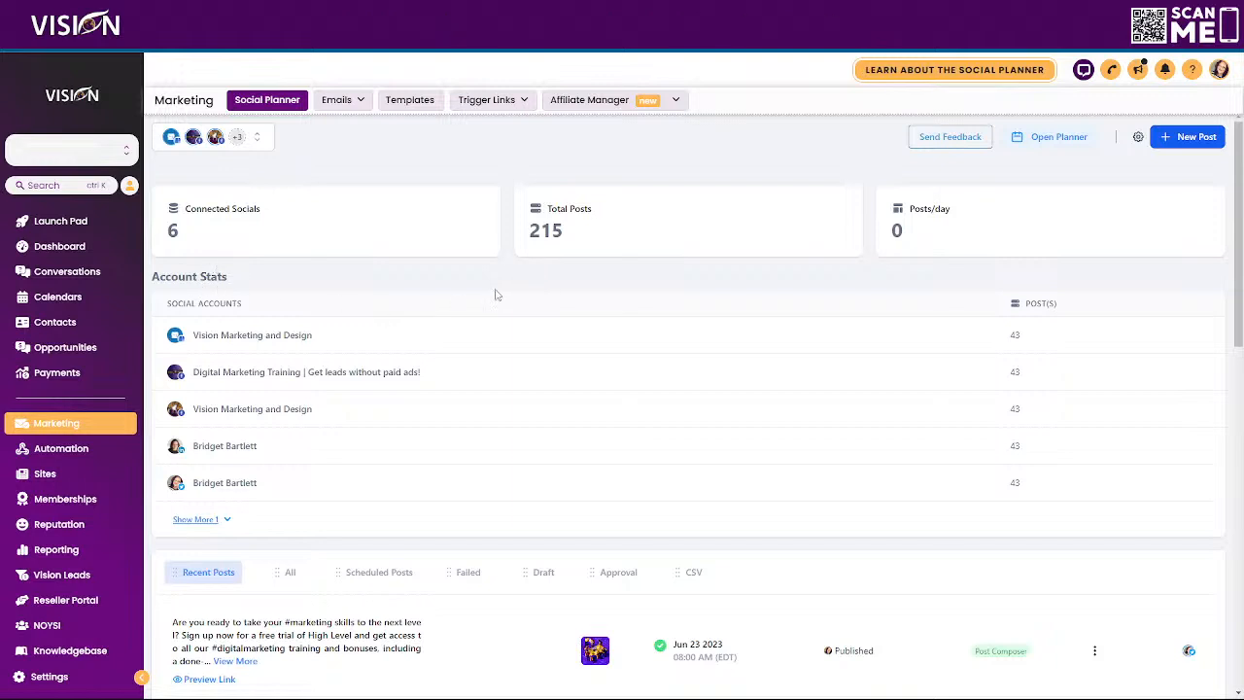
# - Open the agency Company settings and scroll to the Content AI text-and-image toggle
pyautogui.click(1188, 136)
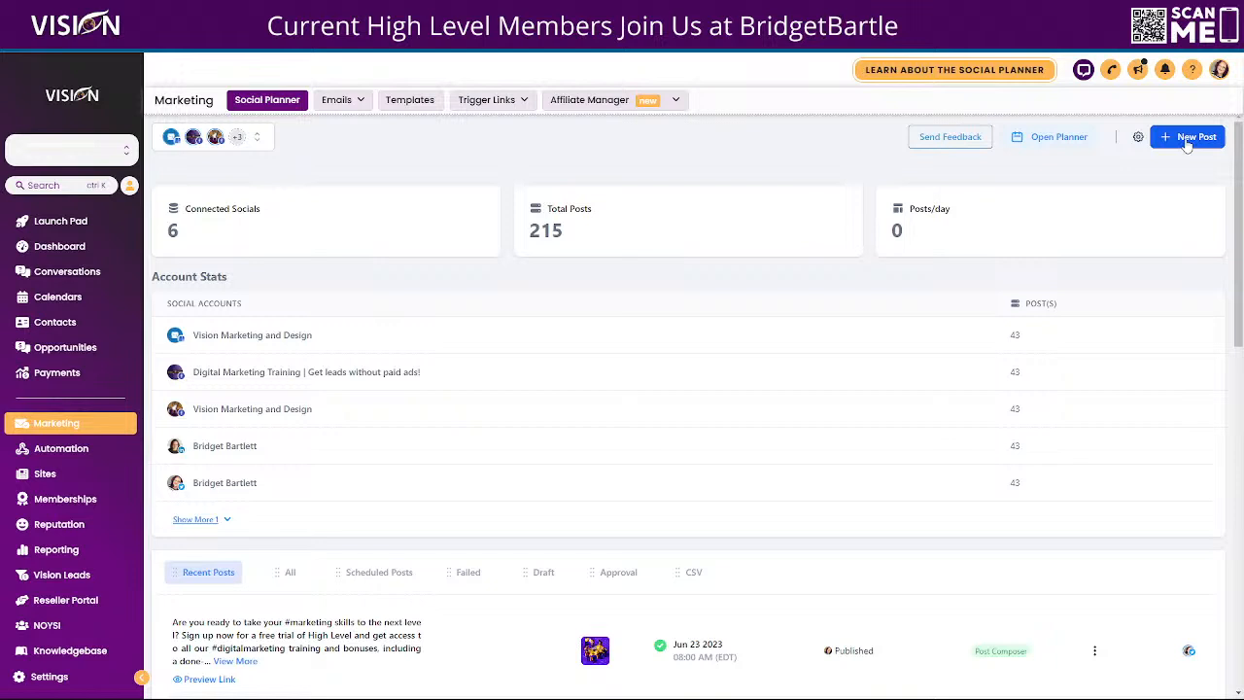
pyautogui.click(1187, 136)
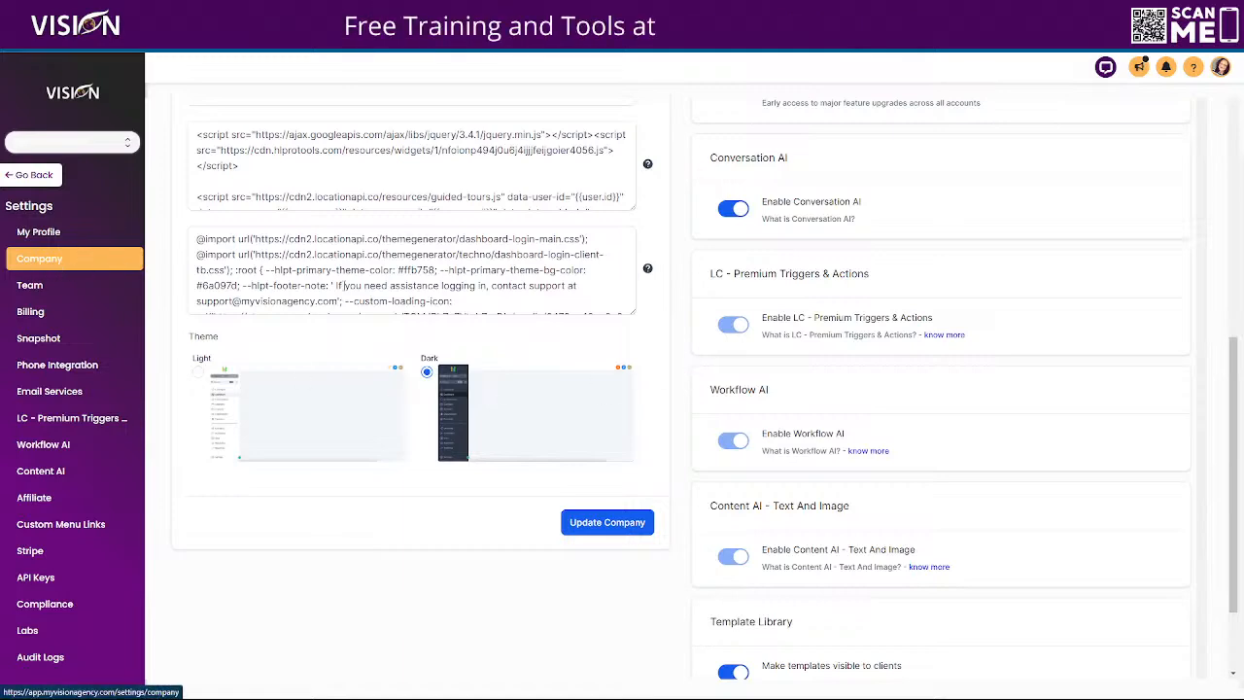
pyautogui.scroll(-3)
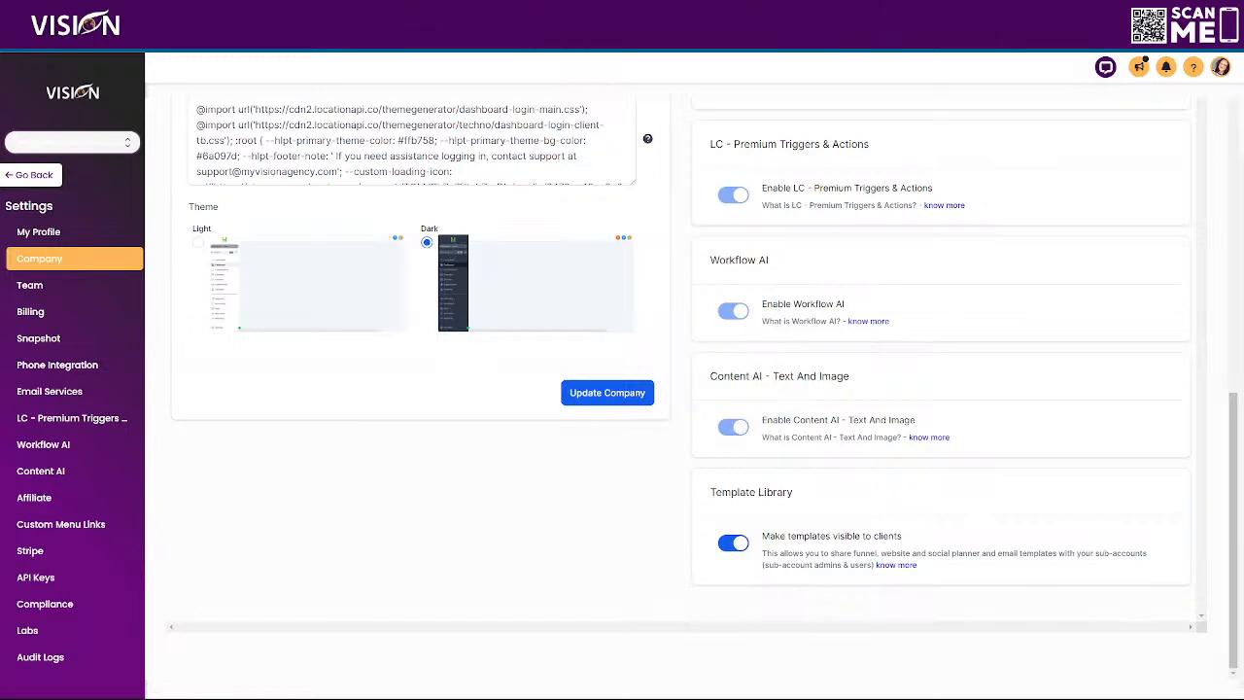
# - Open SaaS Configurator and scroll to Content AI rebilling at 3x with per-word and per-image profit
pyautogui.click(77, 202)
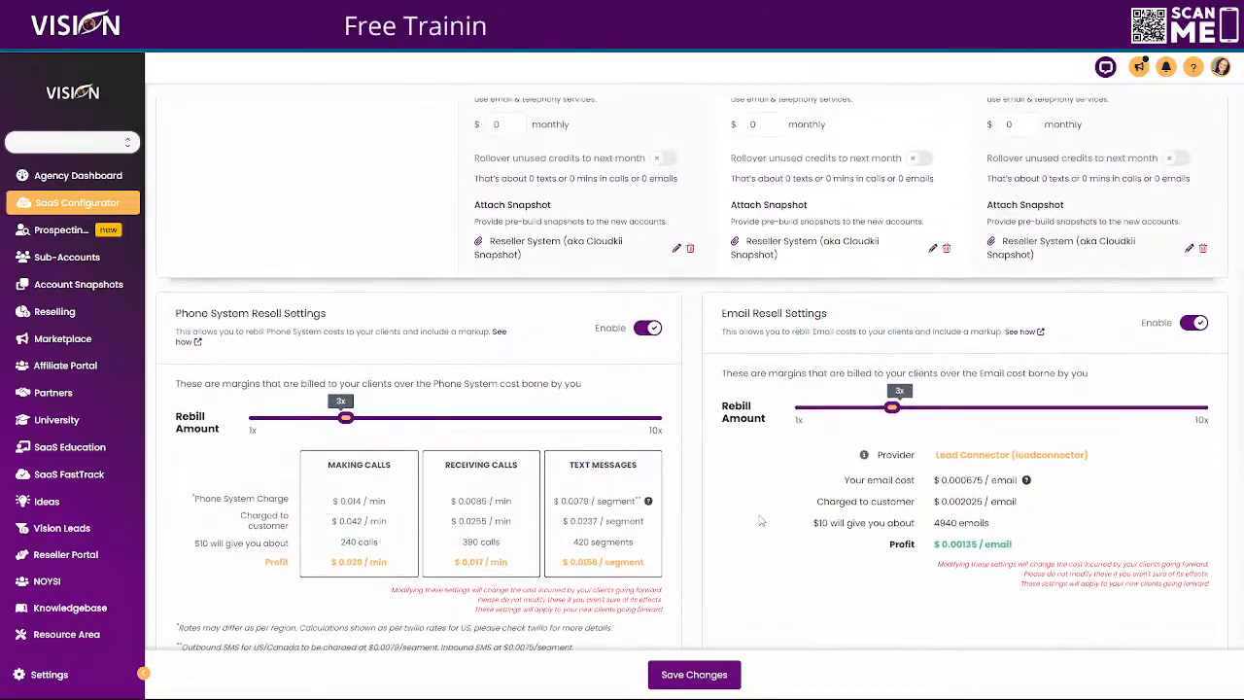
pyautogui.scroll(-3)
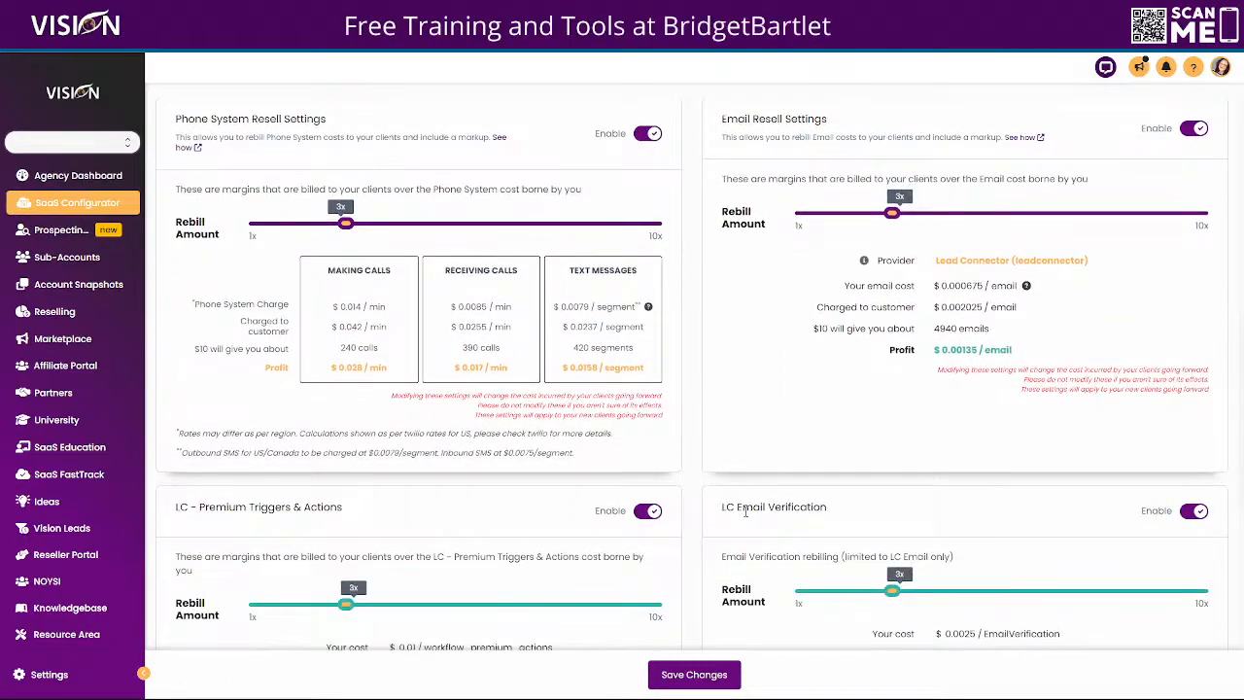
pyautogui.scroll(-3)
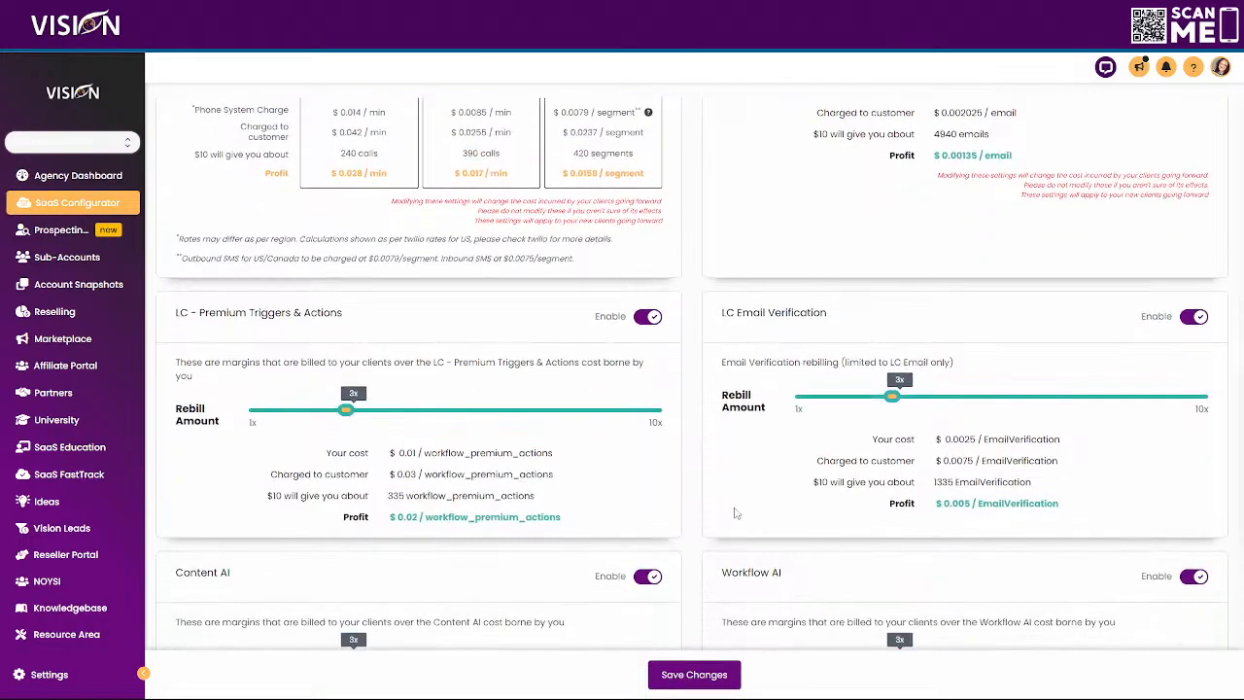
pyautogui.scroll(-3)
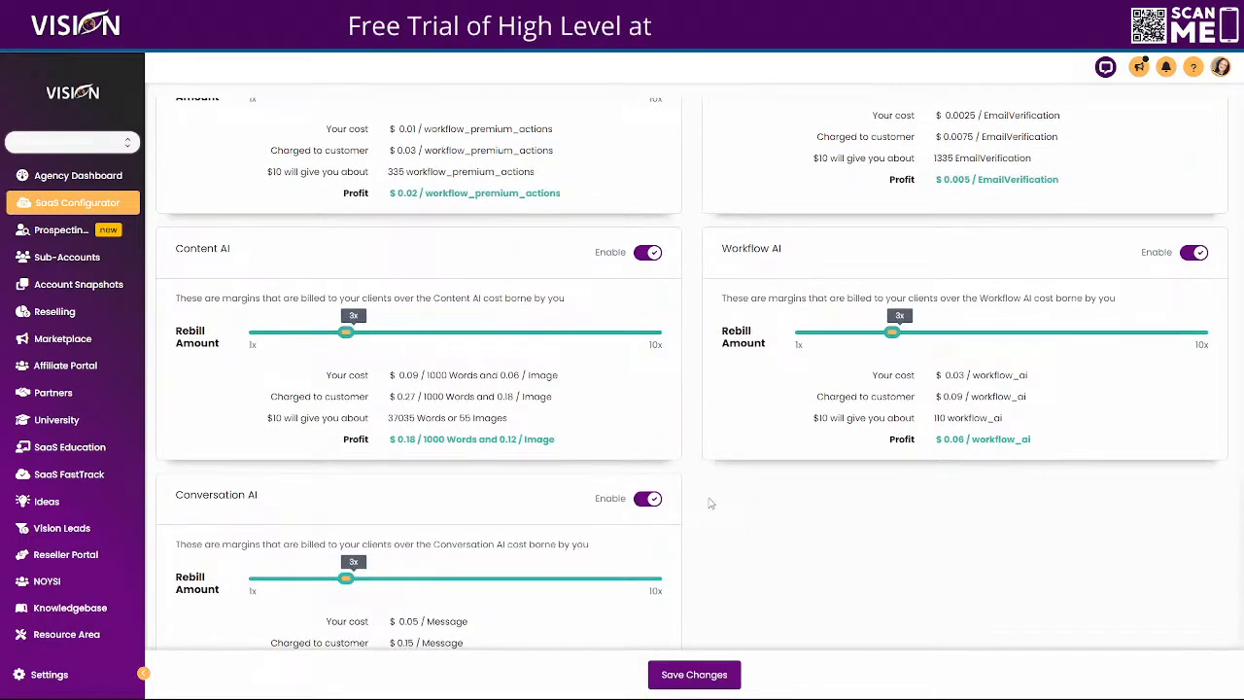
pyautogui.scroll(-3)
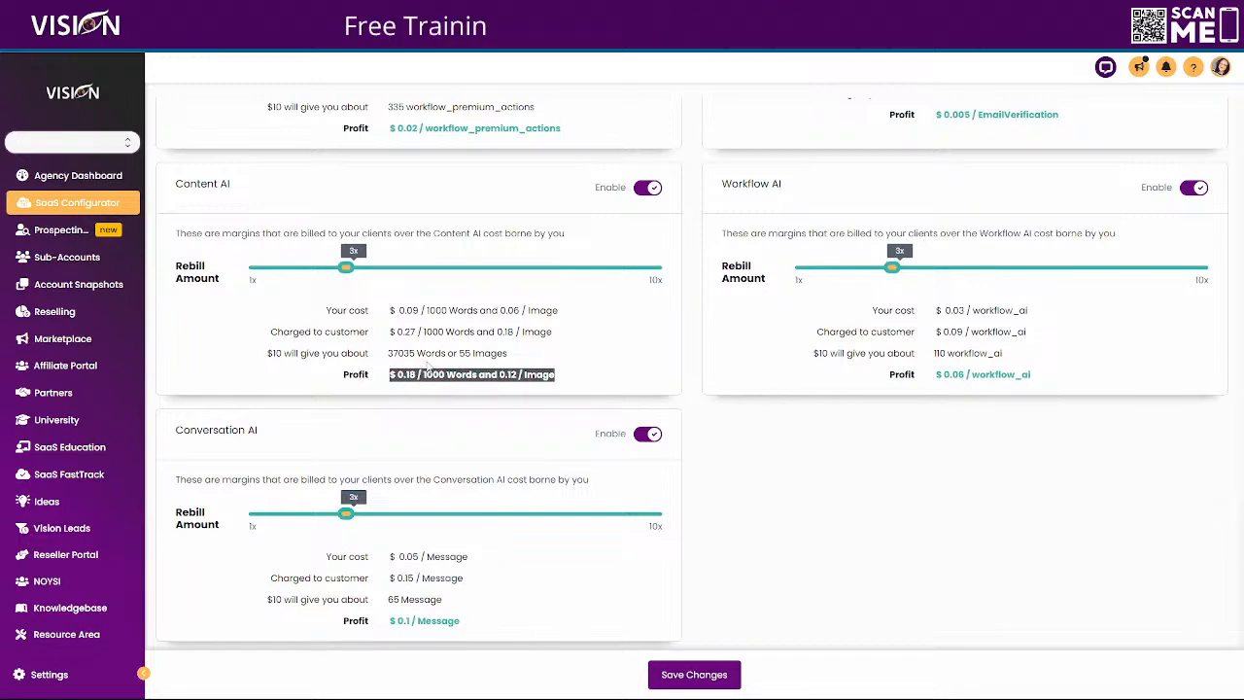
pyautogui.moveTo(574, 385)
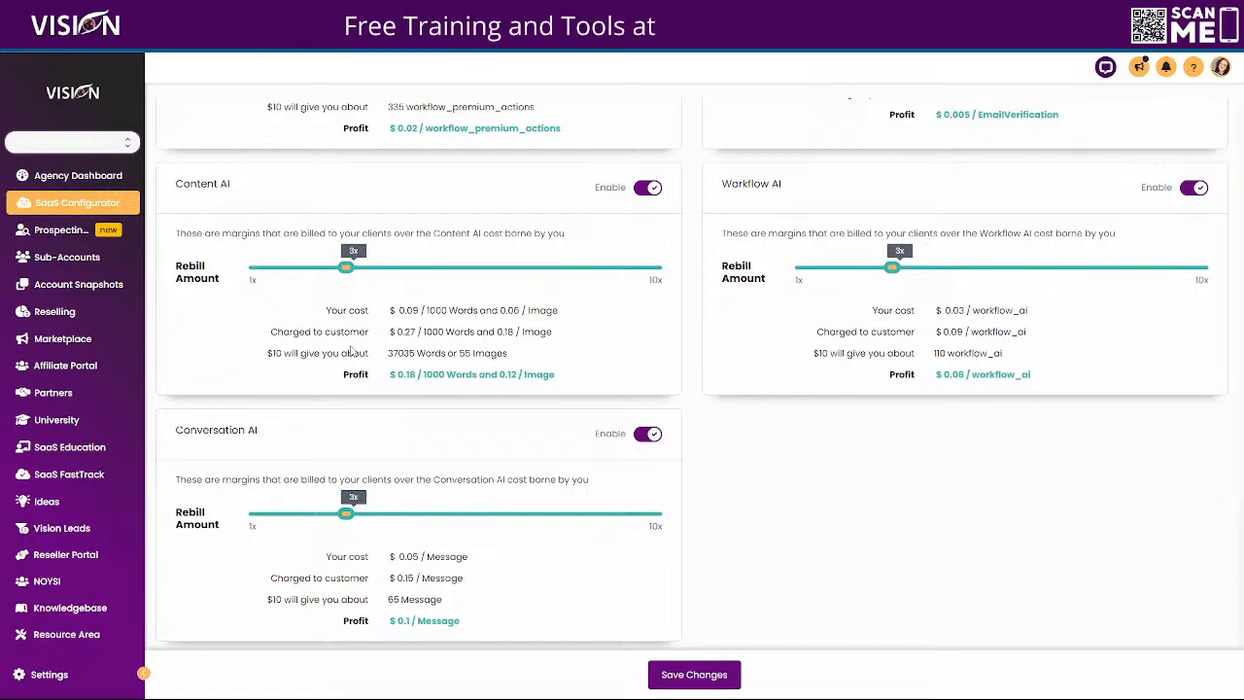
# - Return to Social Planner and start a new social post
pyautogui.click(55, 422)
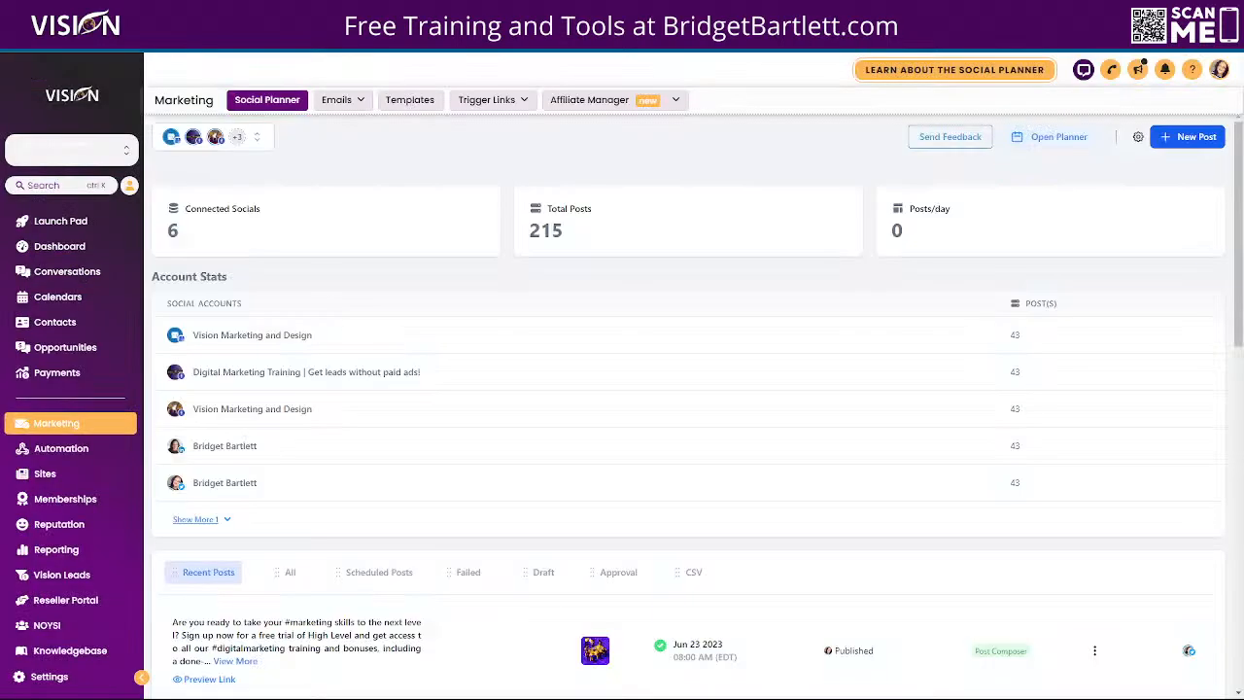
pyautogui.moveTo(59, 448)
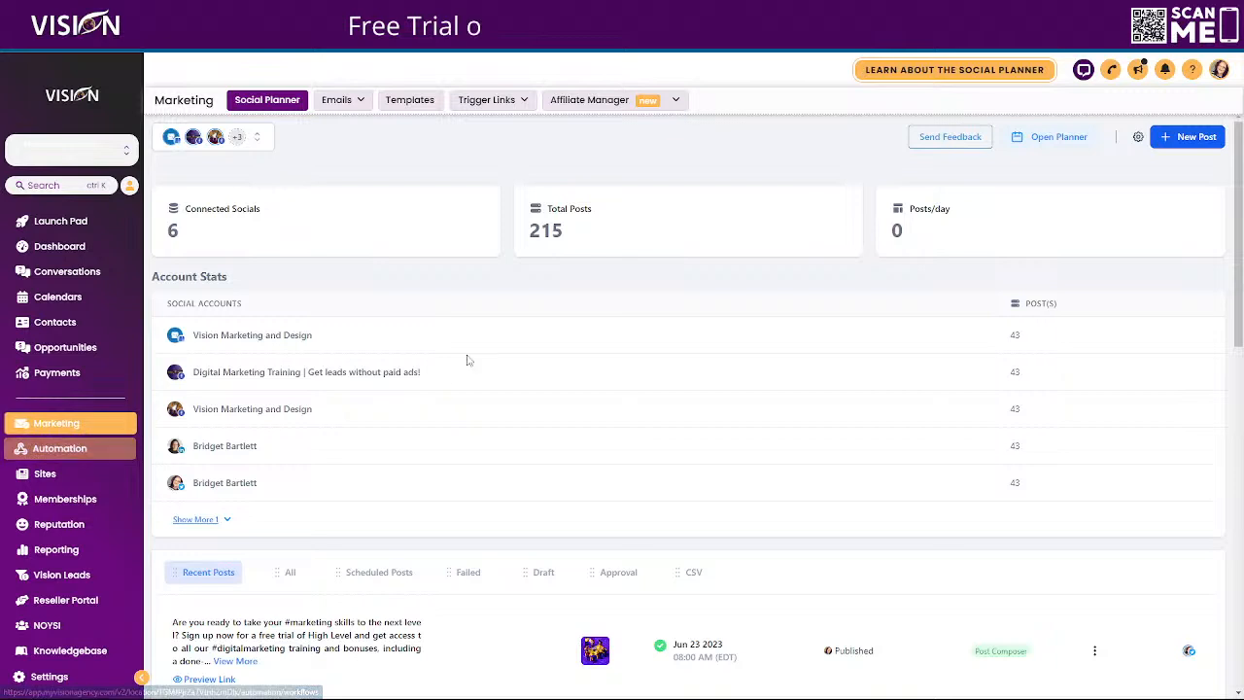
pyautogui.click(1188, 137)
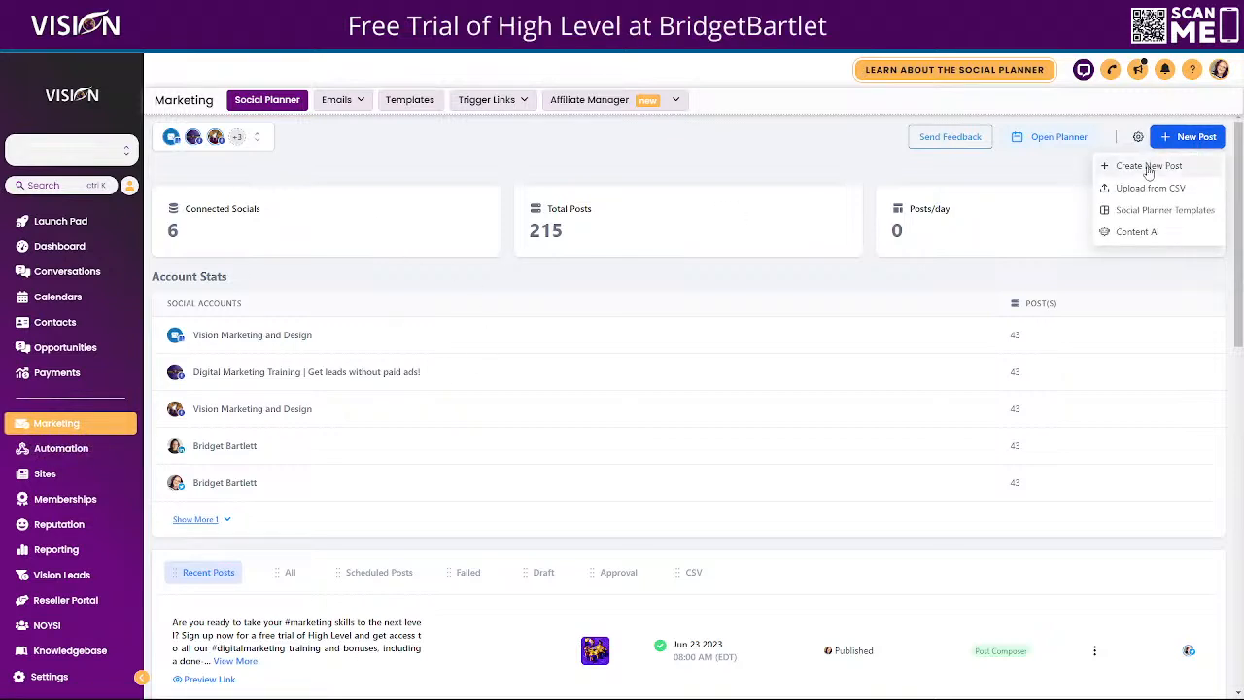
pyautogui.click(1149, 165)
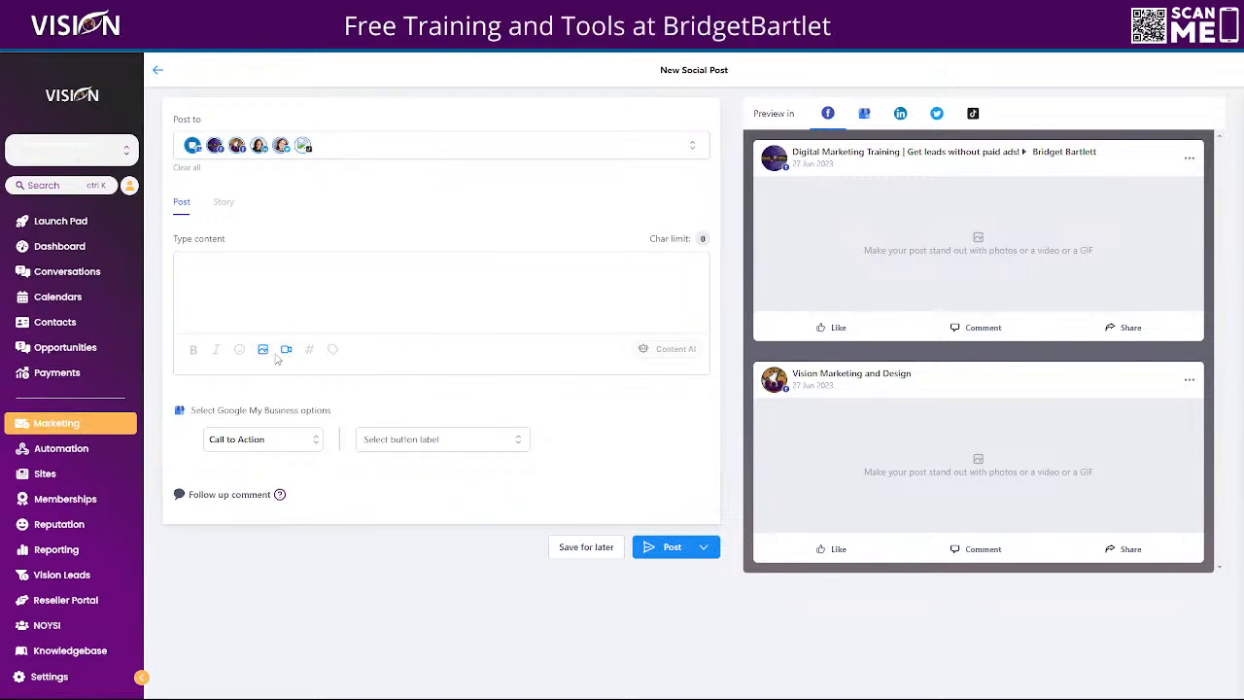
# - Open the AI image dialog, view all image styles, then close it
pyautogui.click(262, 349)
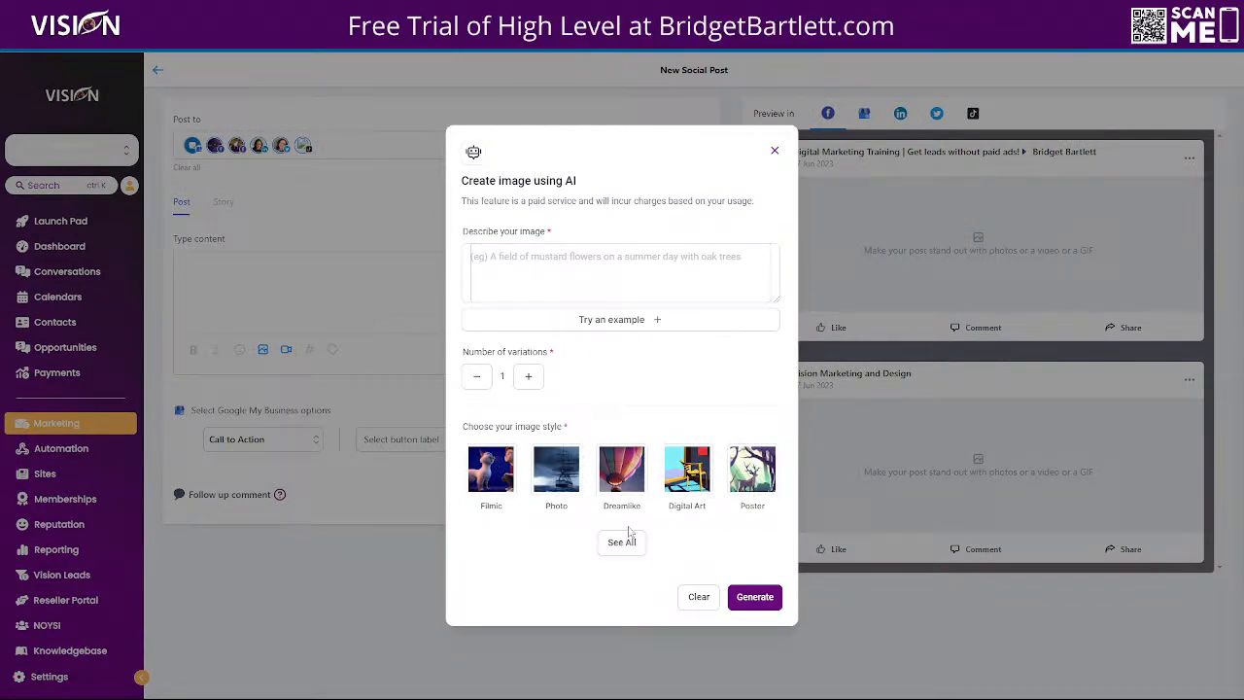
pyautogui.click(621, 541)
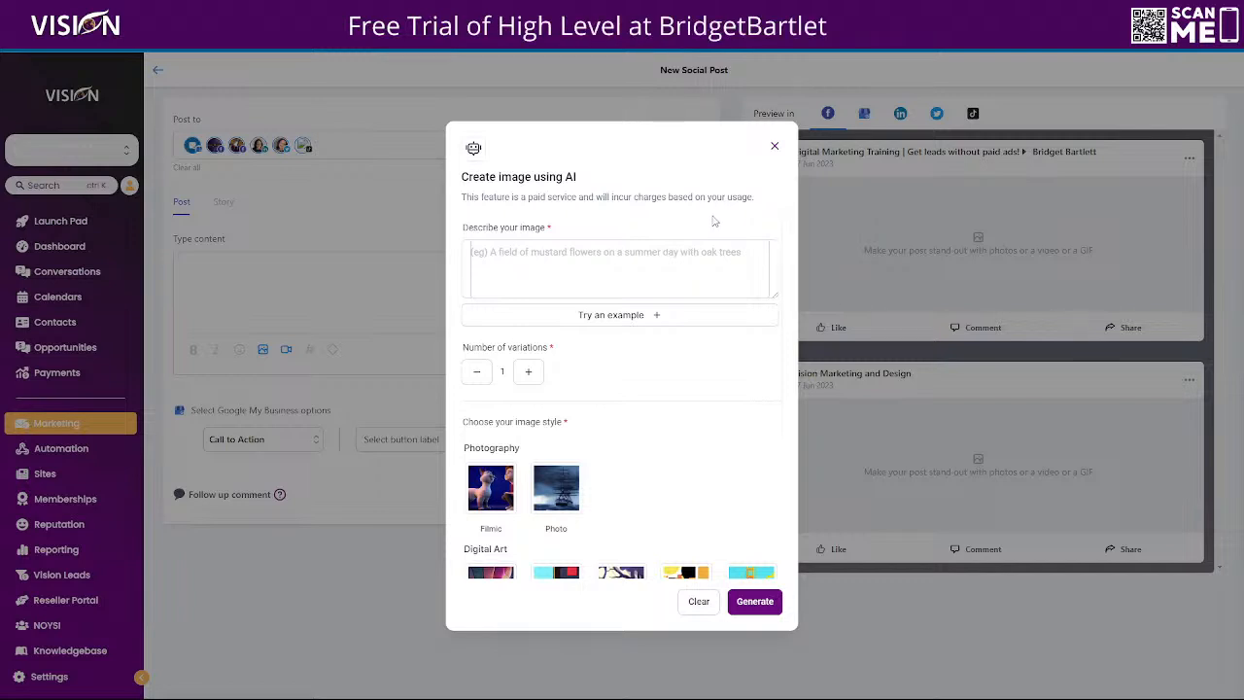
pyautogui.moveTo(663, 214)
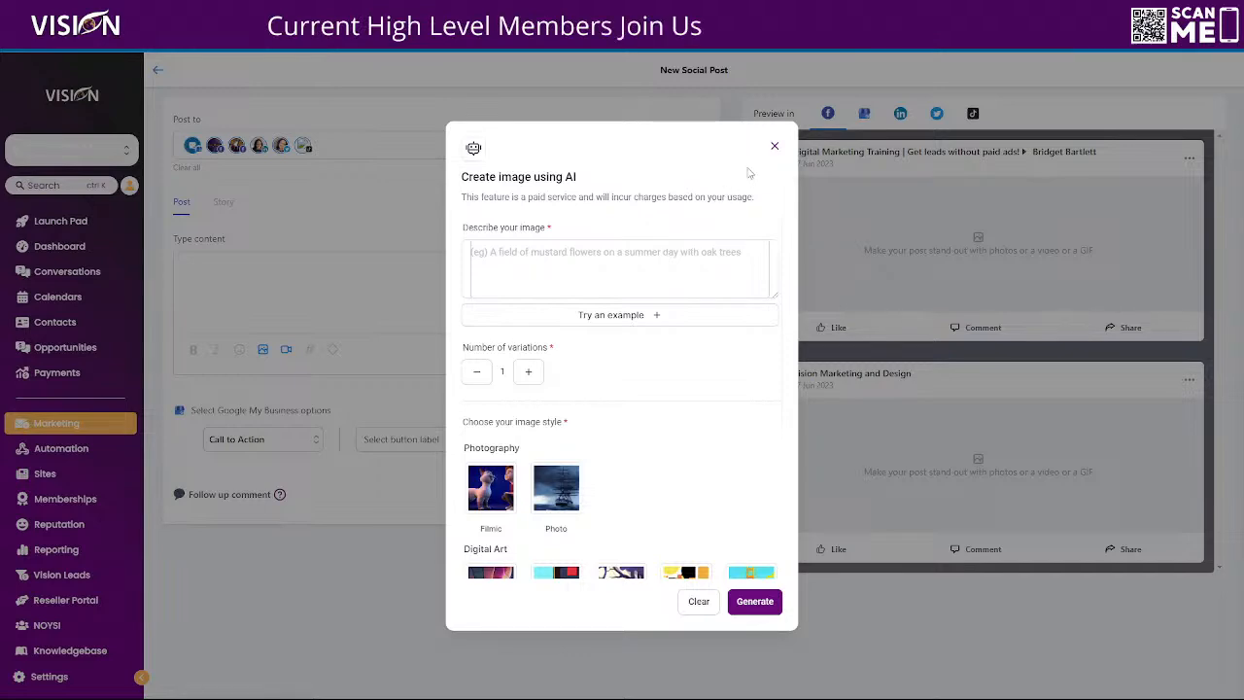
pyautogui.click(775, 146)
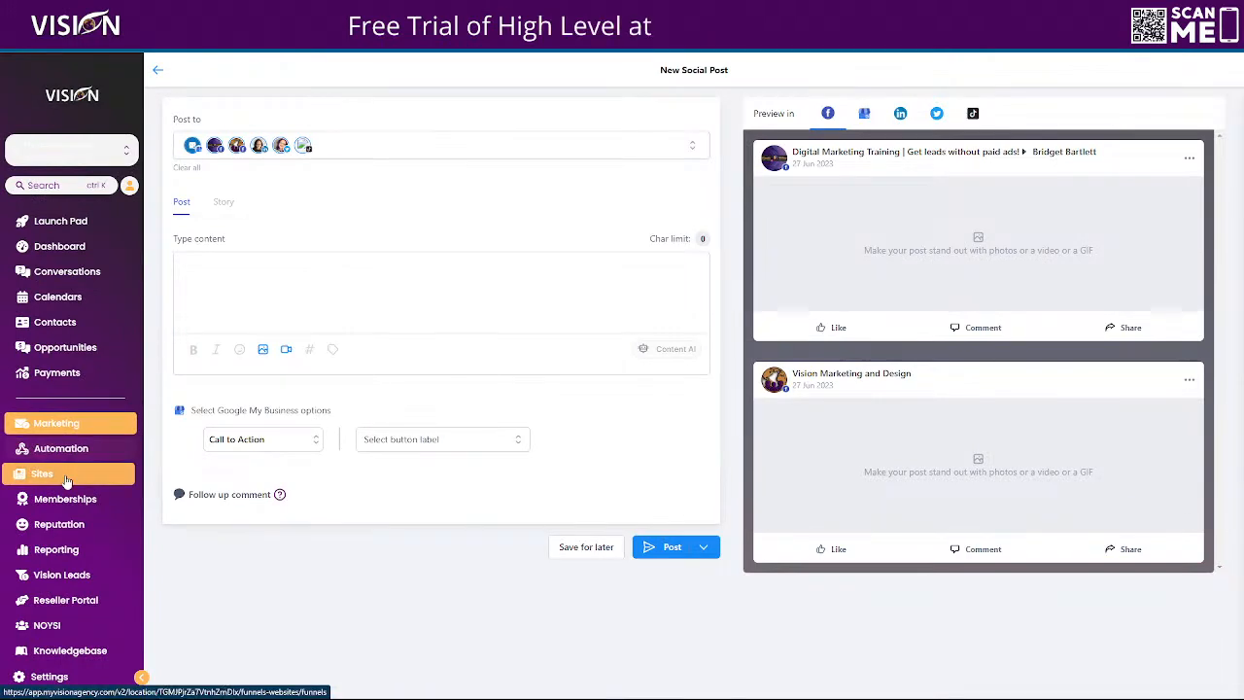
# - Start a new funnel from the Funnels list and proceed to template selection
pyautogui.click(42, 473)
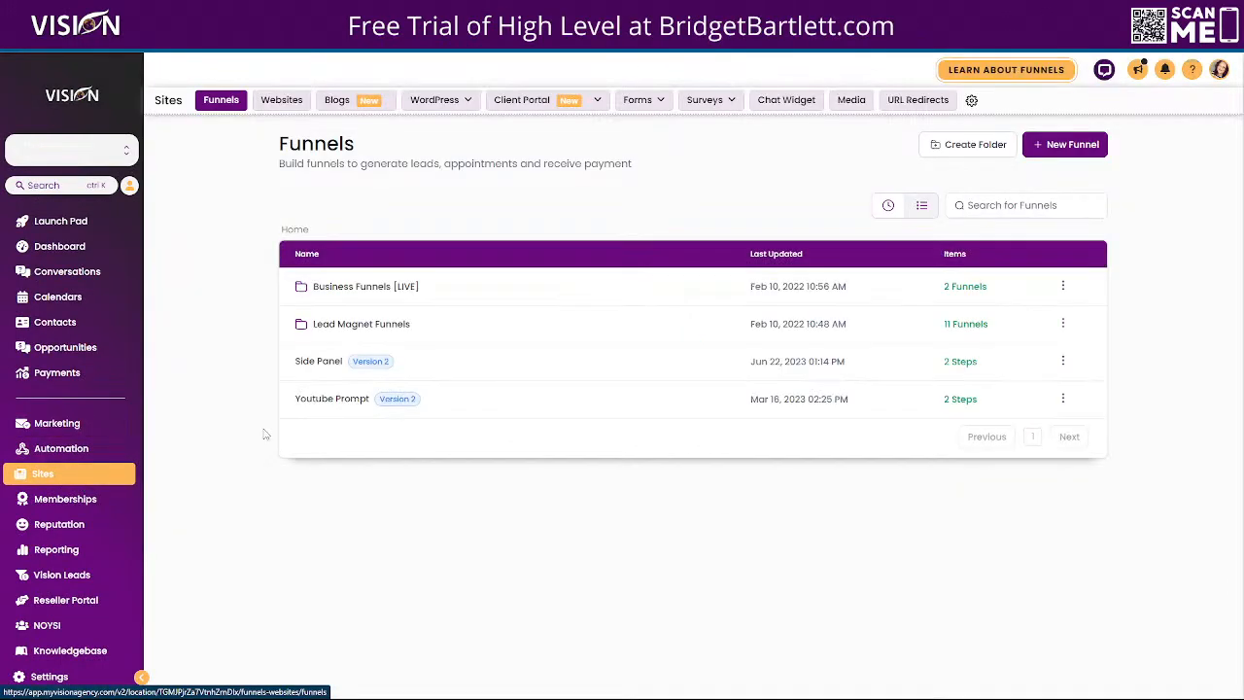
pyautogui.click(1065, 143)
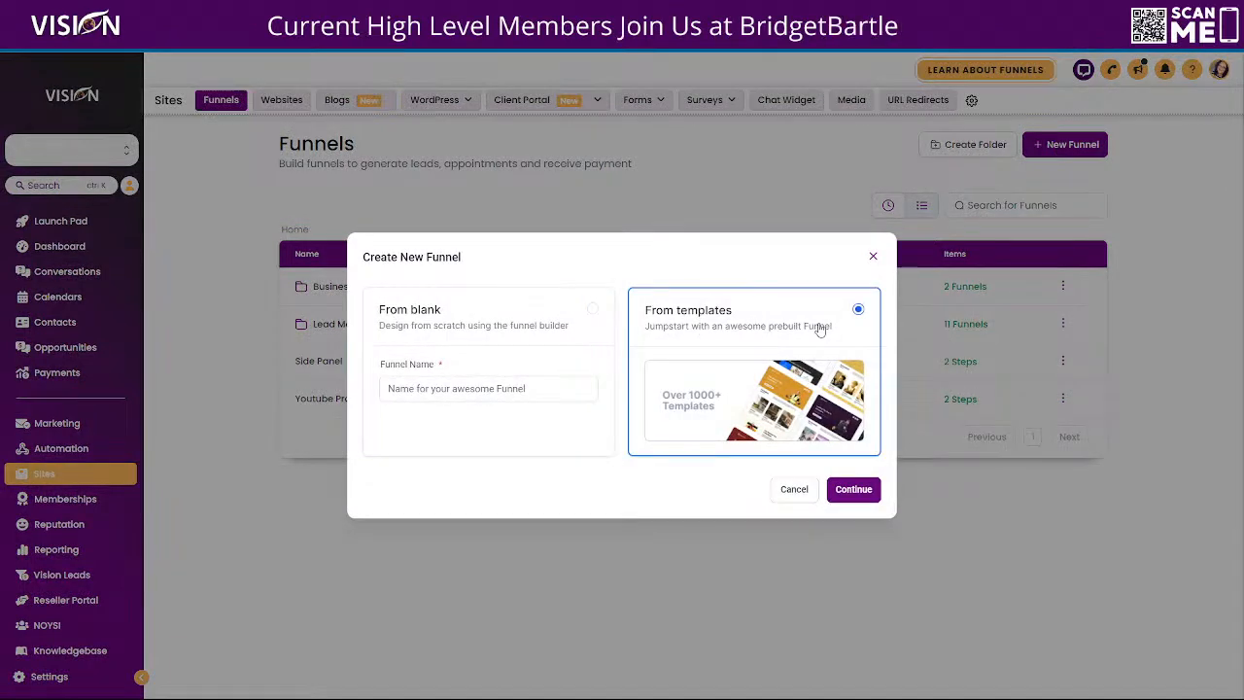
pyautogui.moveTo(744, 366)
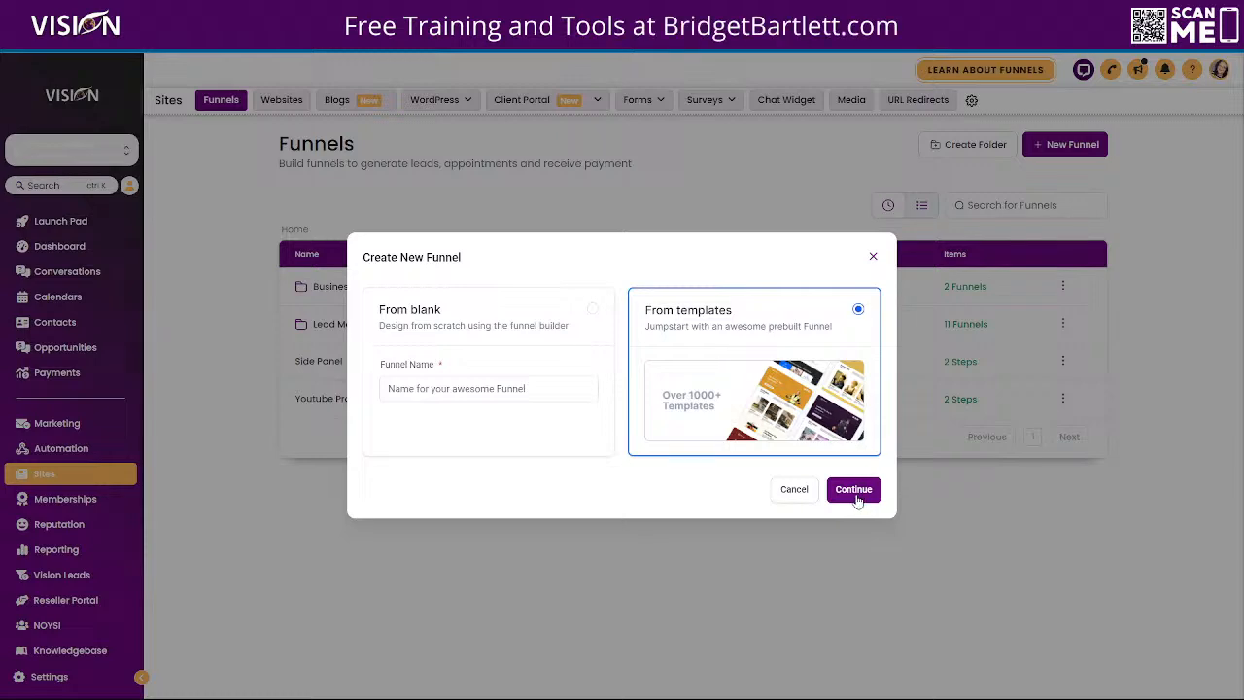
pyautogui.click(853, 489)
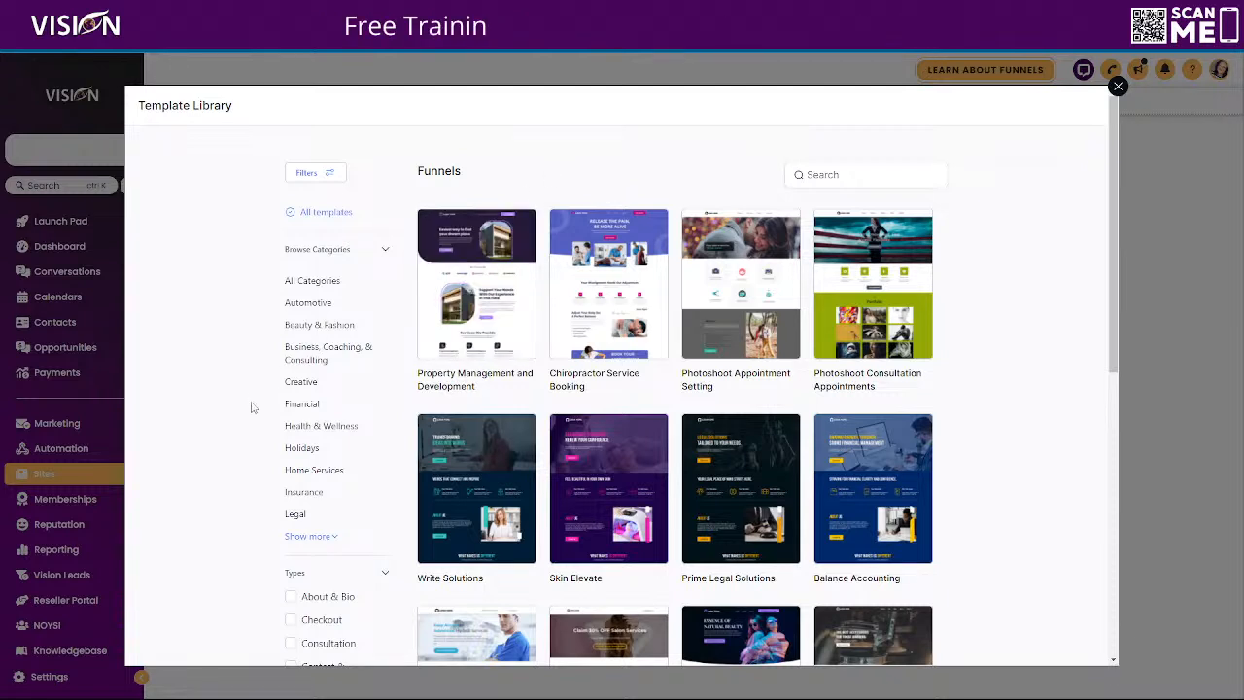
# - Select the Ocean Bites restaurant template and accept the image usage terms
pyautogui.scroll(-3)
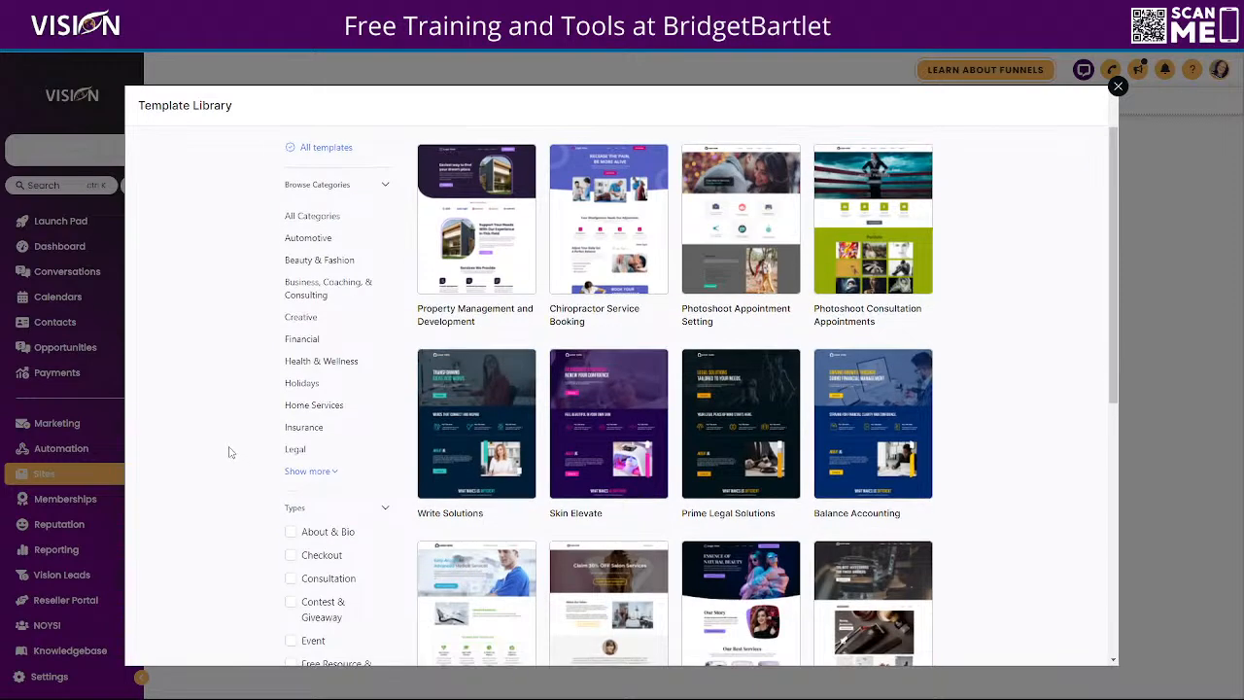
pyautogui.scroll(-3)
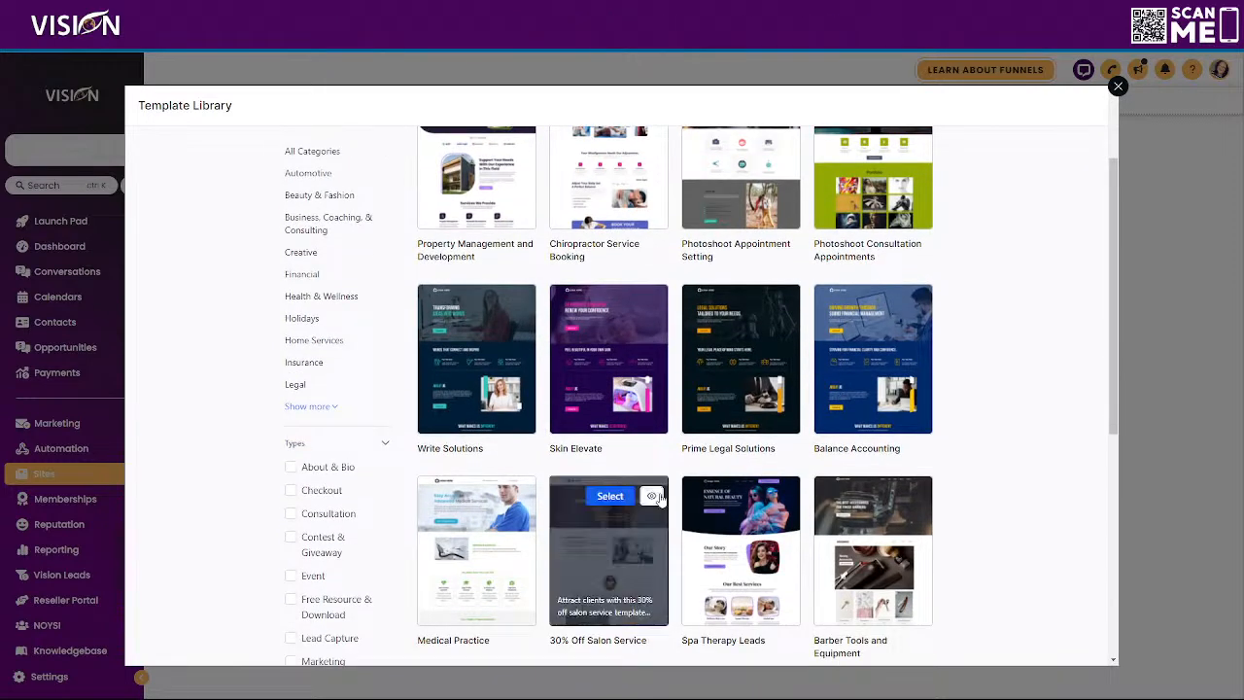
pyautogui.scroll(-3)
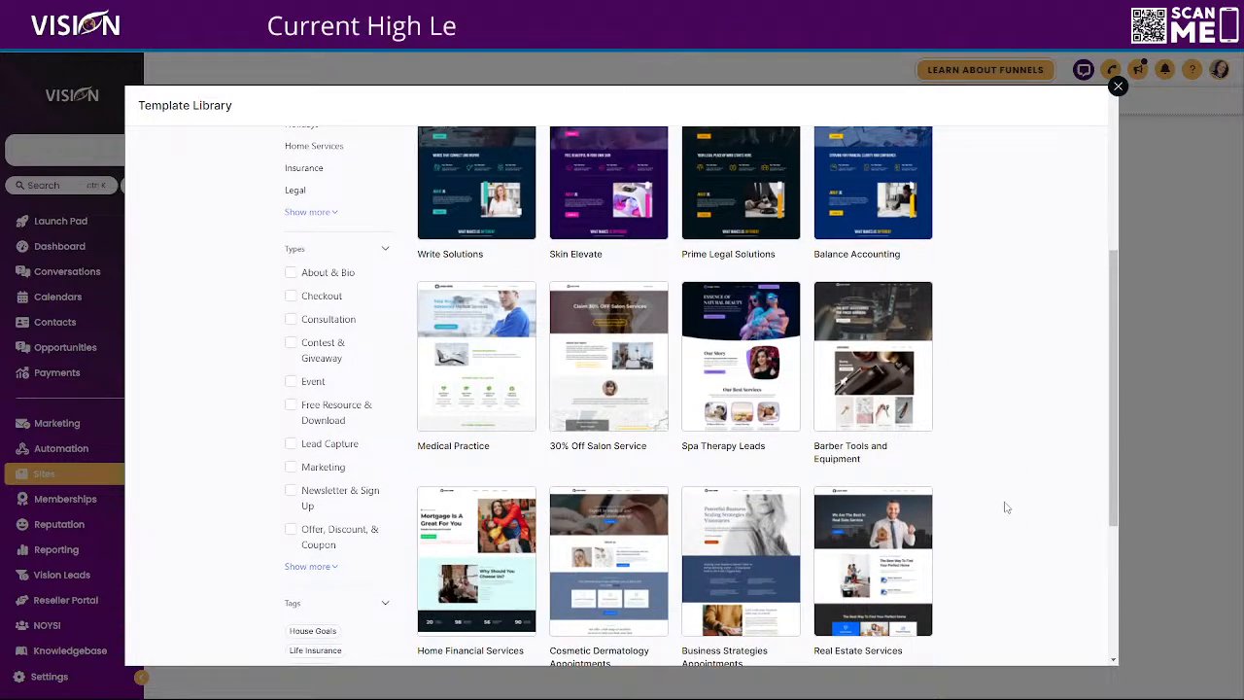
pyautogui.scroll(-3)
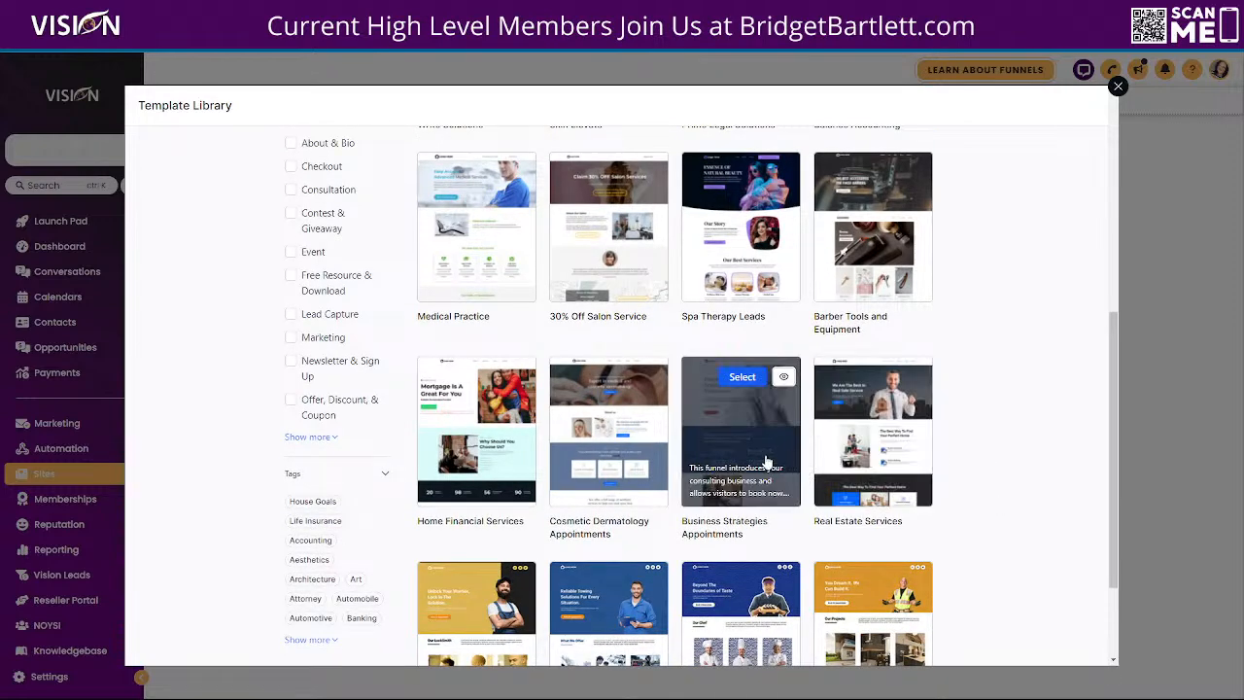
pyautogui.scroll(-3)
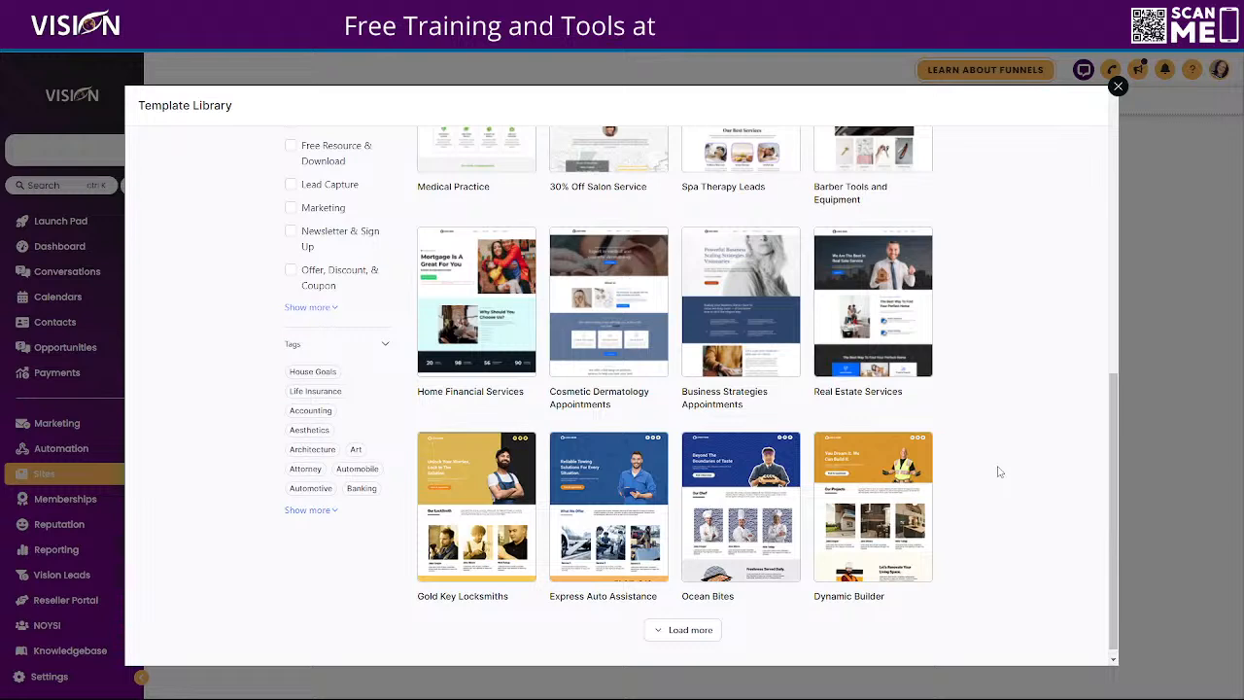
pyautogui.moveTo(740, 506)
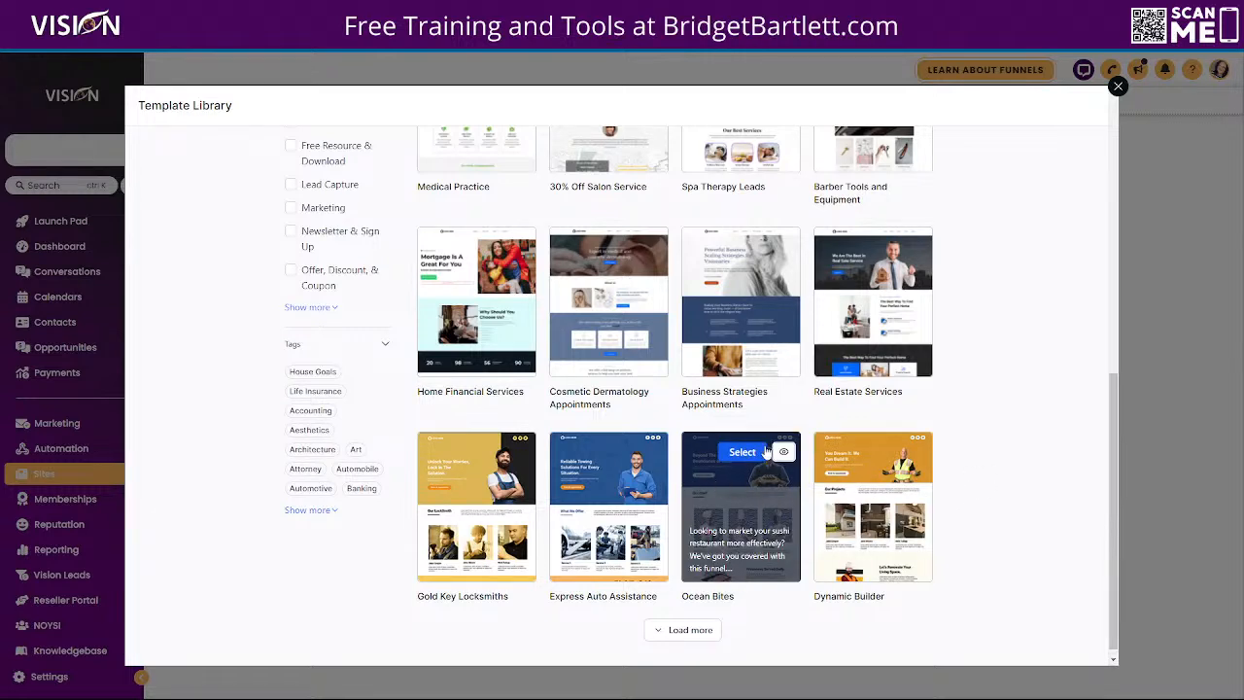
pyautogui.click(741, 452)
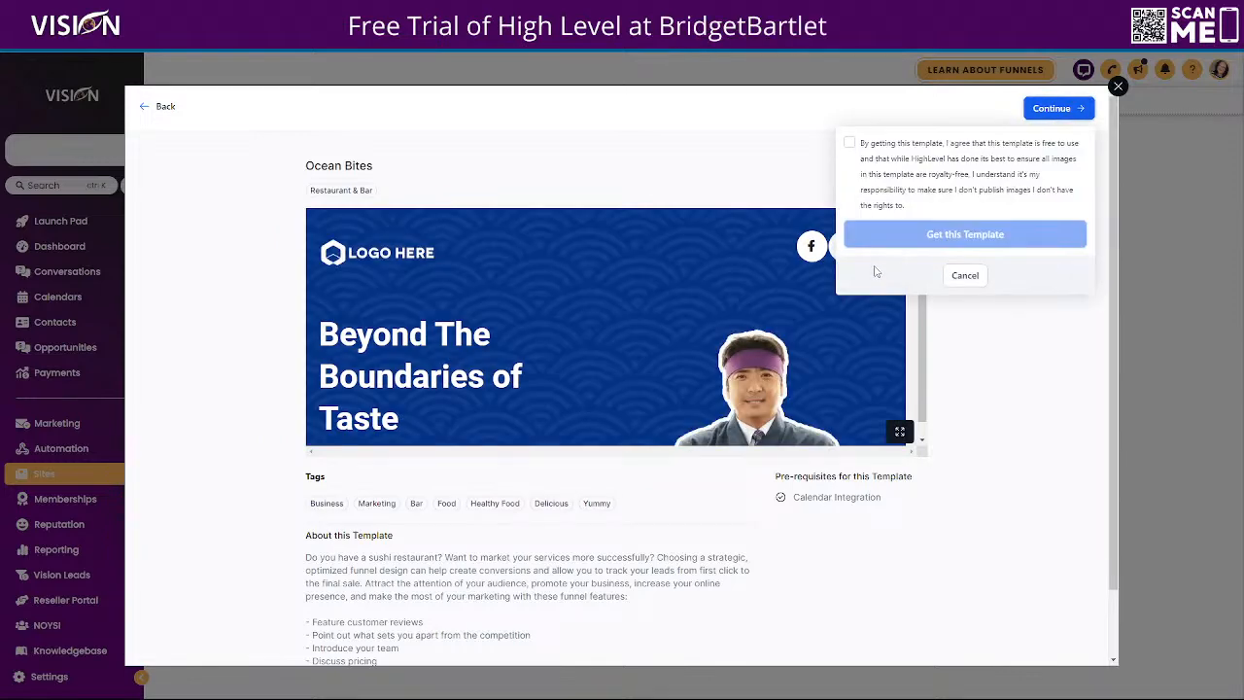
pyautogui.click(848, 142)
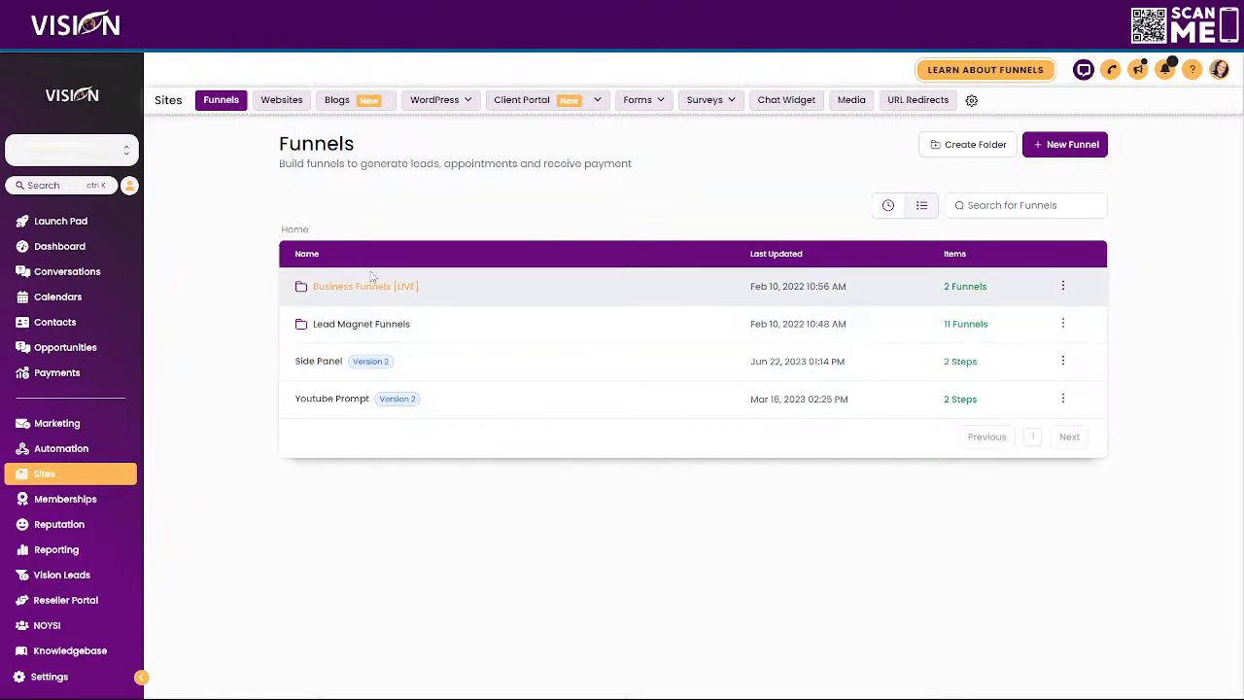
pyautogui.moveTo(601, 299)
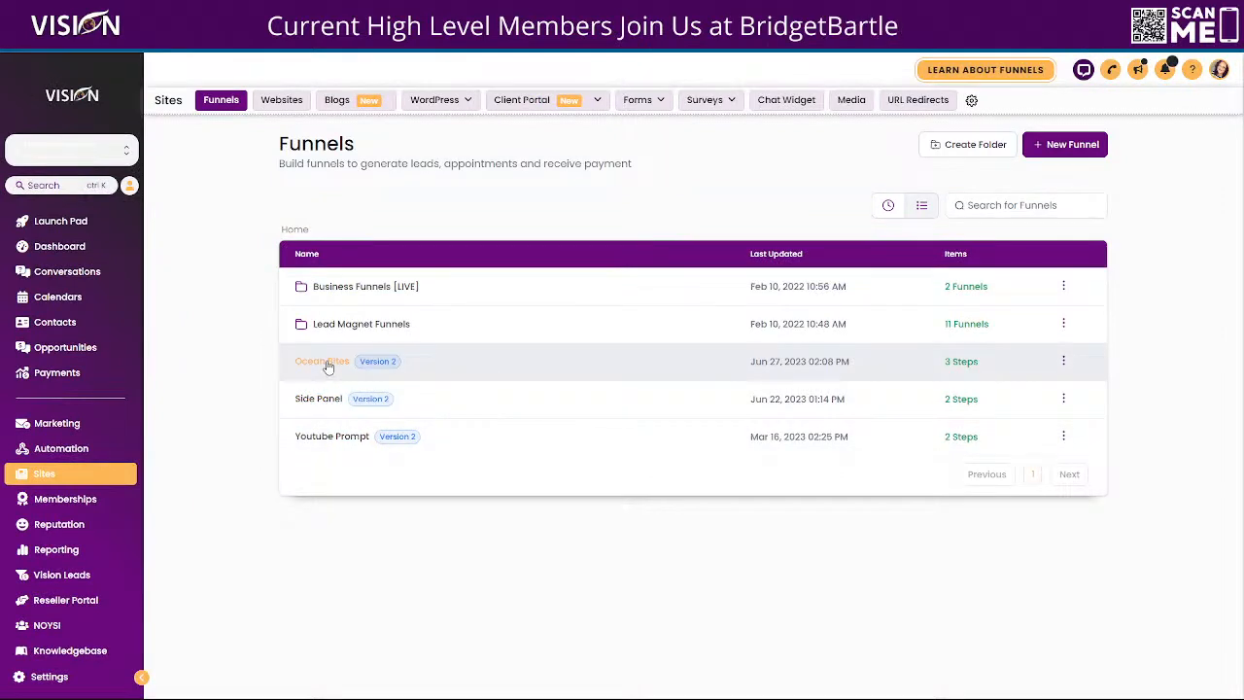
# - Open the Ocean Bites funnel from the Funnels list
pyautogui.click(322, 361)
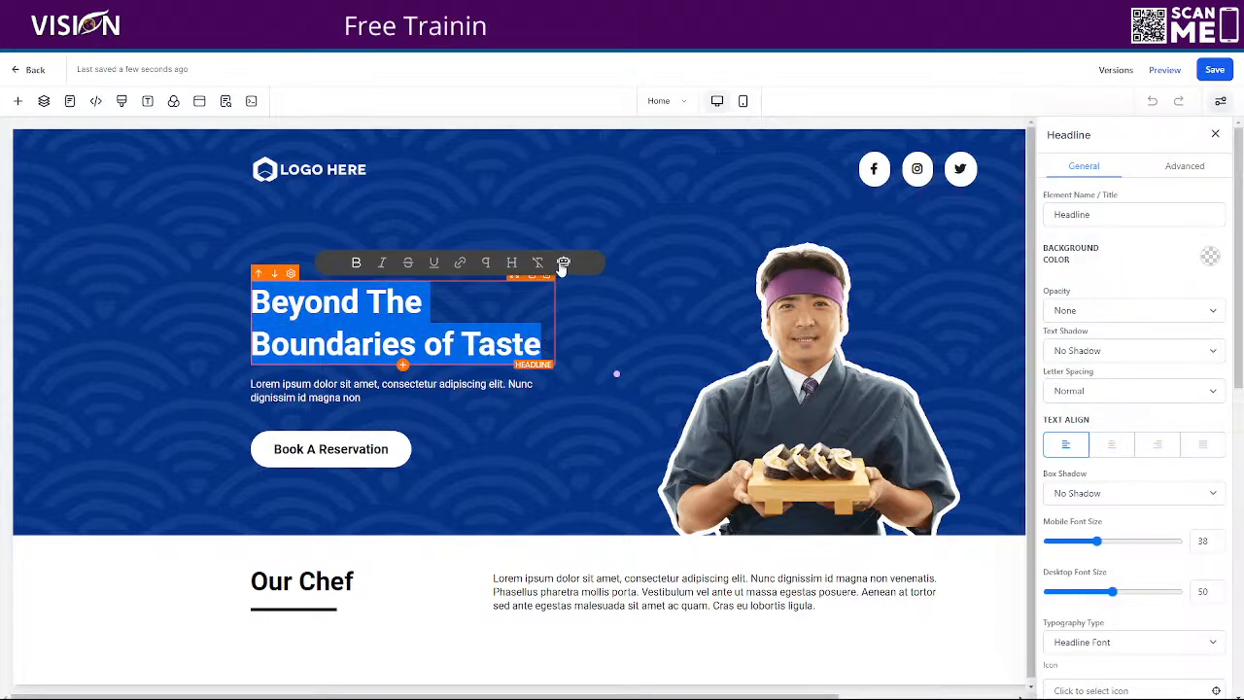
# - Enter the AI prompt 'Write a website headline for an amazing Japanese chef', fixing spelling
pyautogui.click(563, 262)
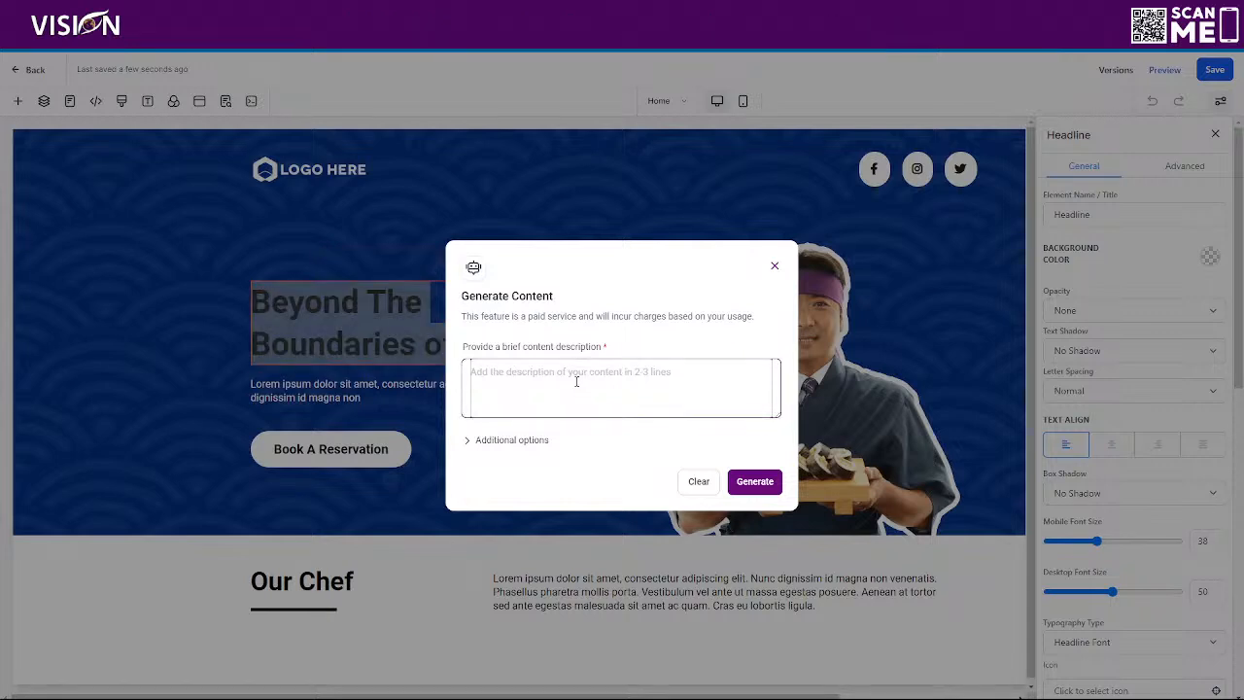
pyautogui.write('Write a')
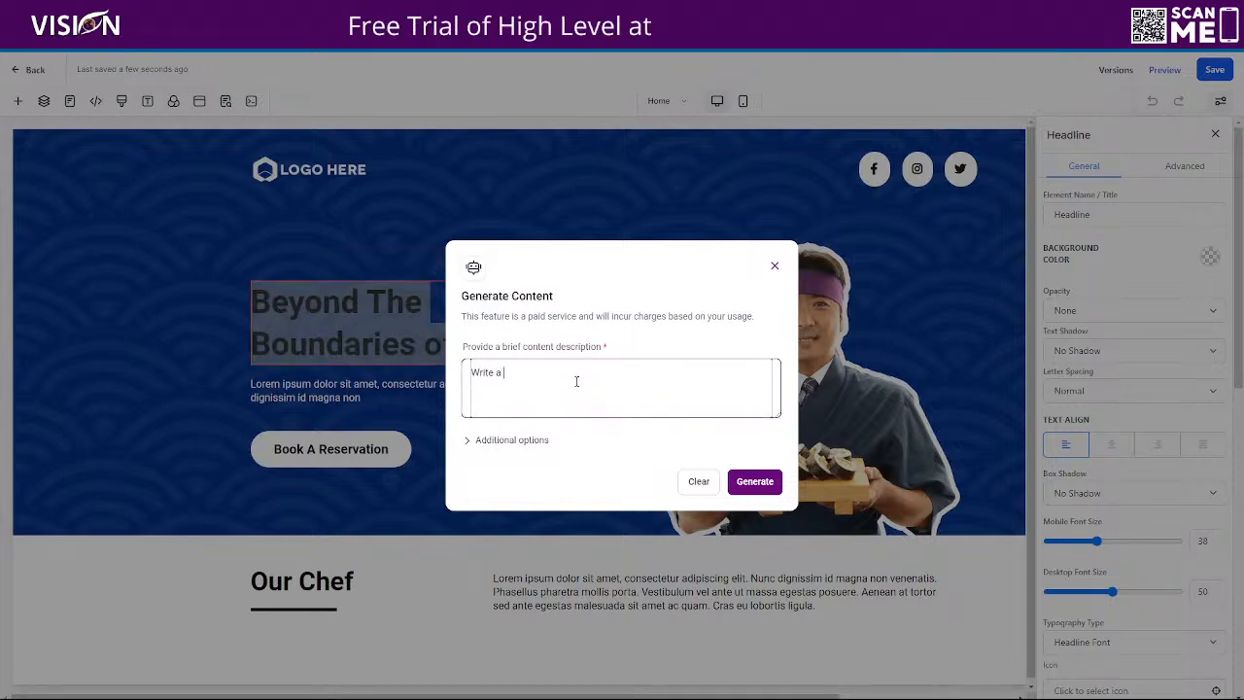
pyautogui.write('wqebsite headline')
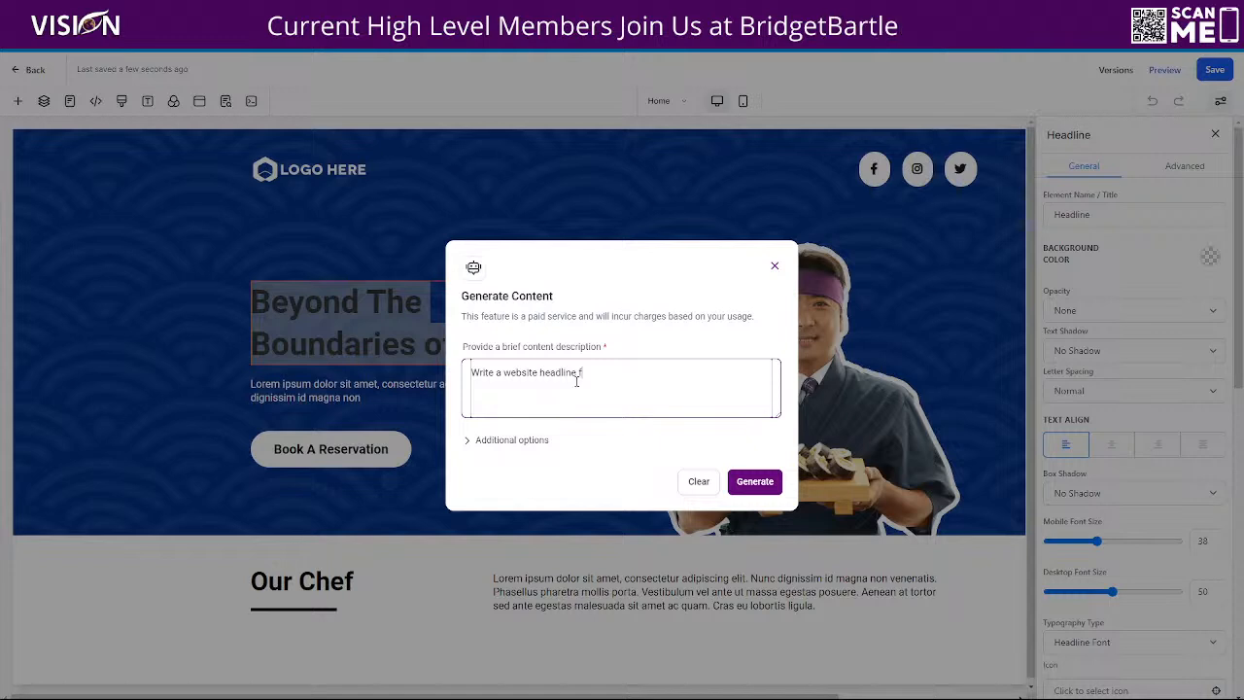
pyautogui.write('for')
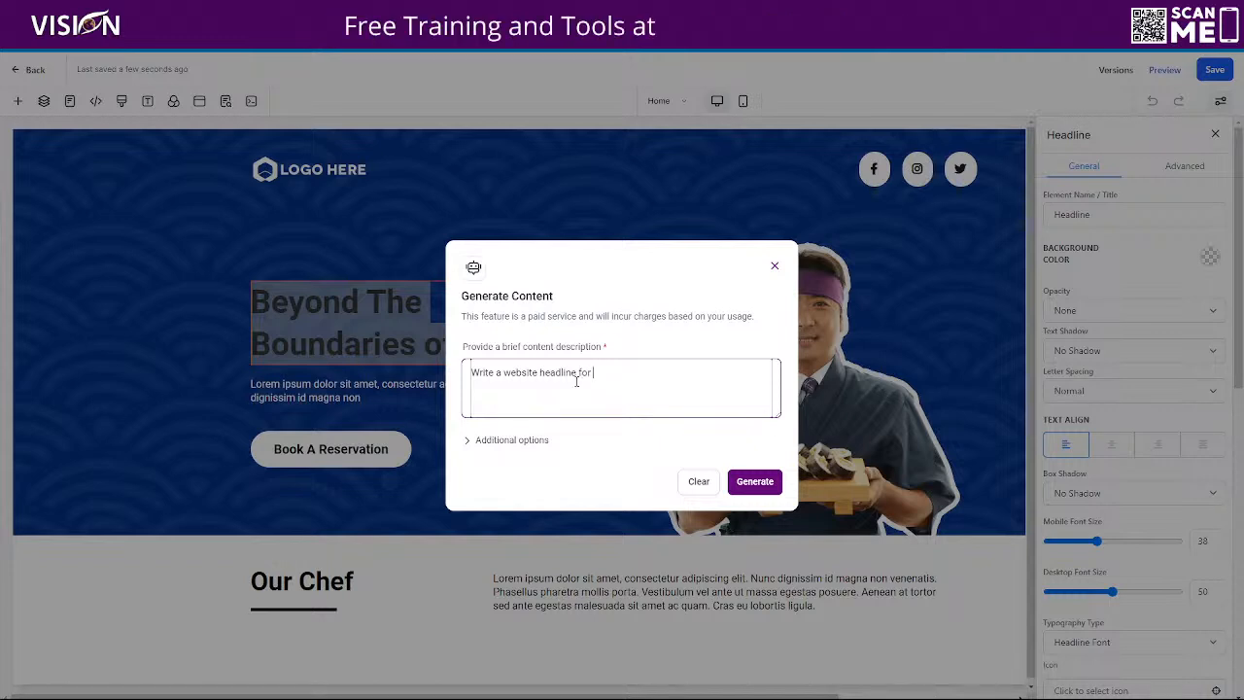
pyautogui.write('an')
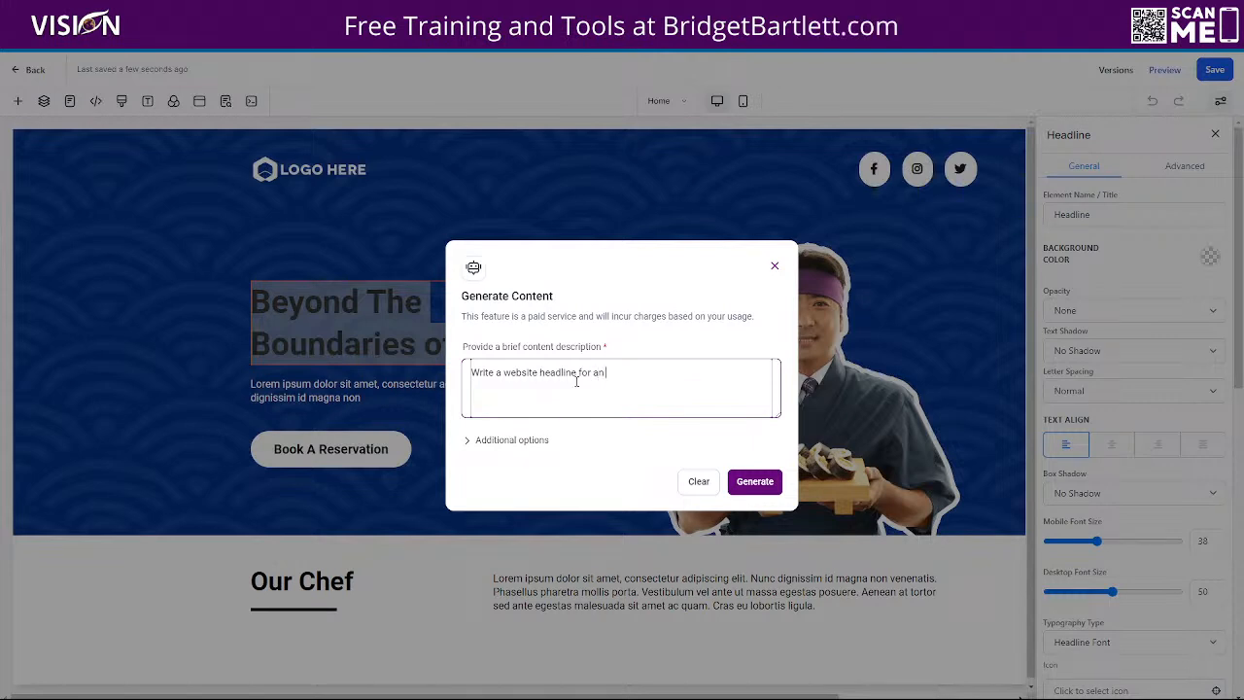
pyautogui.write('amazing')
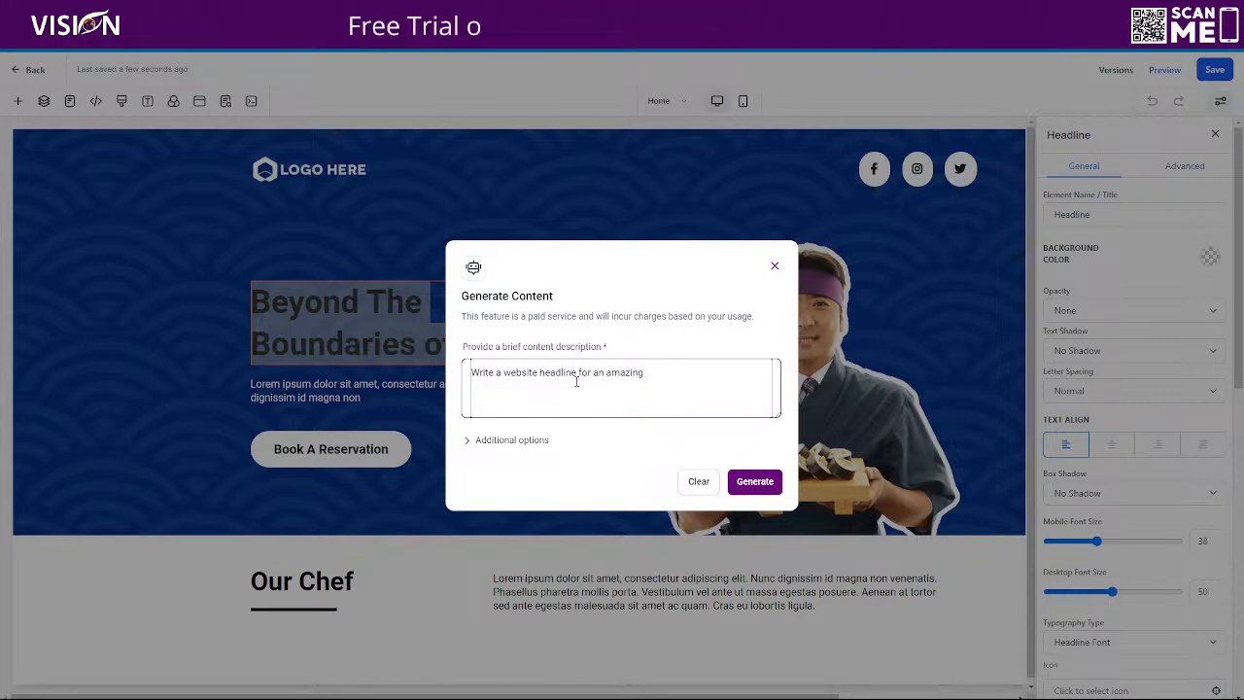
pyautogui.write('janpare')
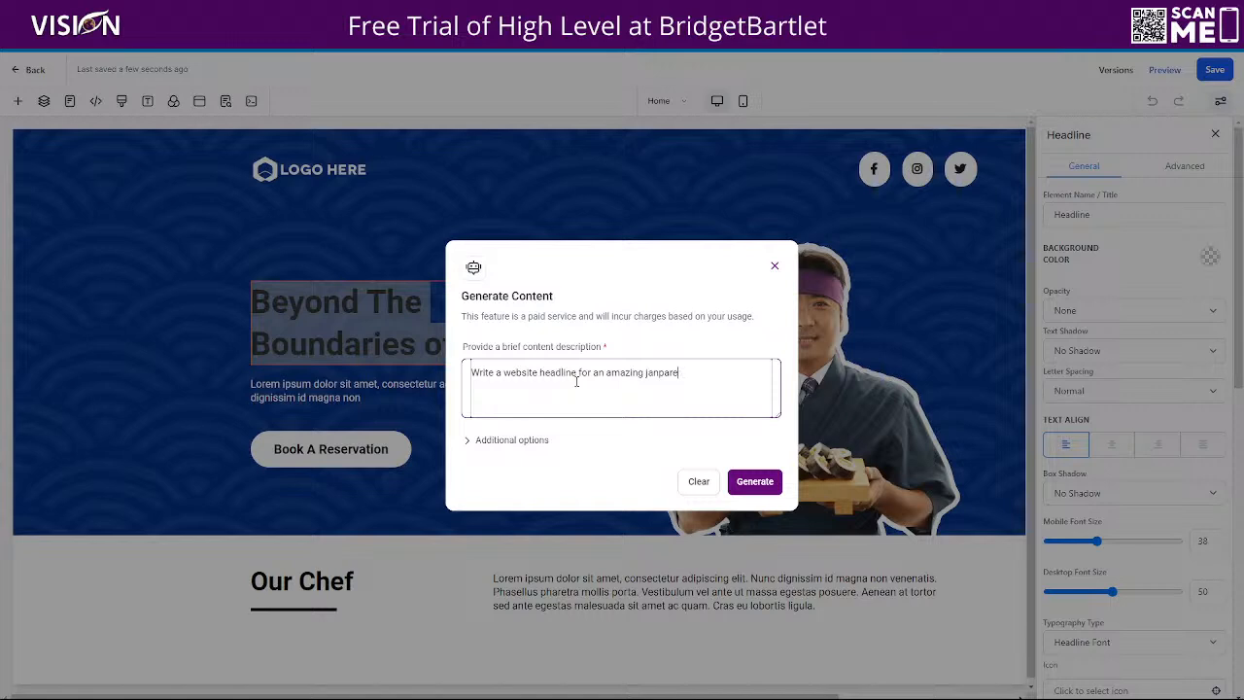
pyautogui.press('Backspace')
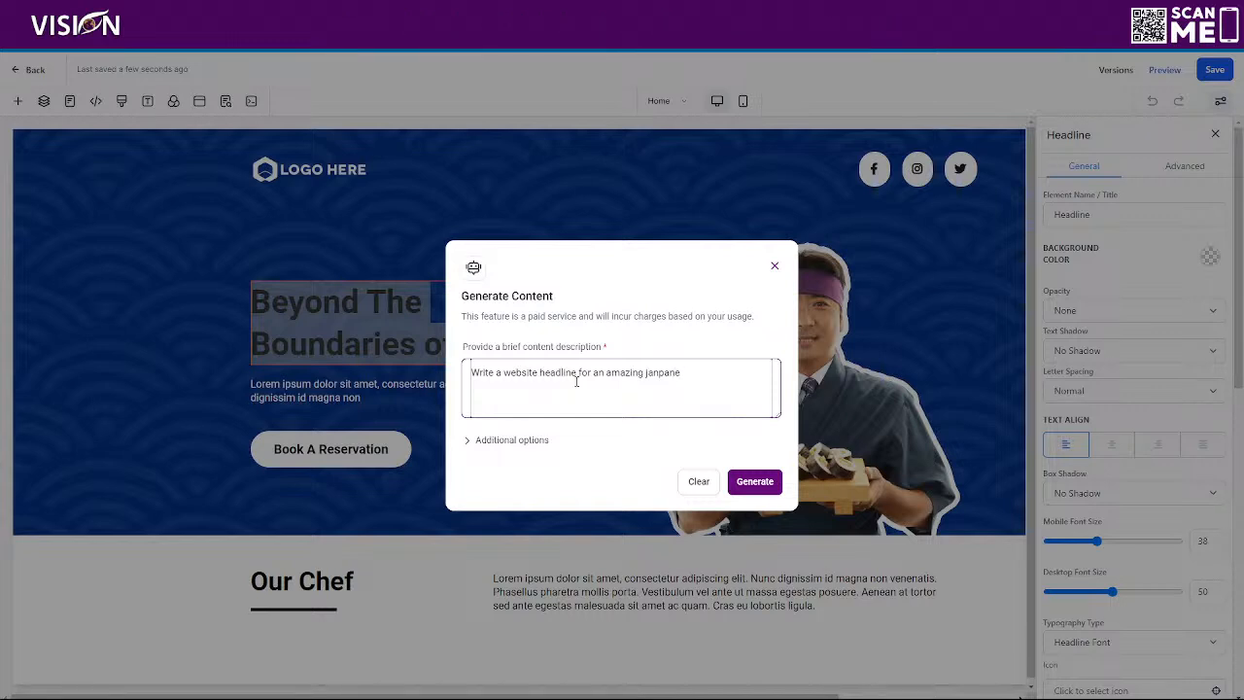
pyautogui.write('se chef')
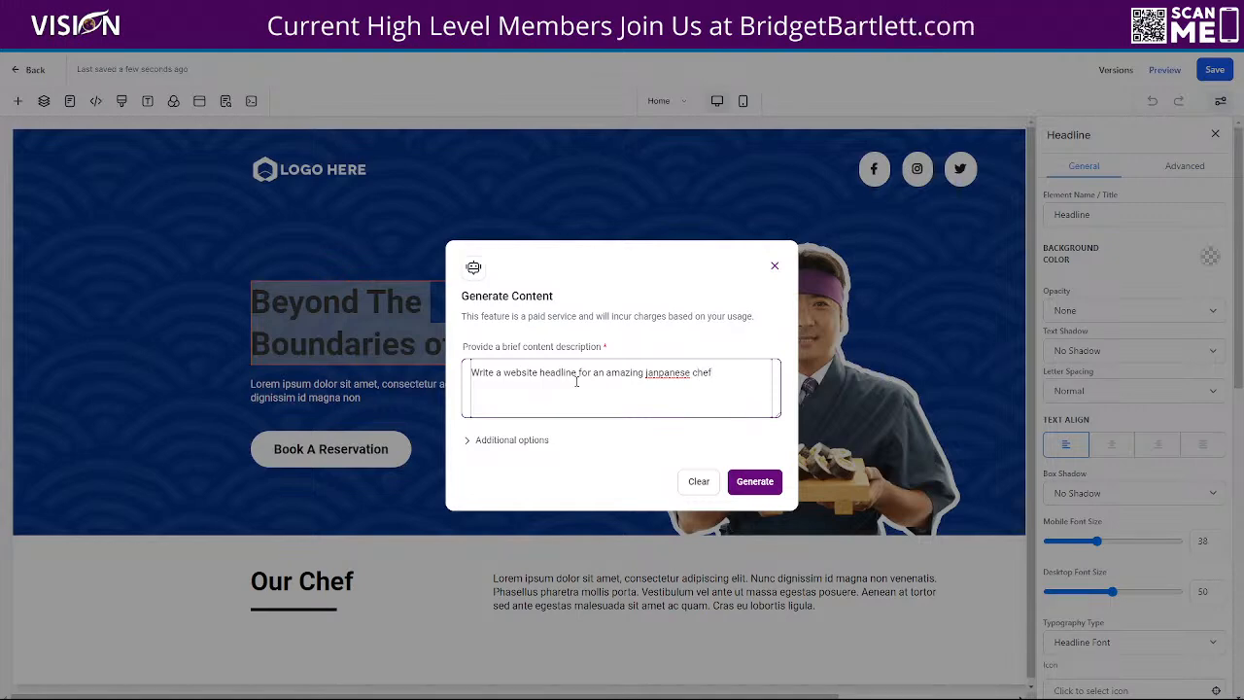
pyautogui.rightClick(668, 372)
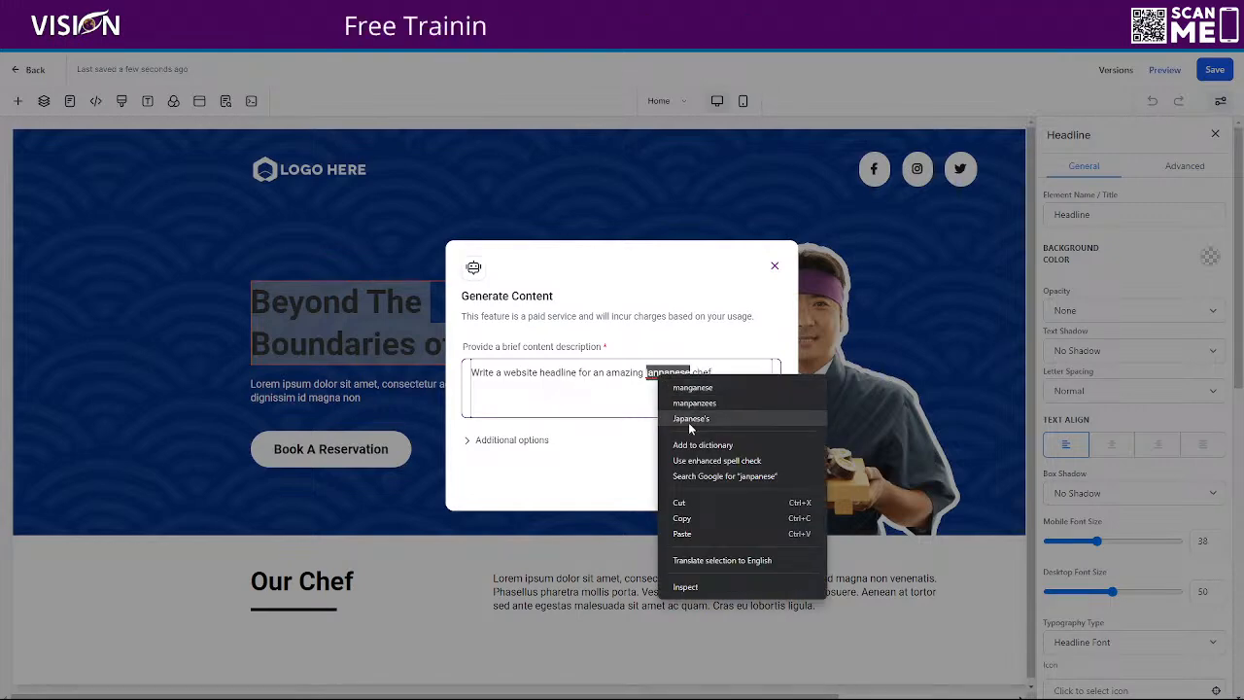
pyautogui.click(691, 418)
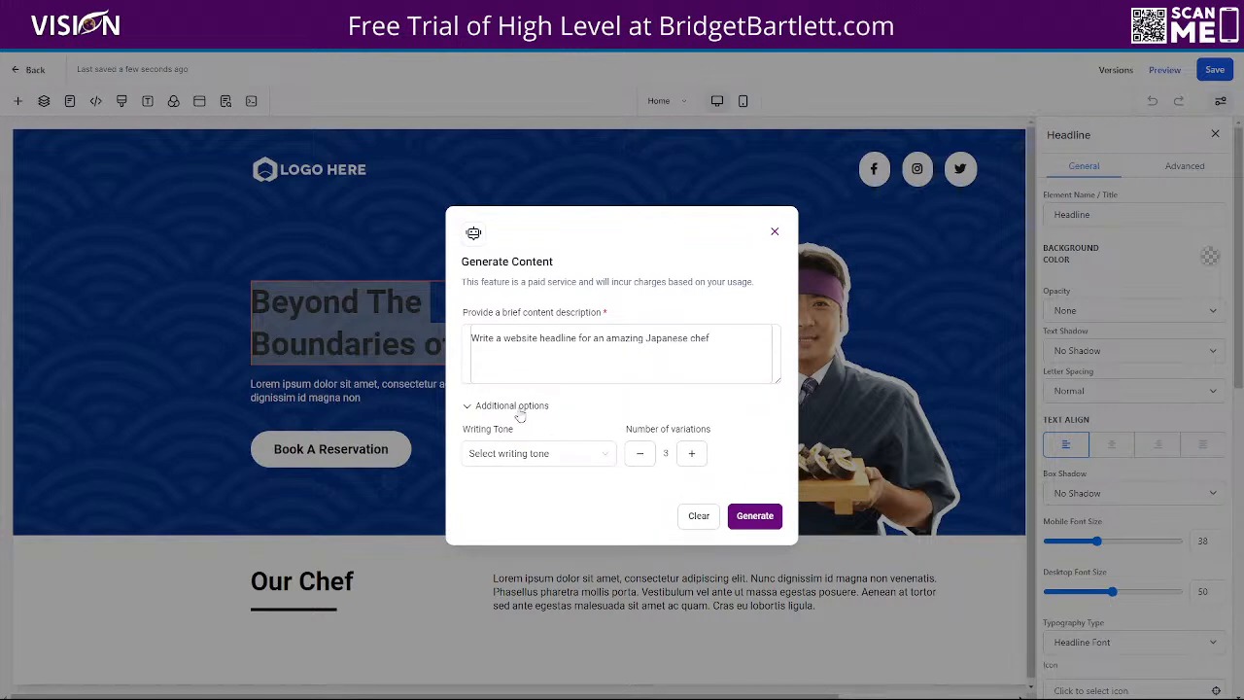
# - Set the writing tone to Professional and generate three headline variations
pyautogui.click(537, 453)
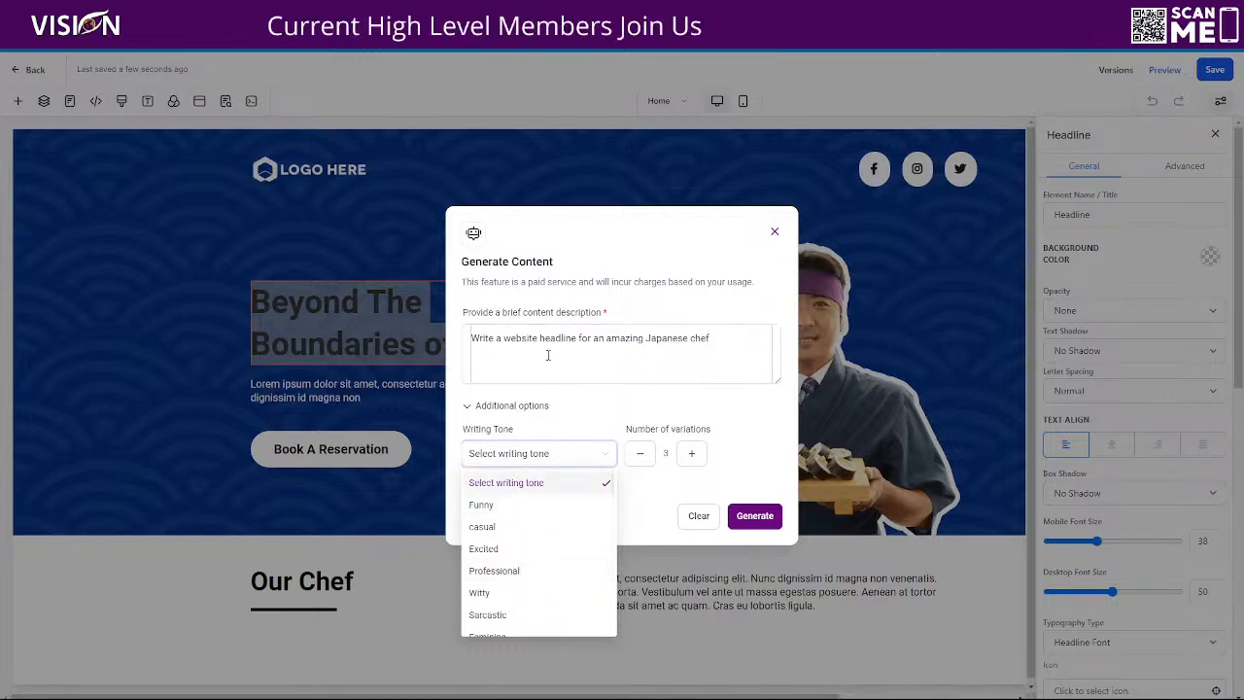
pyautogui.click(493, 570)
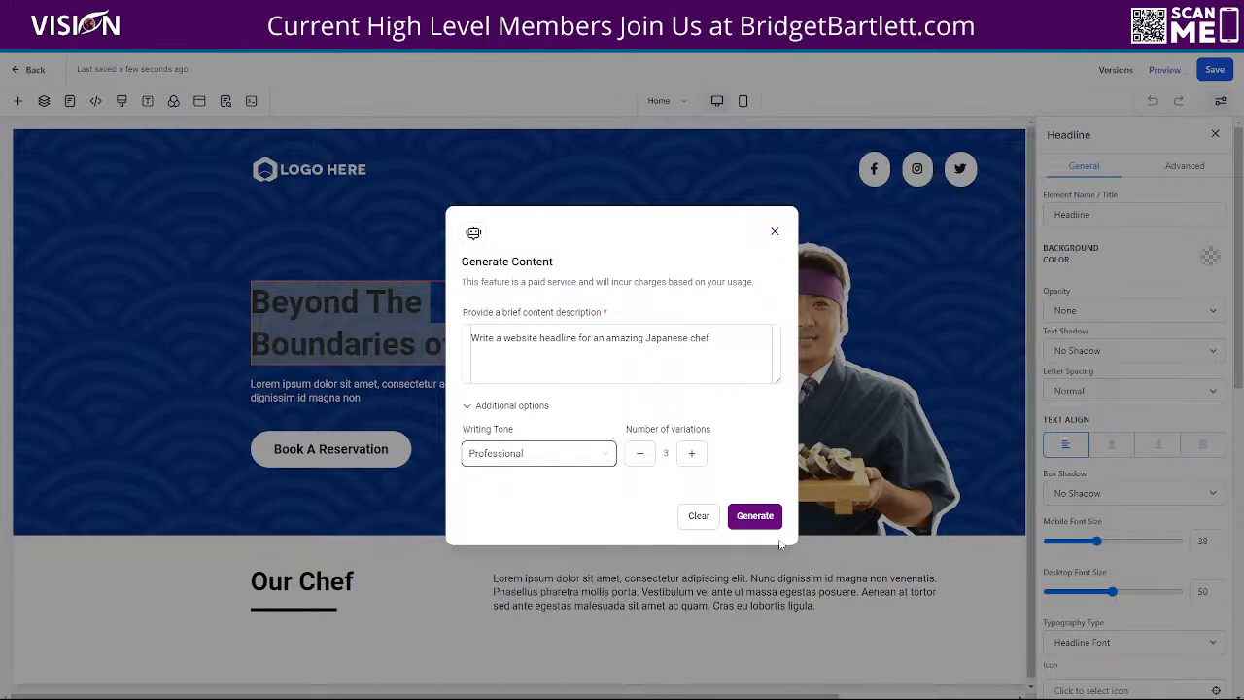
pyautogui.click(754, 515)
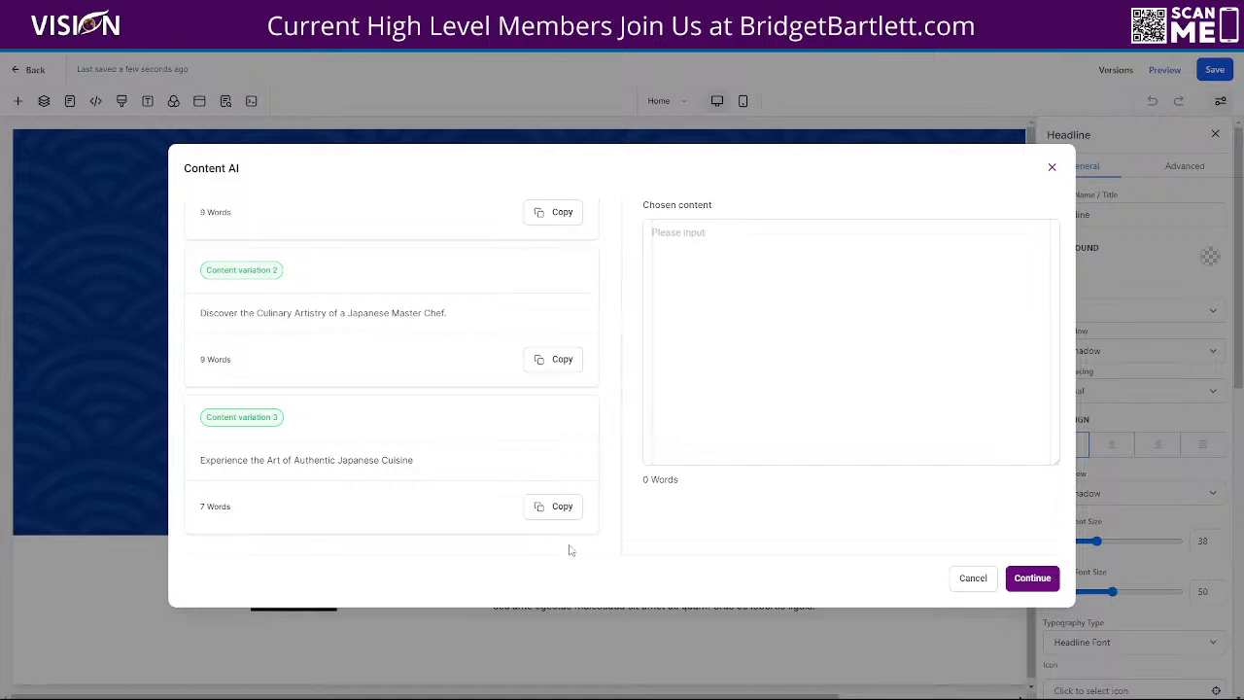
# - Apply variation 3, 'Experience the Art of Authentic Japanese Cuisine', as the hero headline
pyautogui.click(562, 505)
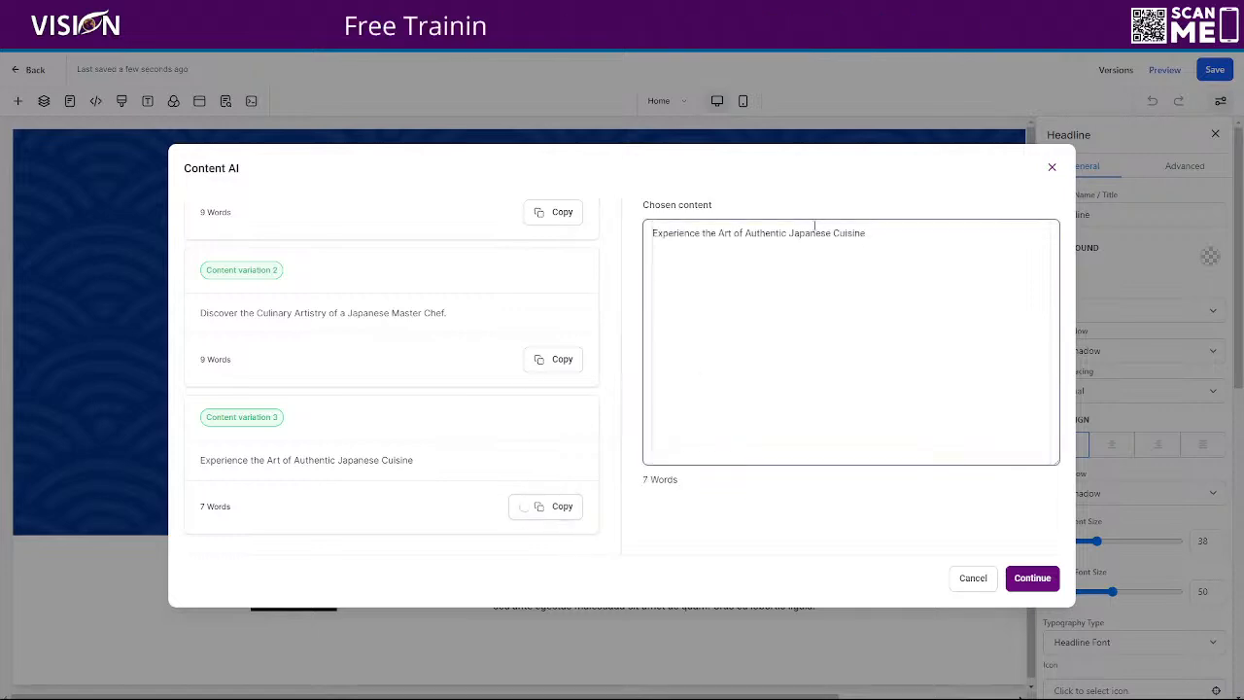
pyautogui.click(1031, 578)
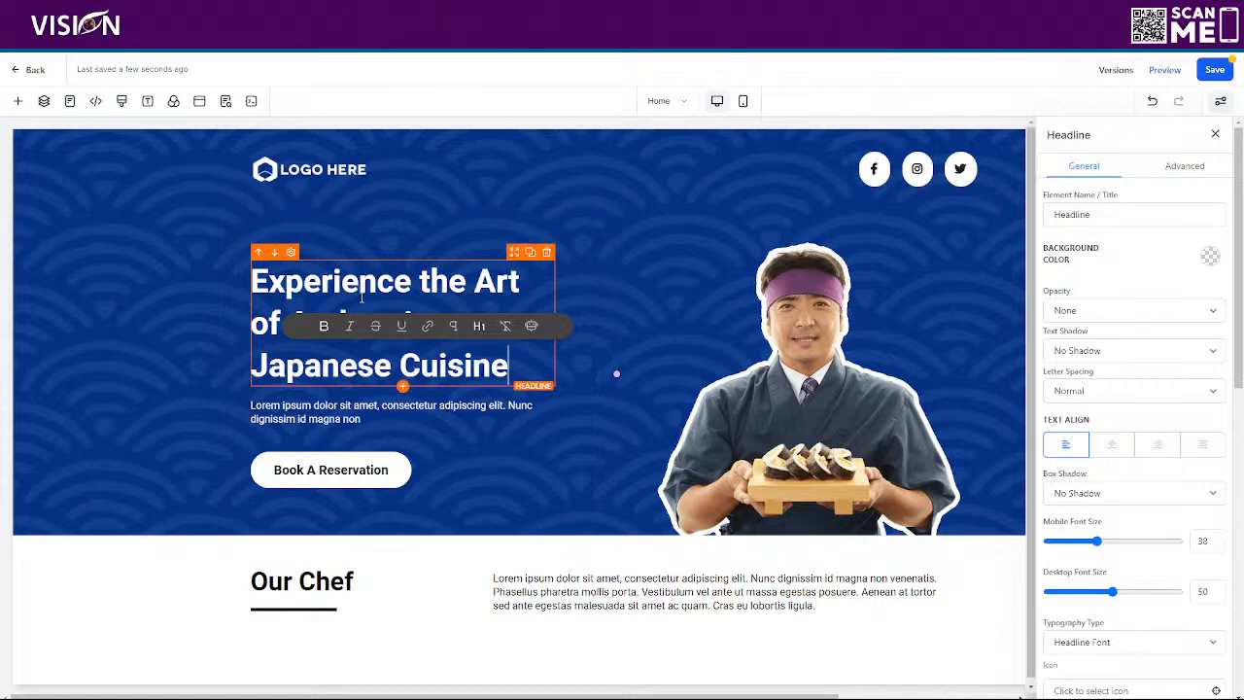
pyautogui.click(715, 591)
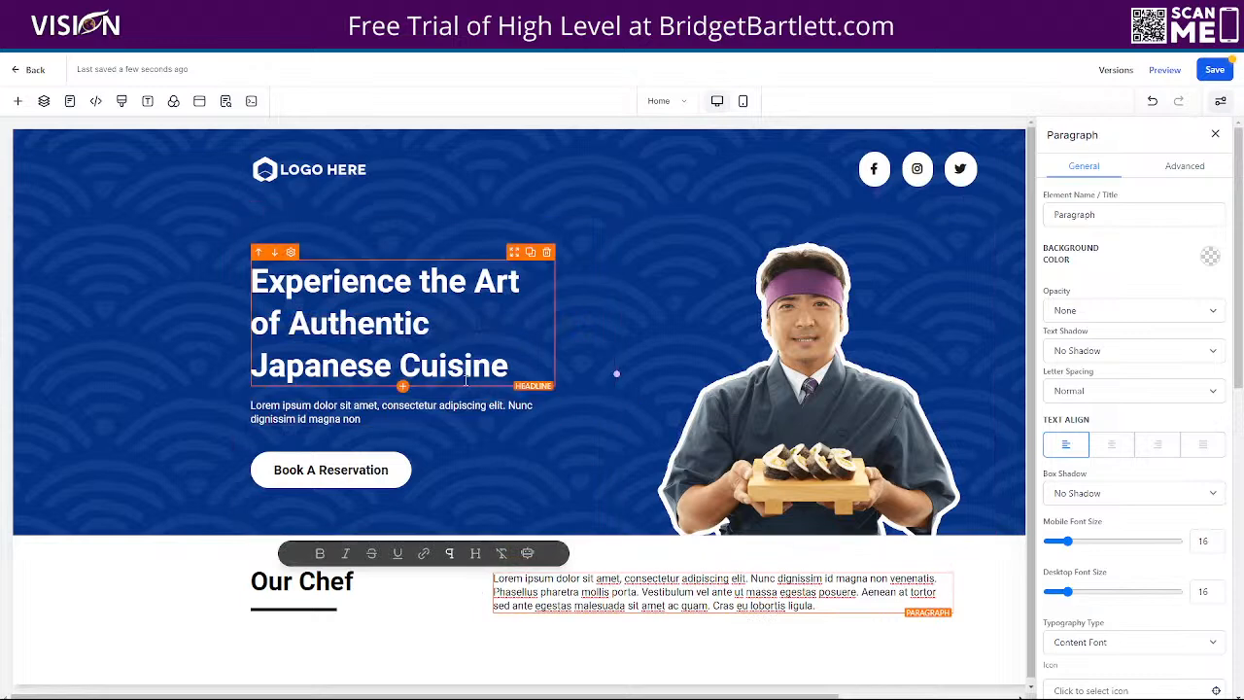
pyautogui.scroll(-3)
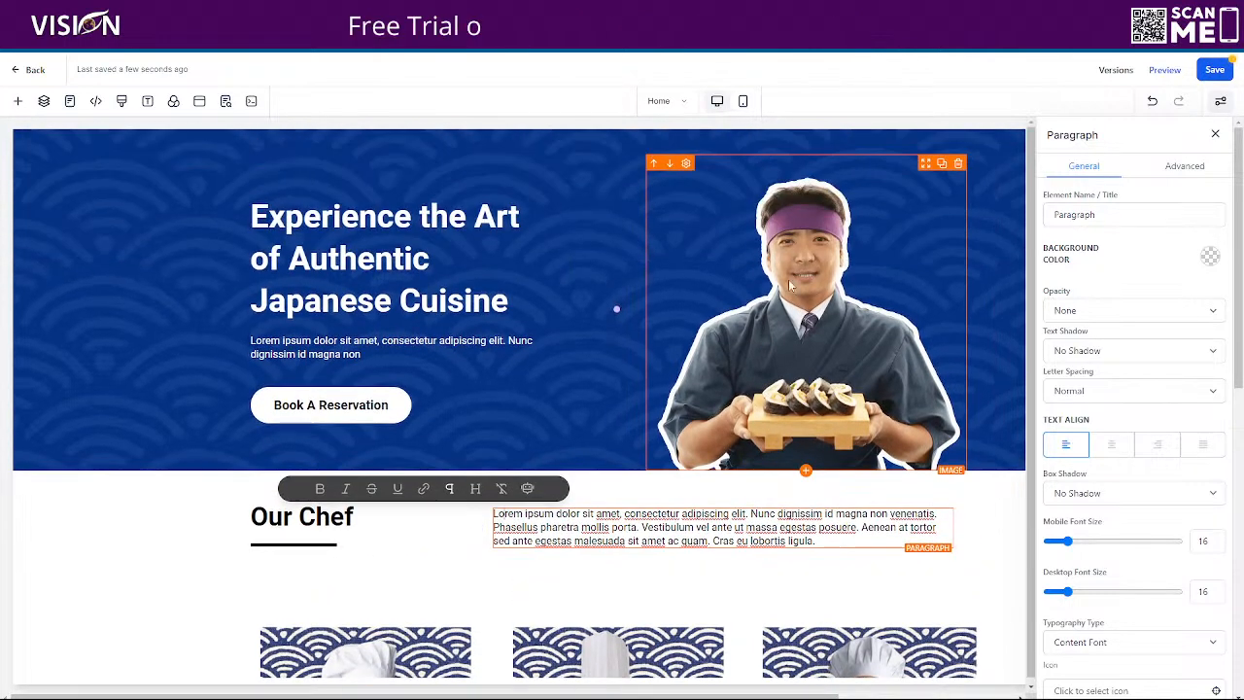
# - Choose 'Create image using AI' in the image picker for the first chef photo
pyautogui.scroll(-3)
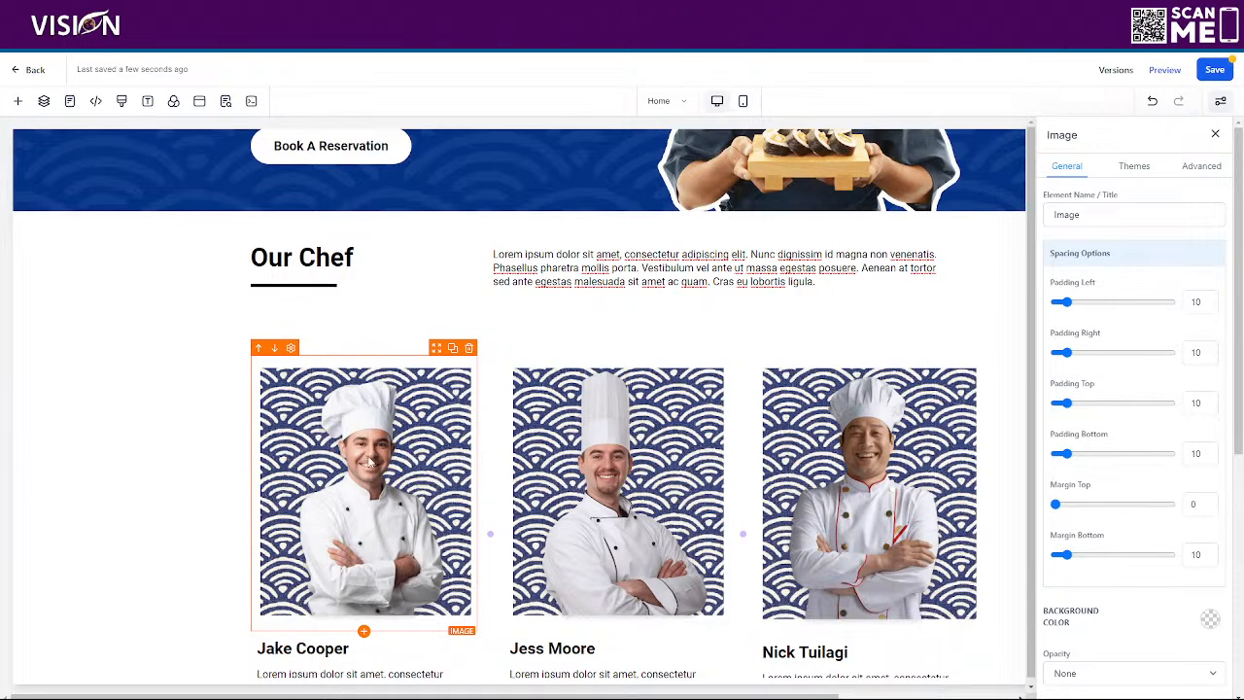
pyautogui.scroll(-3)
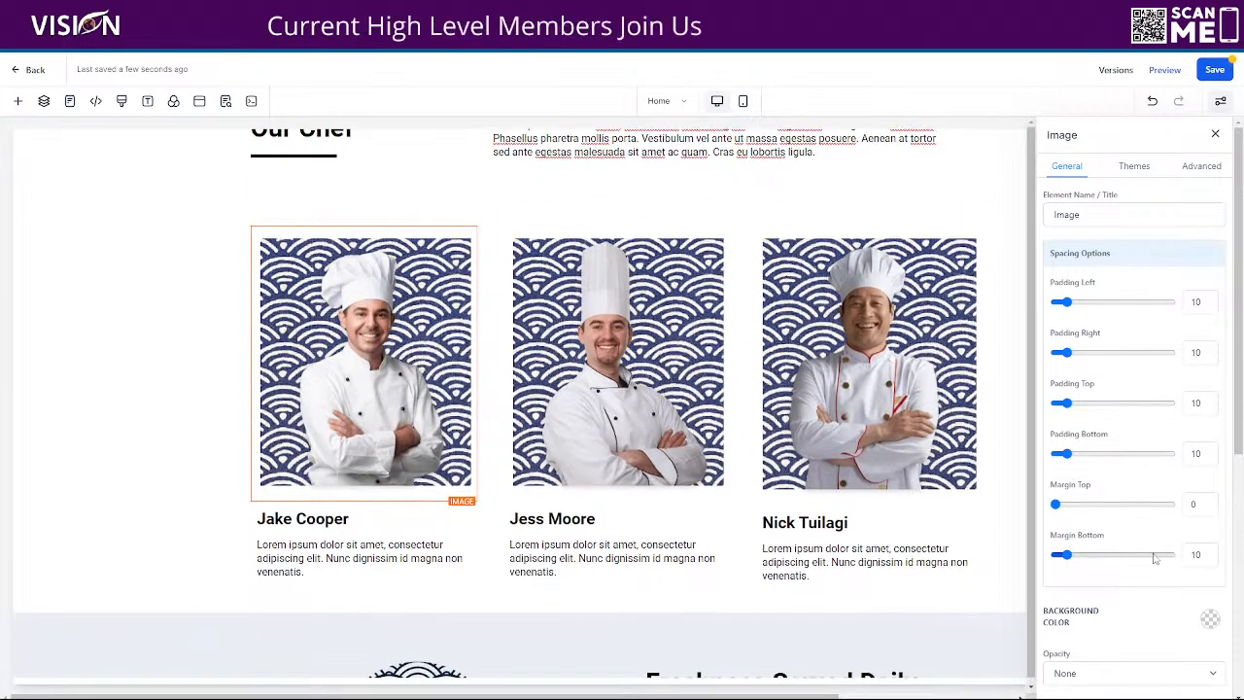
pyautogui.scroll(-3)
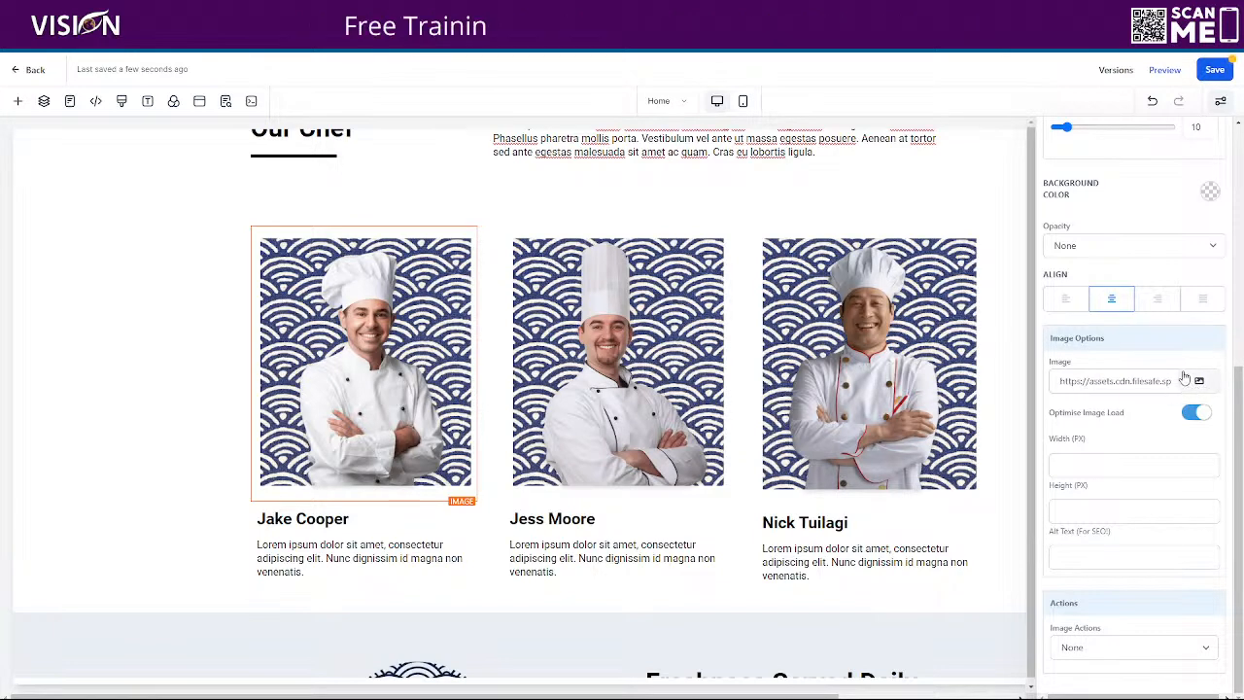
pyautogui.click(1199, 380)
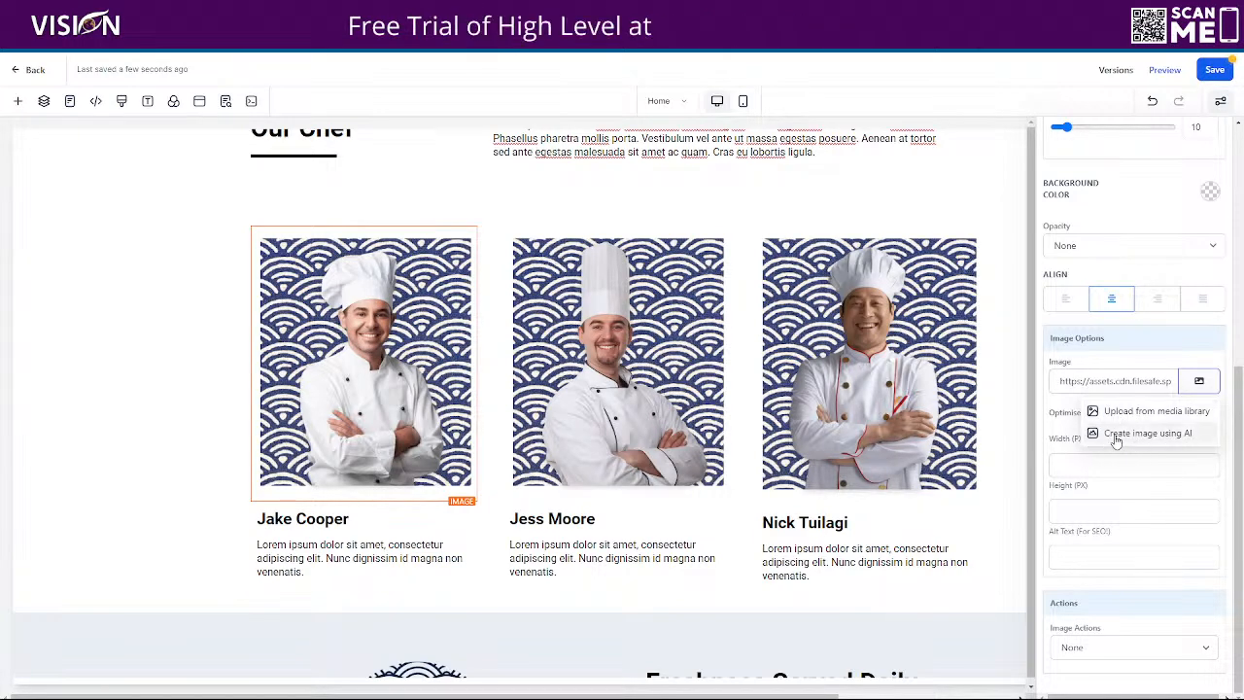
pyautogui.click(1147, 433)
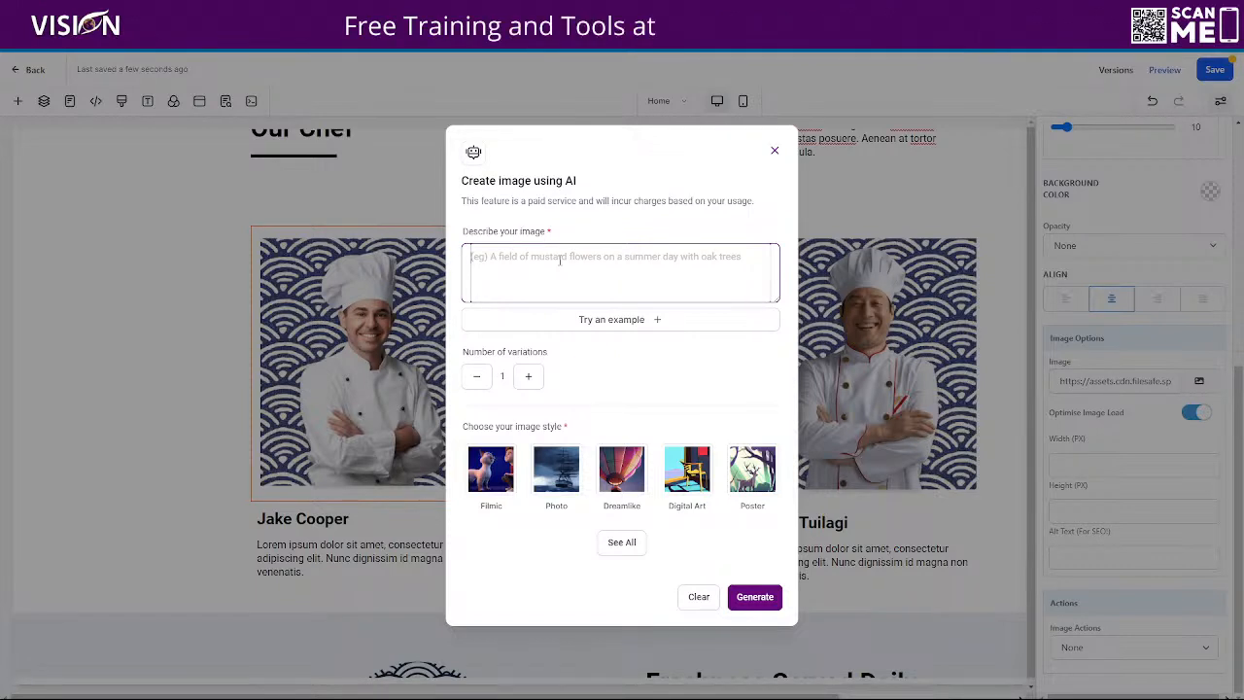
# - Generate 3 Photo-style images from 'create an image of a Japanese chef'
pyautogui.write('create an image of a japanese chef')
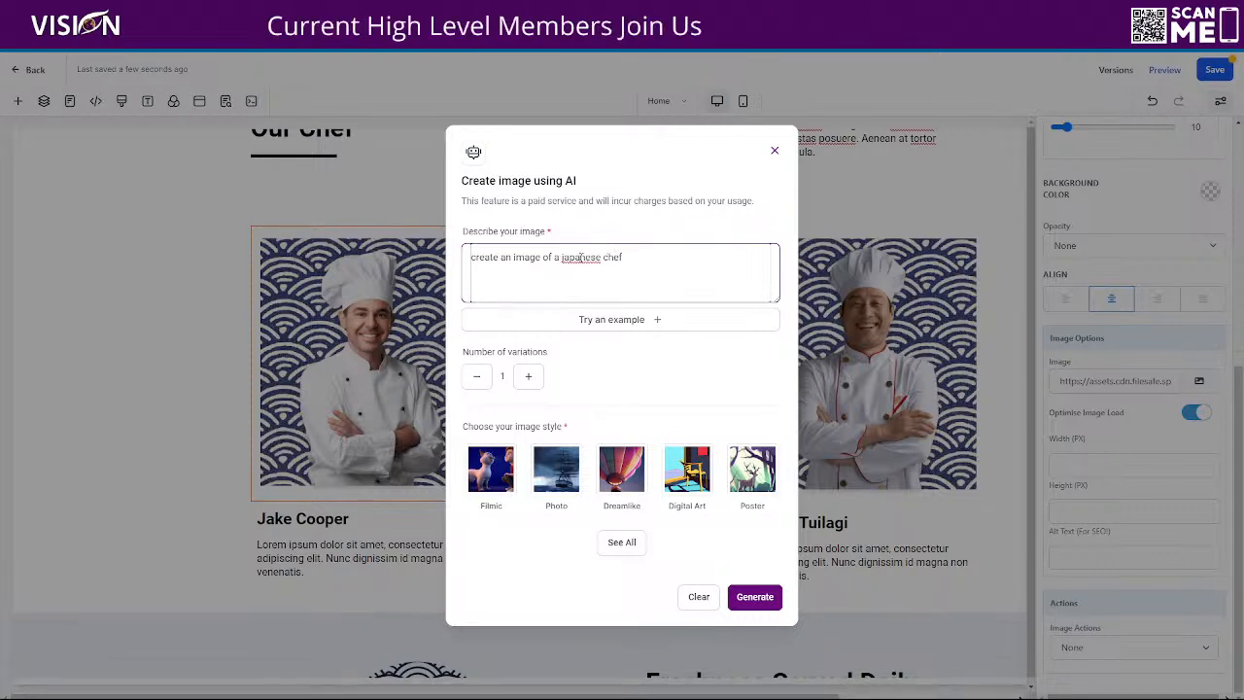
pyautogui.rightClick(580, 256)
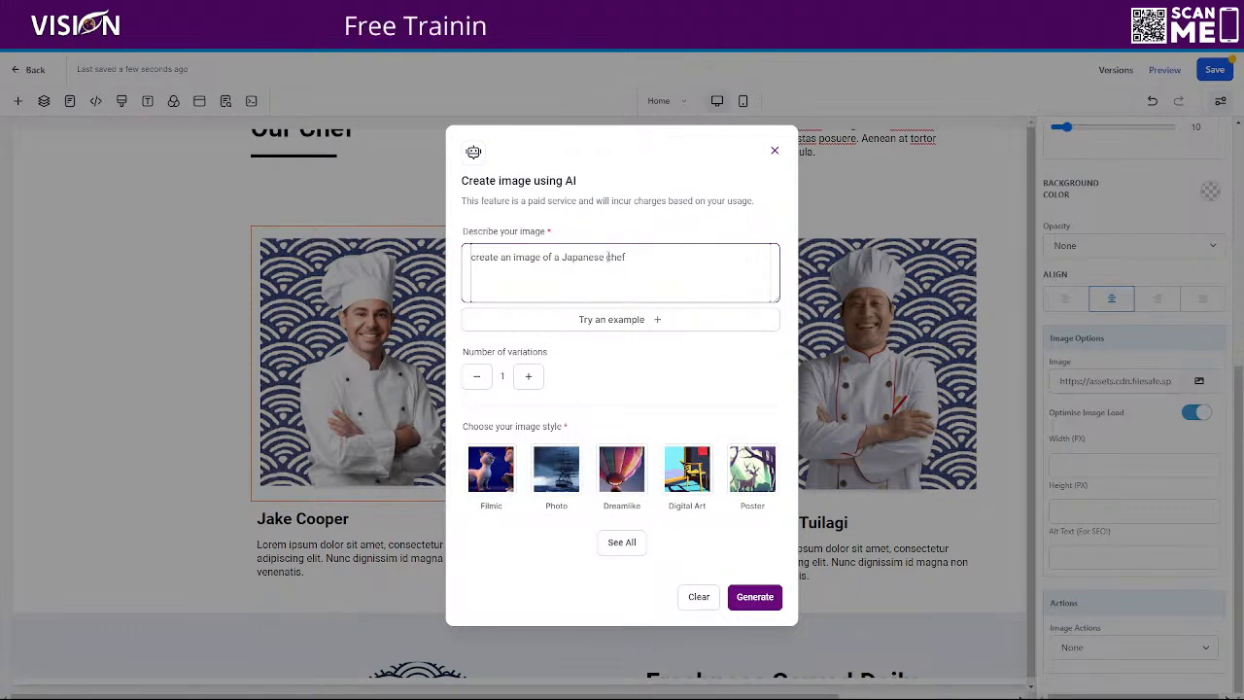
pyautogui.click(528, 376)
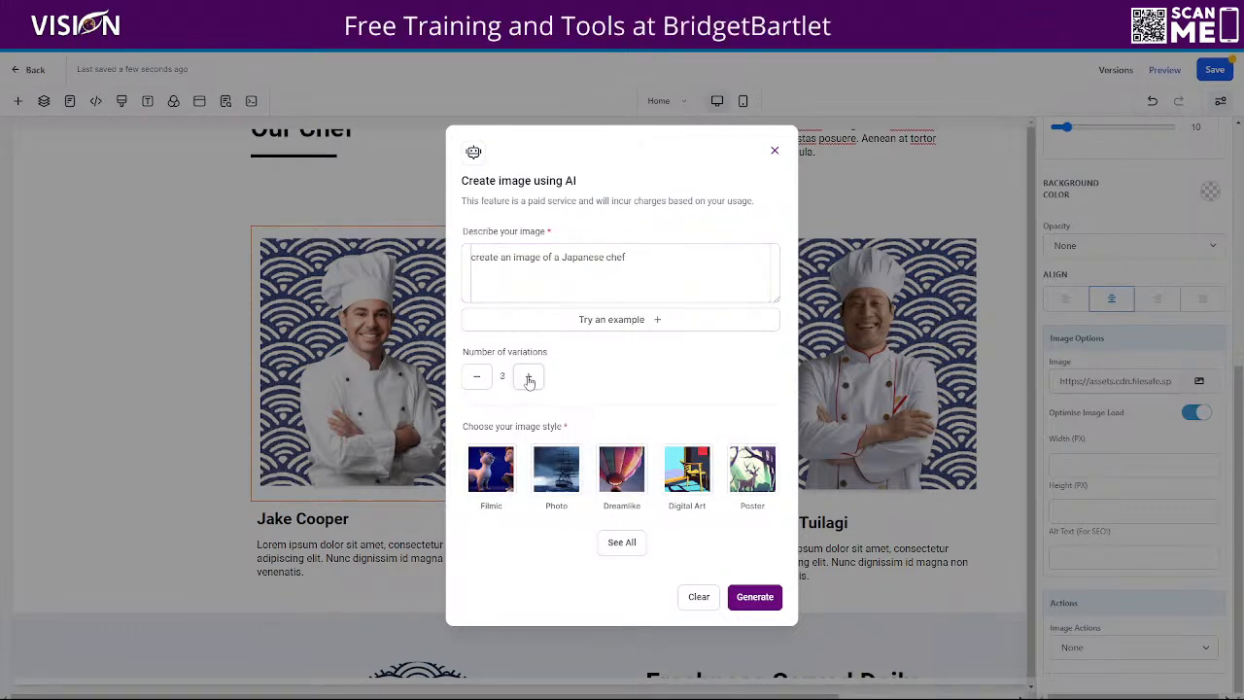
pyautogui.click(556, 469)
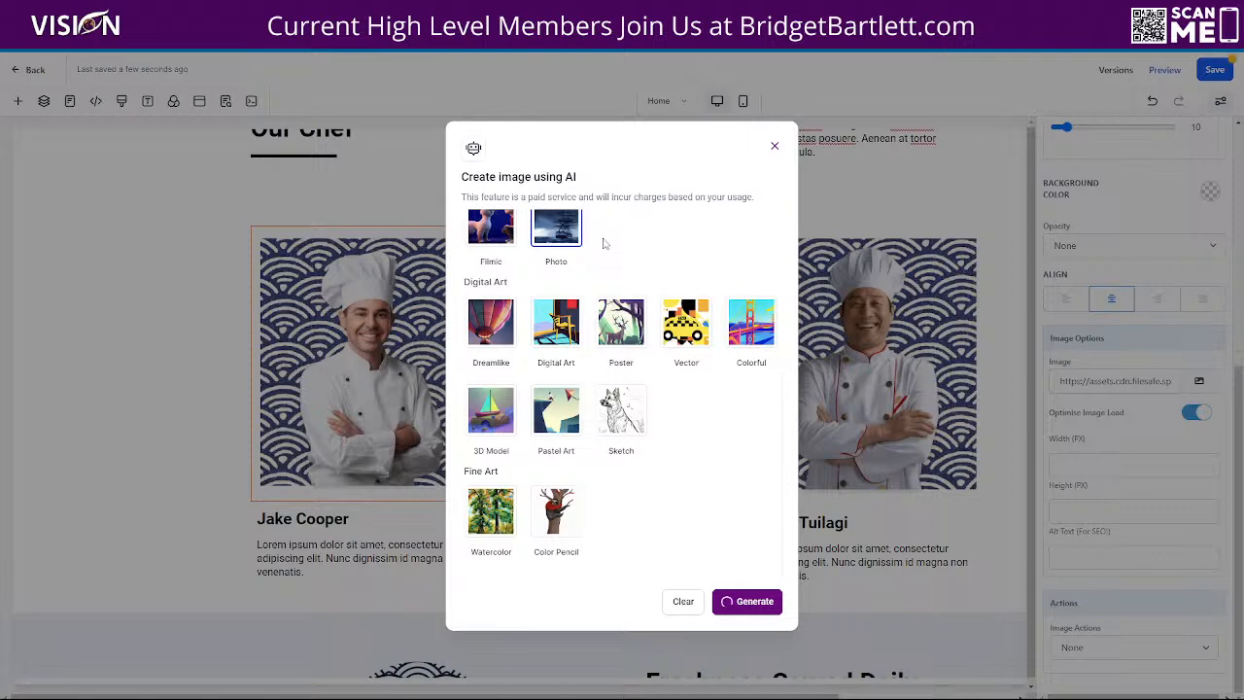
pyautogui.click(746, 600)
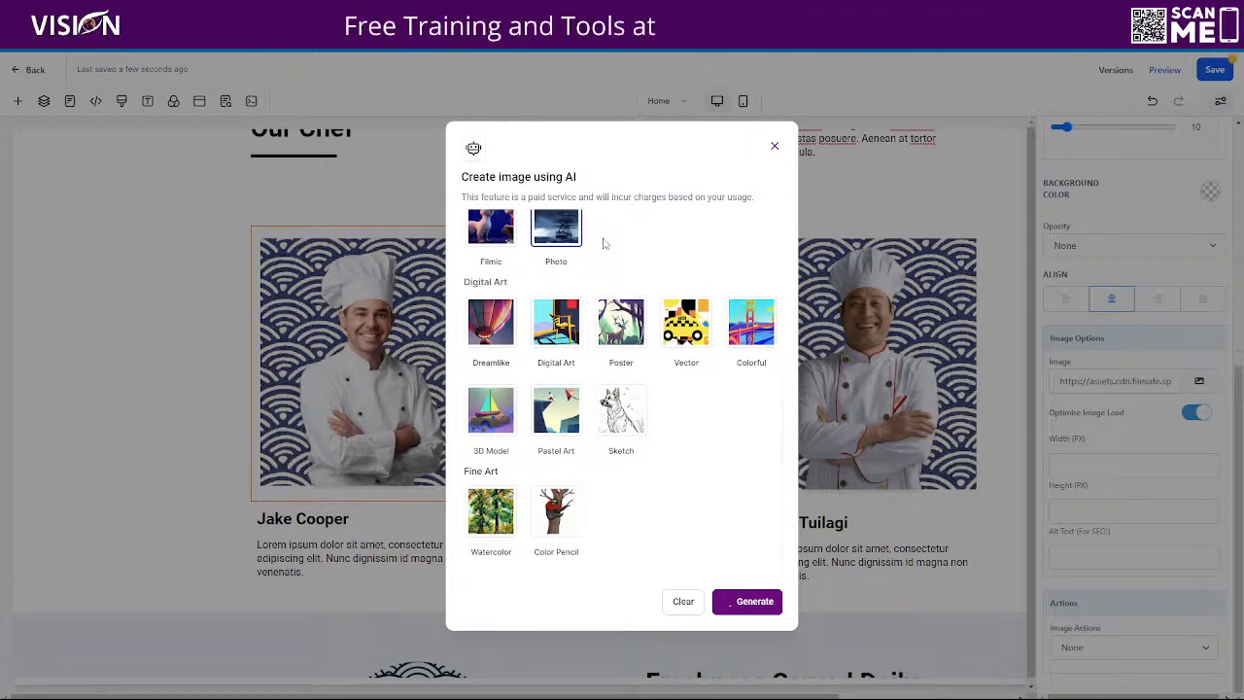
pyautogui.click(746, 600)
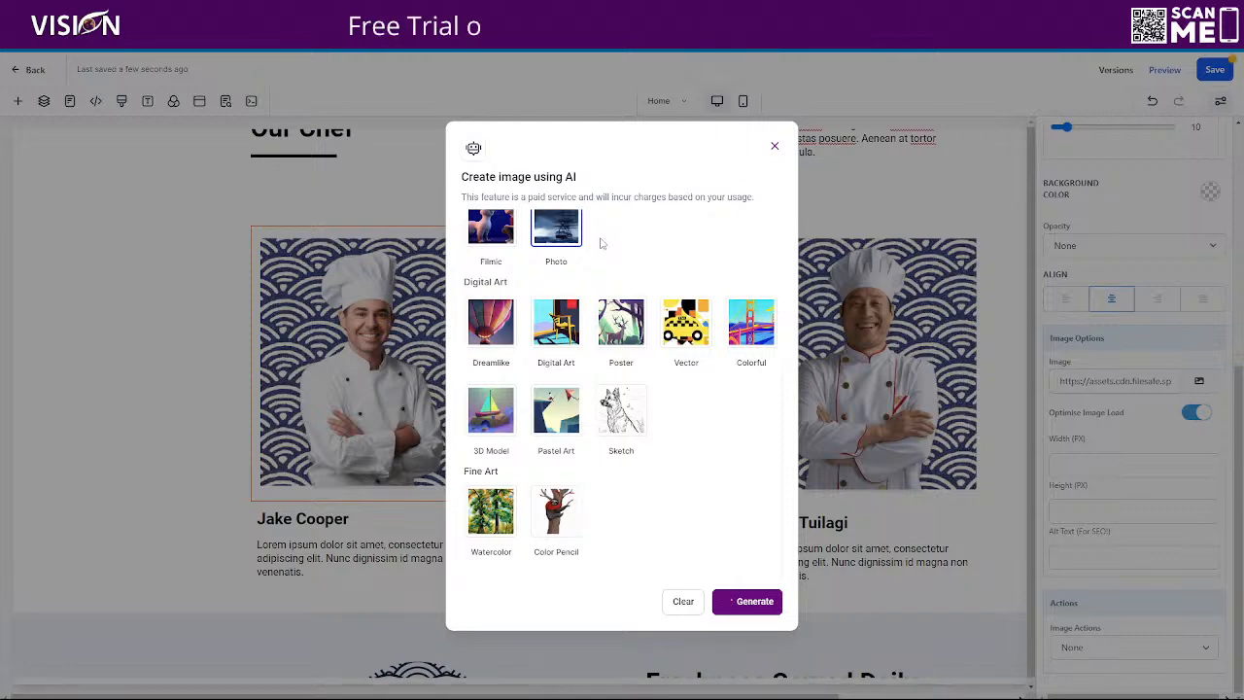
pyautogui.click(746, 601)
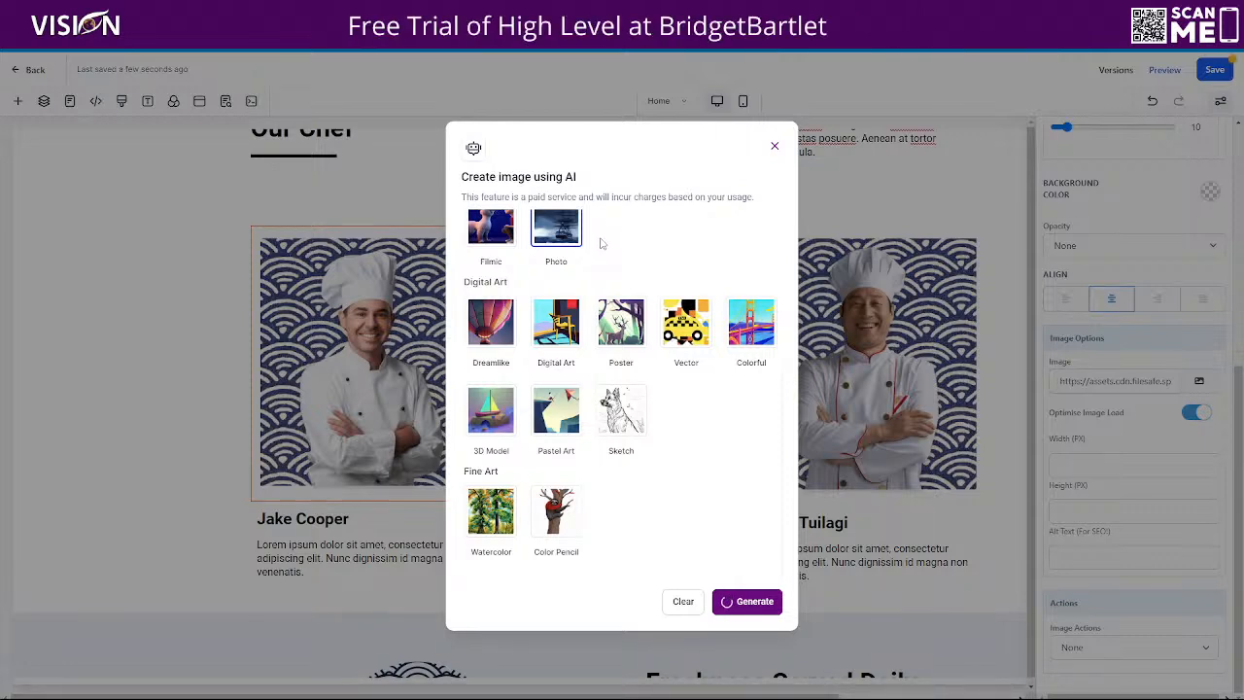
pyautogui.click(754, 600)
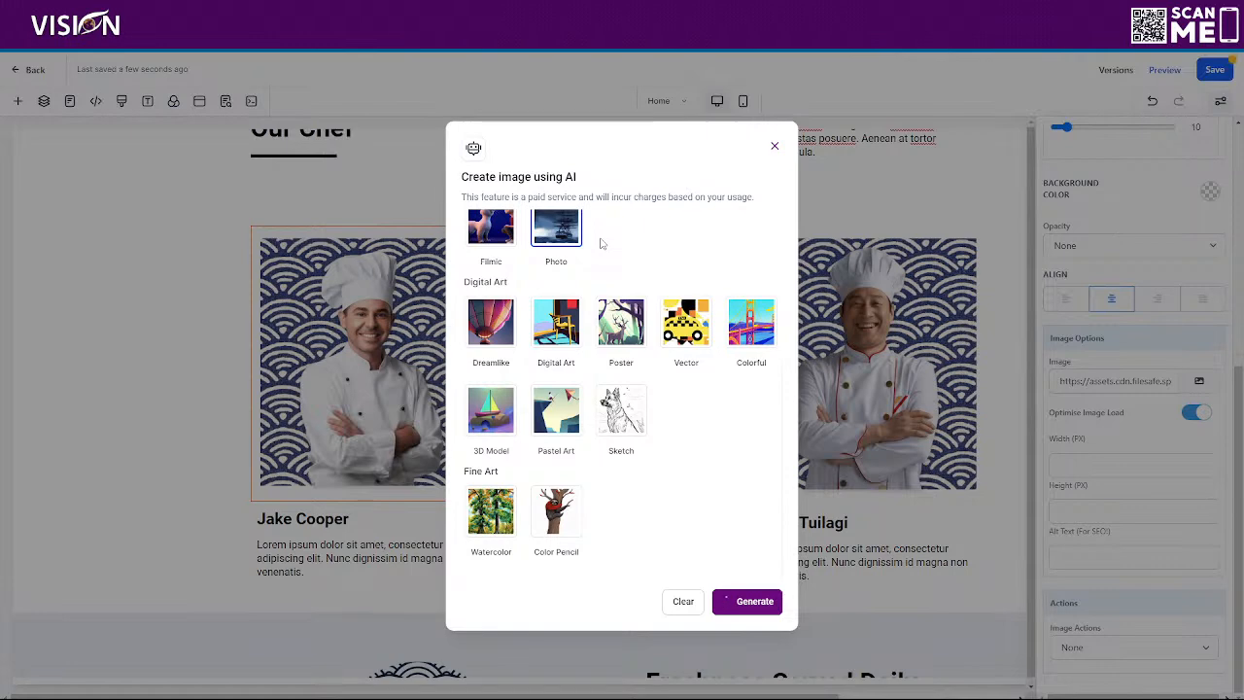
pyautogui.click(755, 601)
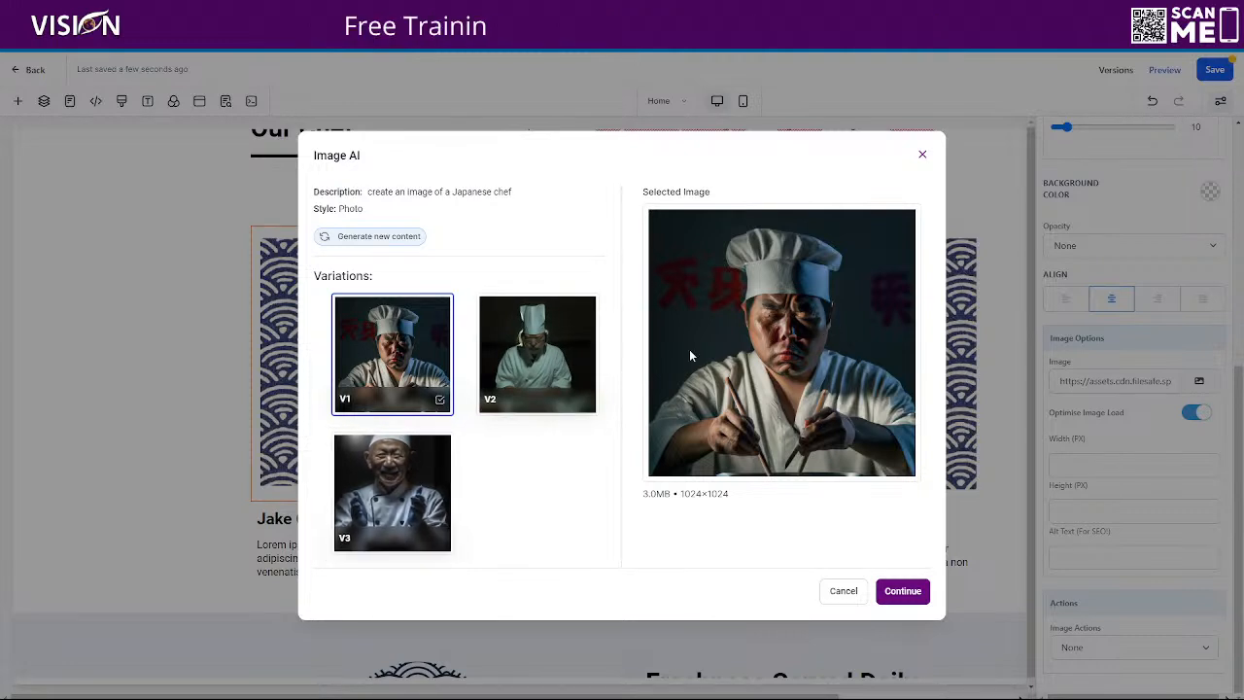
pyautogui.click(537, 353)
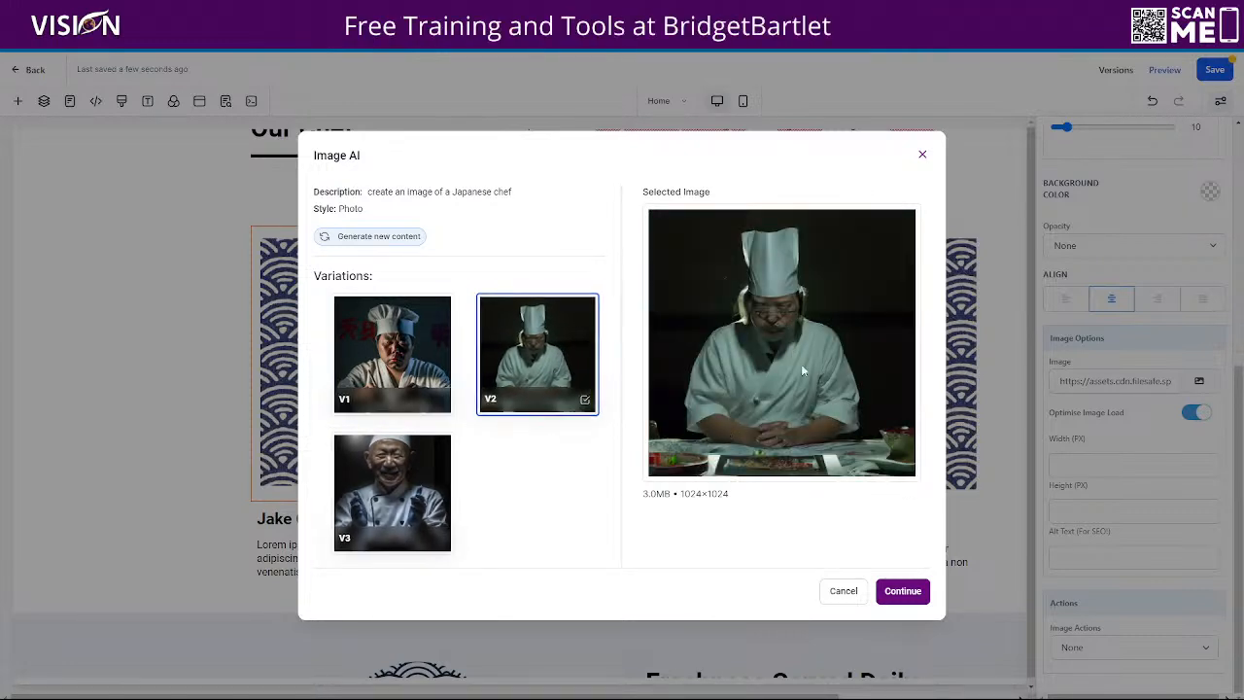
pyautogui.click(392, 493)
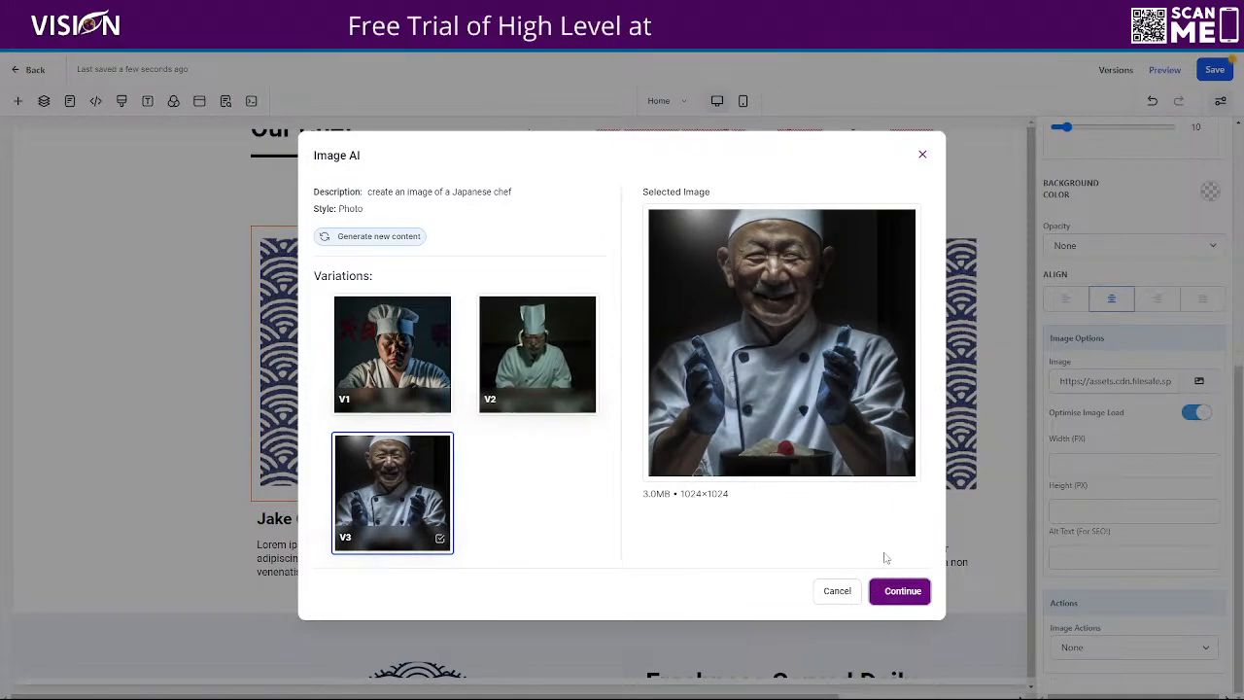
pyautogui.click(901, 590)
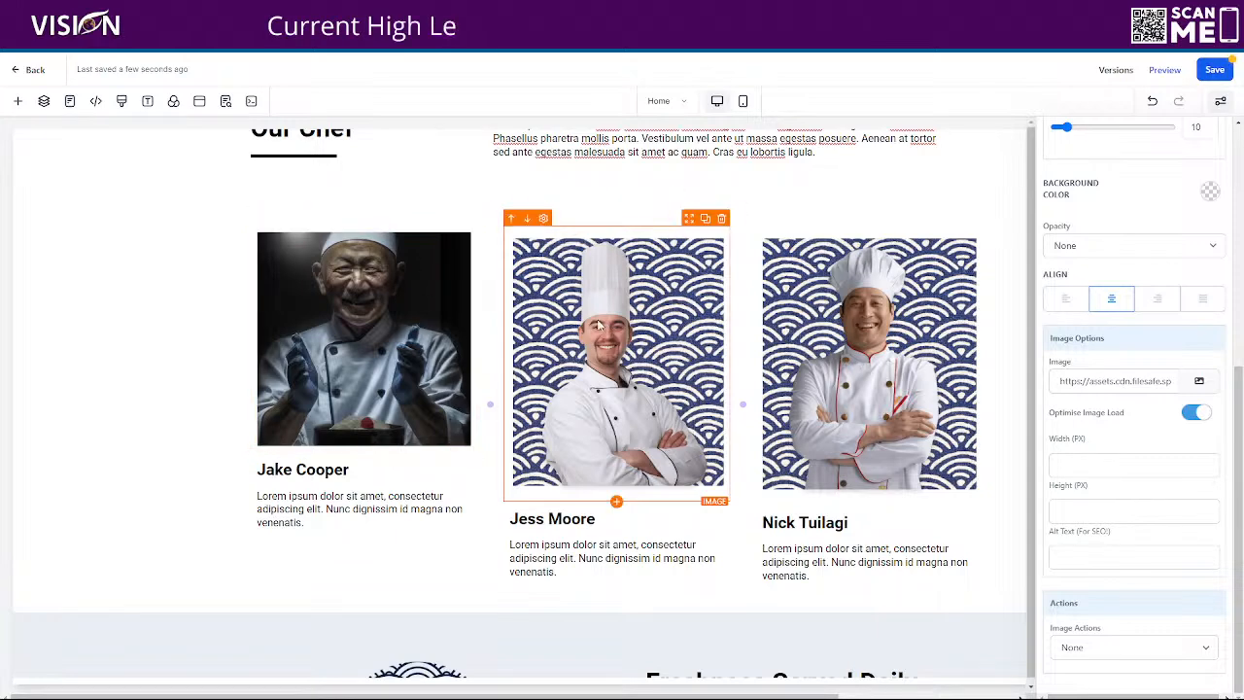
pyautogui.click(1198, 380)
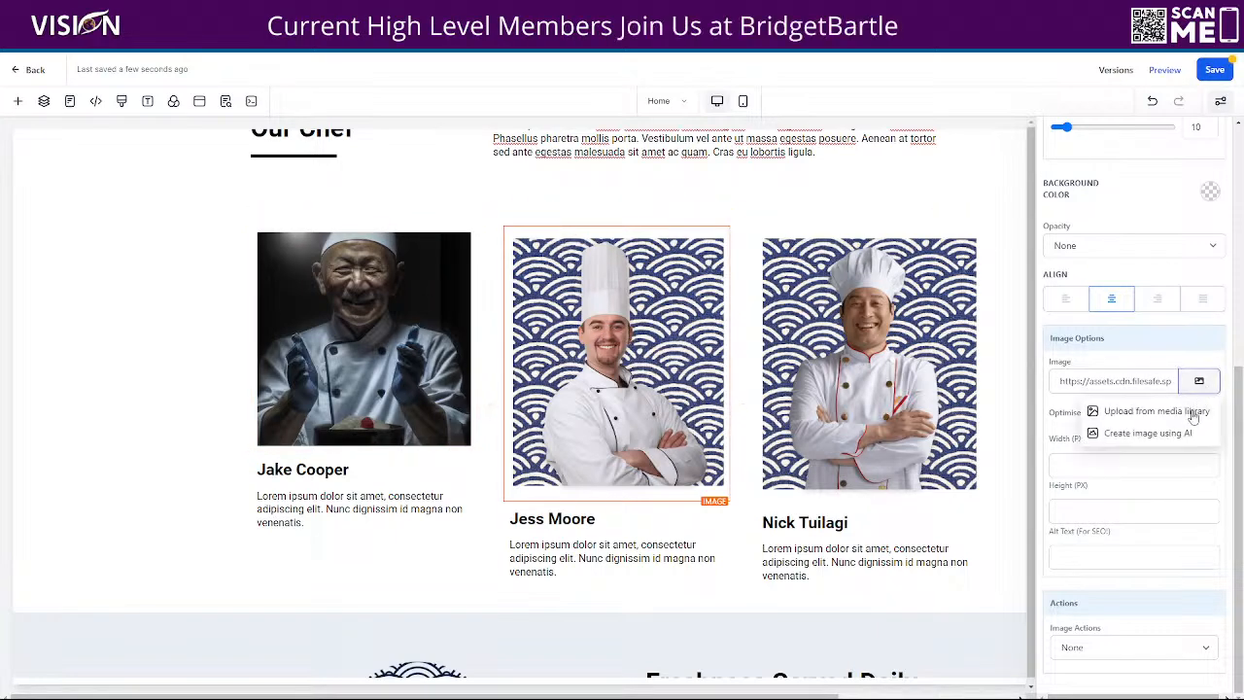
pyautogui.click(1147, 432)
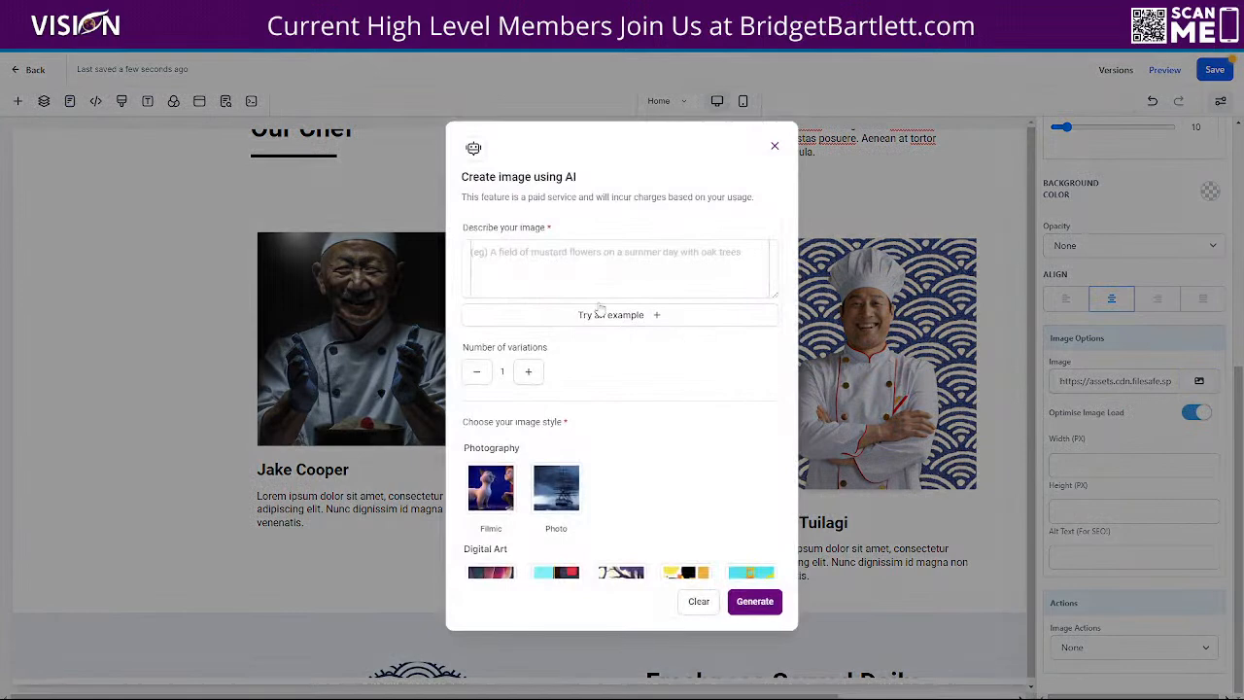
# - Describe the second chef's image as 'a field freshly mowed with stripes'
pyautogui.click(620, 267)
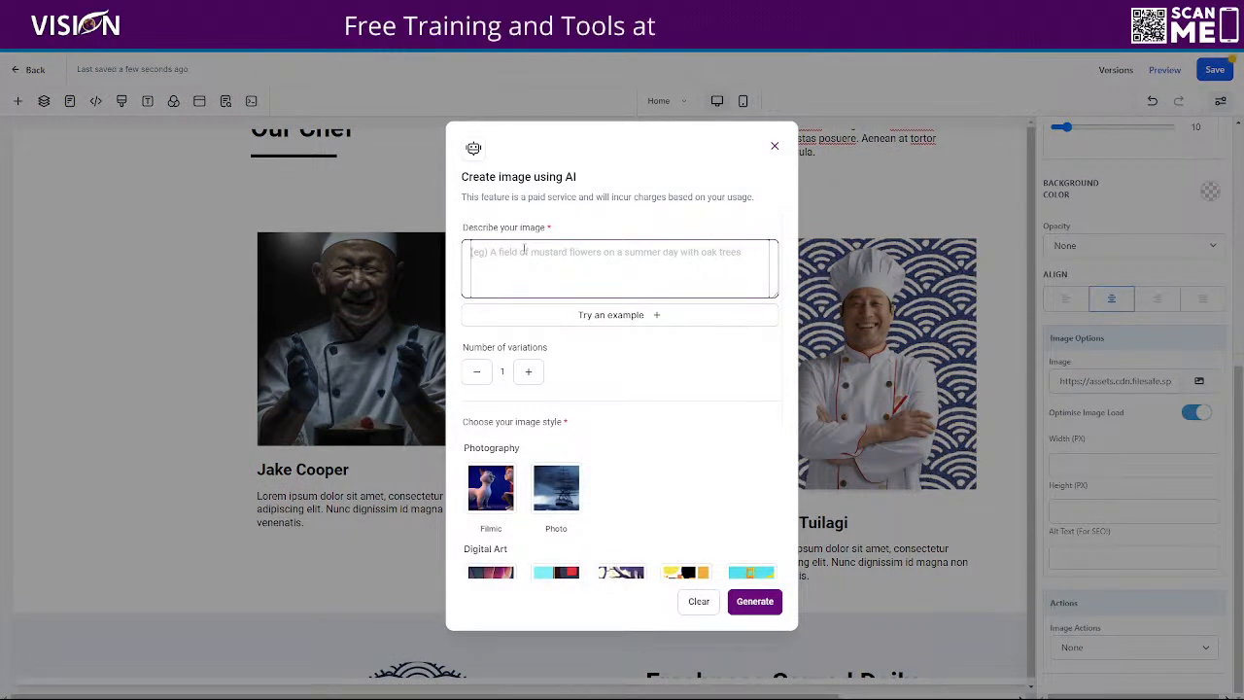
pyautogui.write('a')
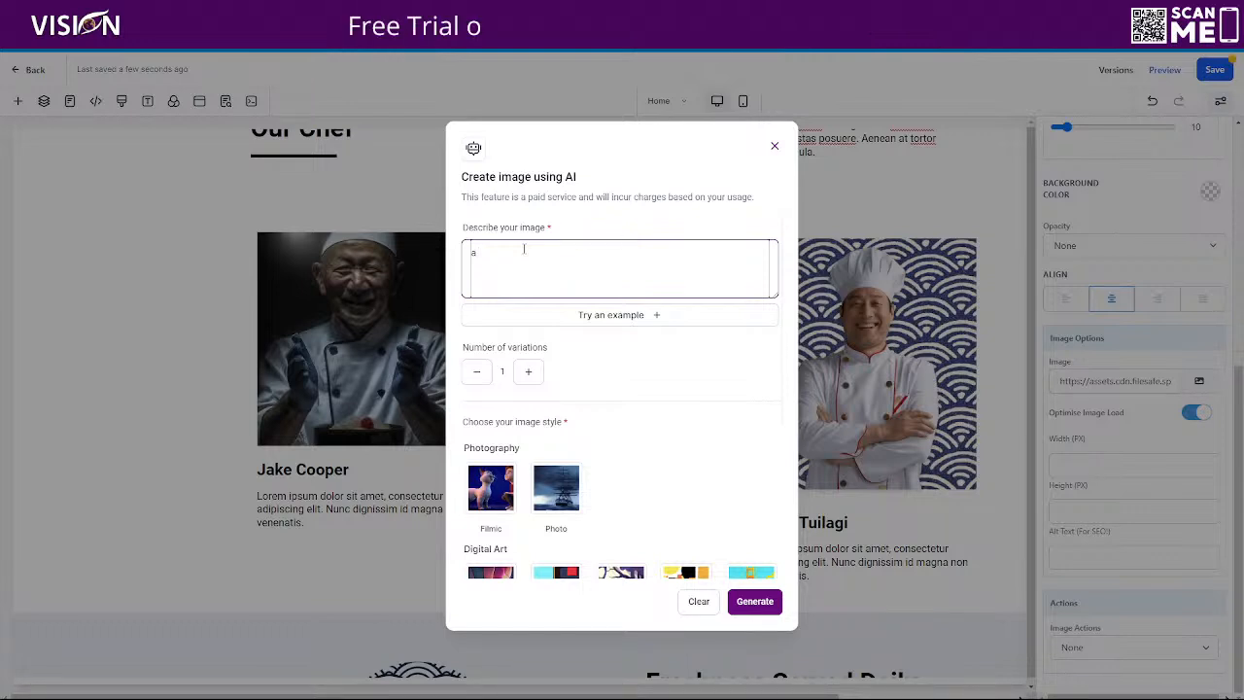
pyautogui.write('field')
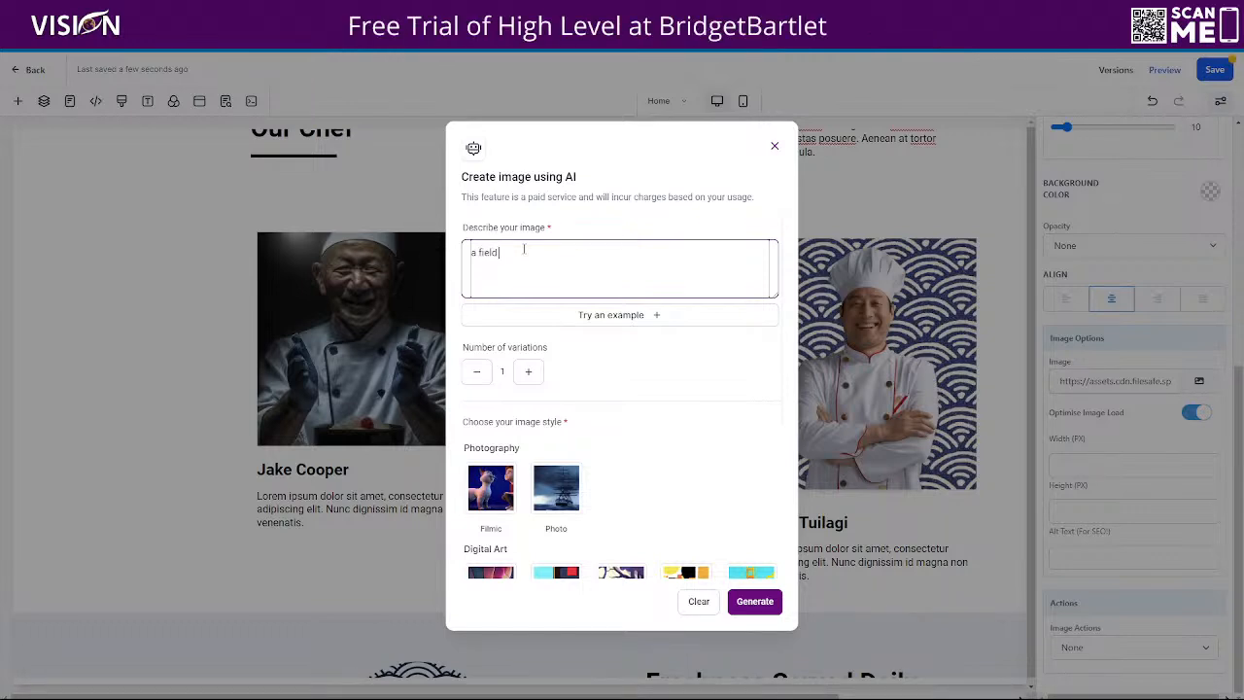
pyautogui.write('freshly mowed with')
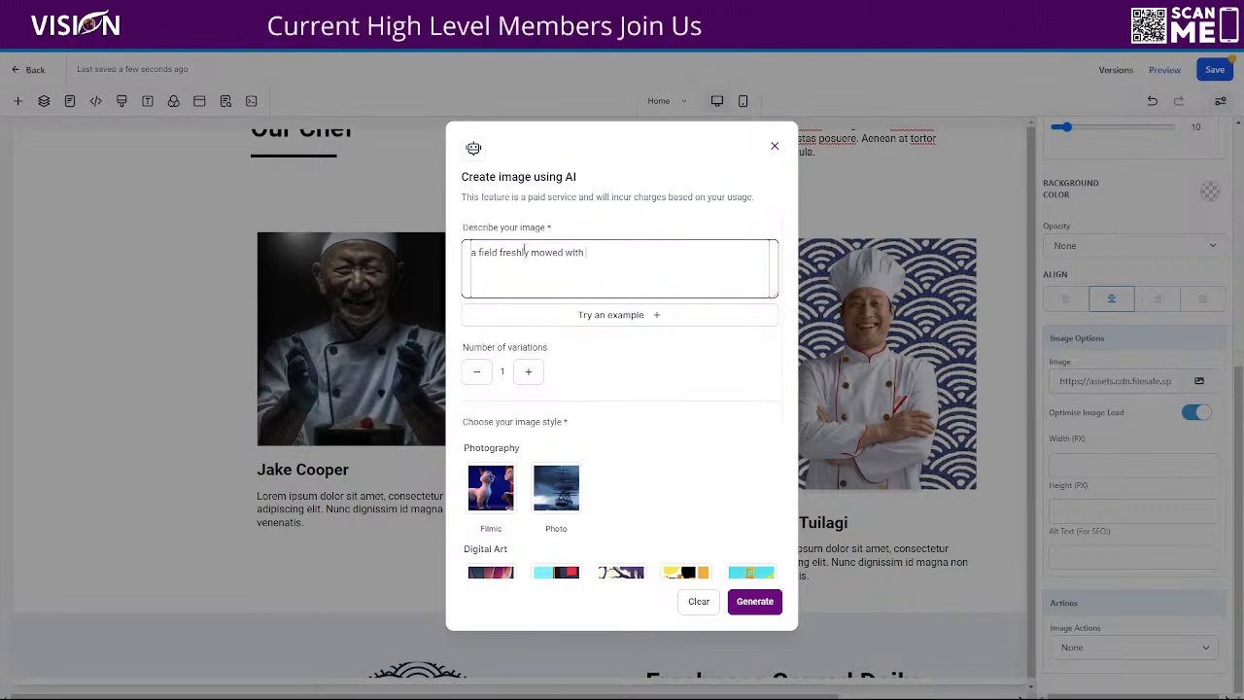
pyautogui.write('stripe')
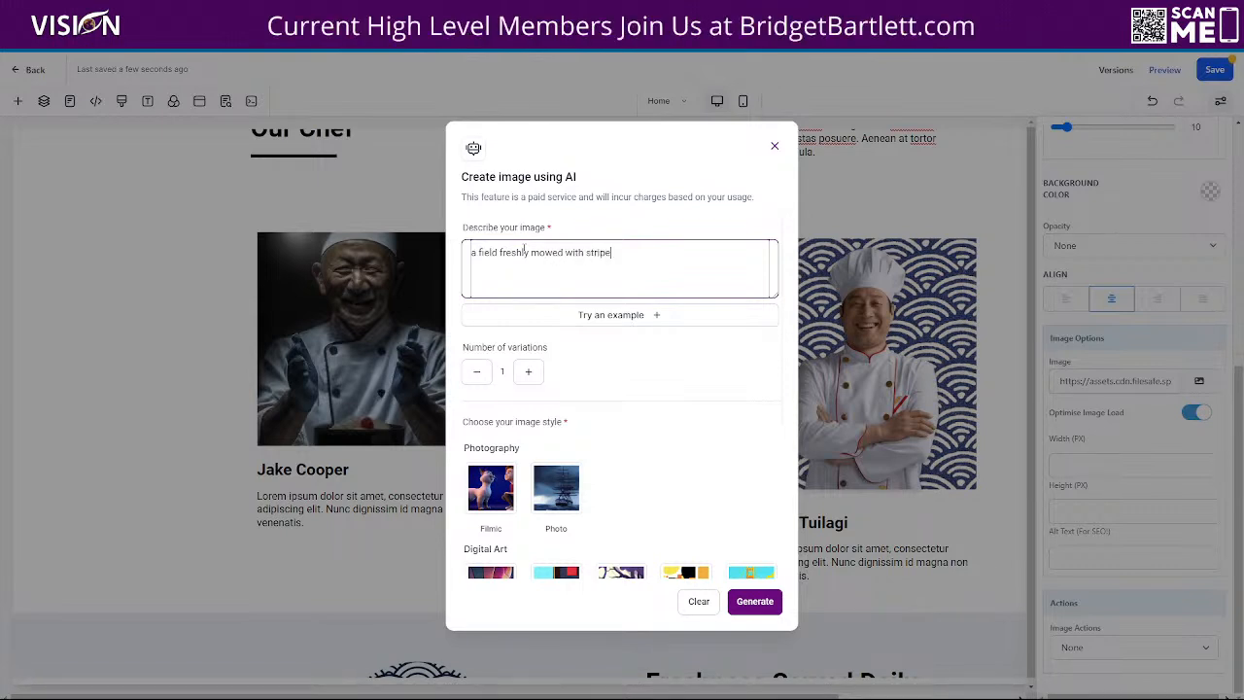
# - Generate 3 Photo-style variations of the striped field
pyautogui.click(528, 371)
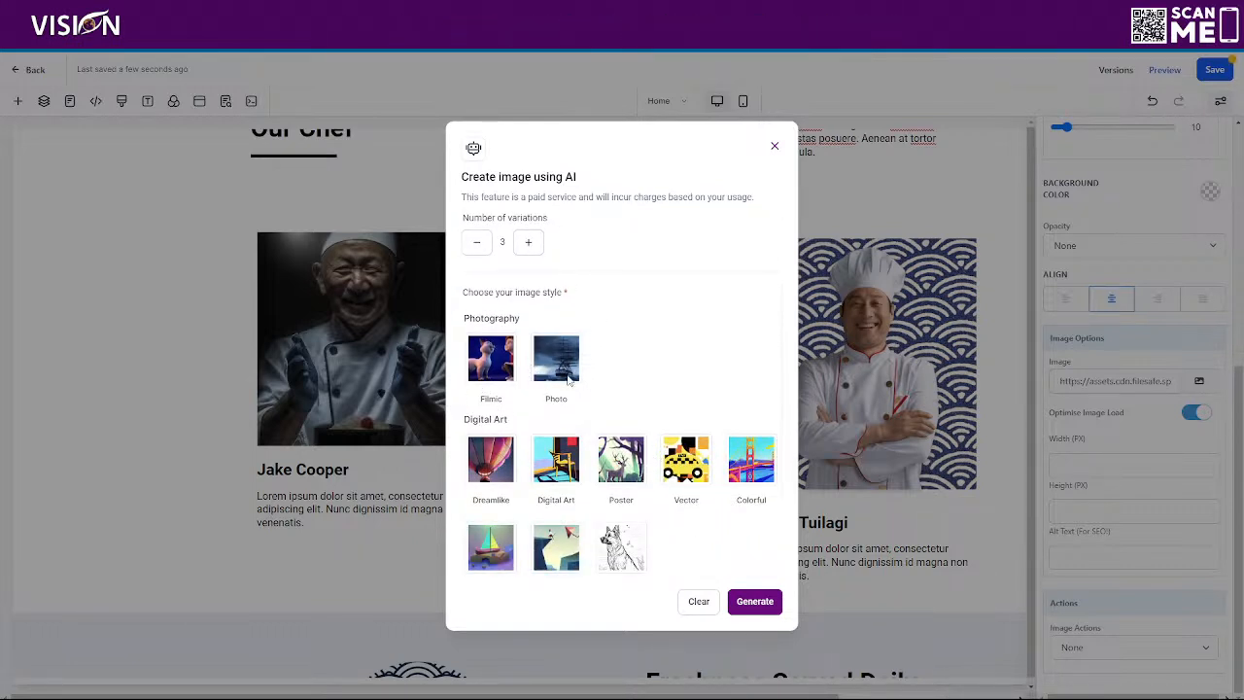
pyautogui.click(555, 359)
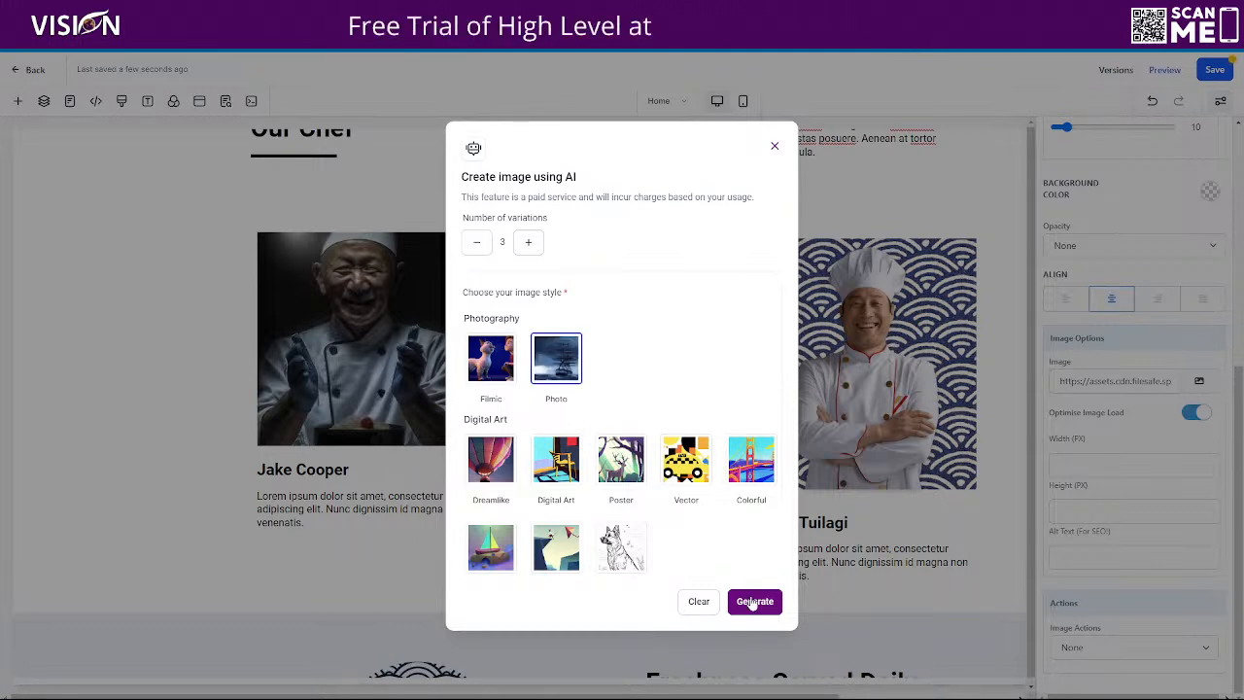
pyautogui.click(755, 600)
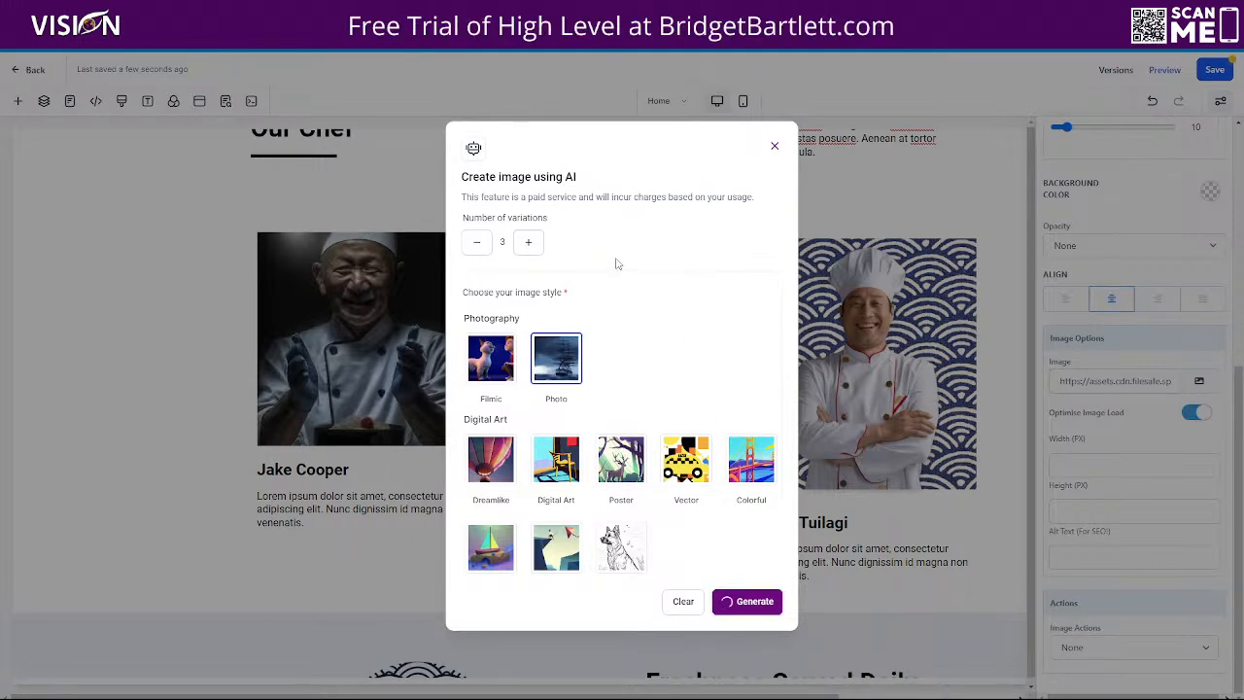
pyautogui.click(746, 601)
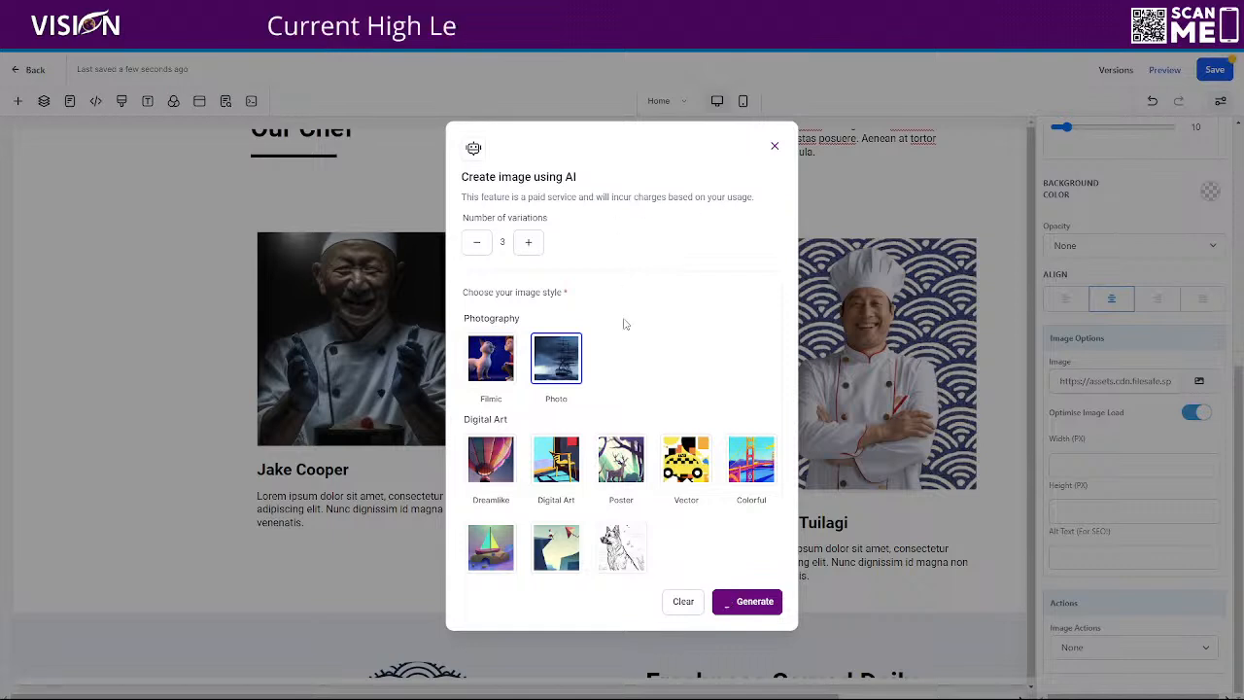
pyautogui.click(746, 601)
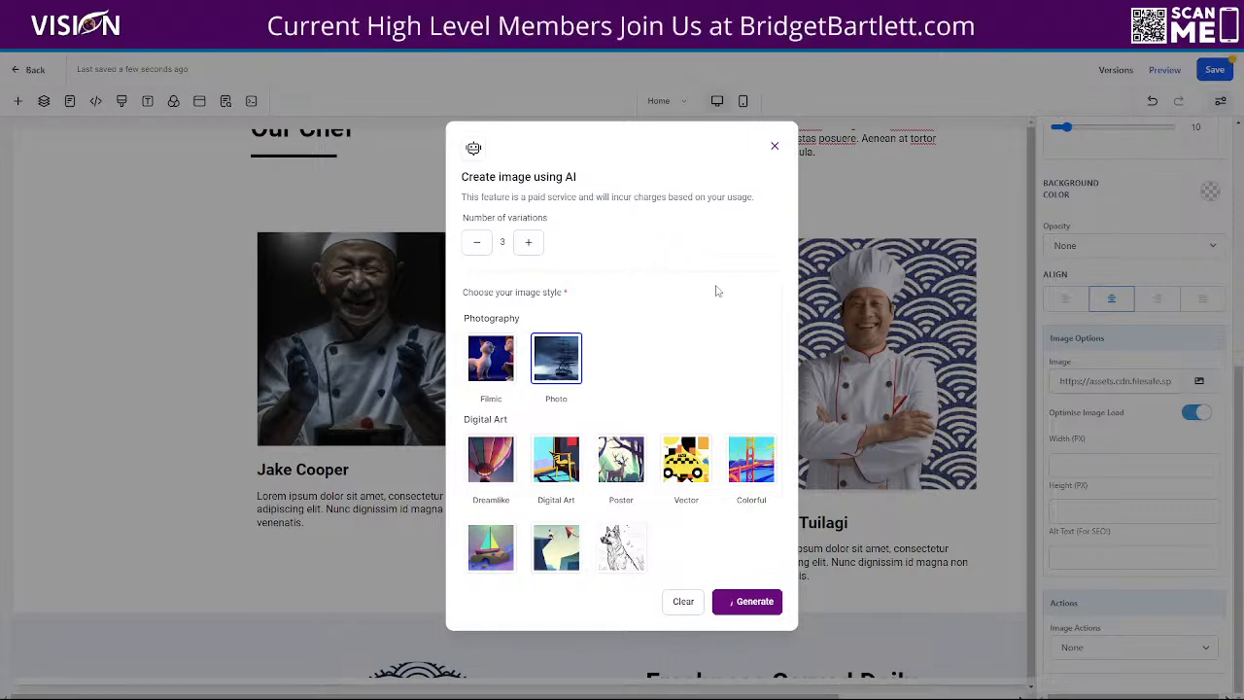
pyautogui.click(746, 601)
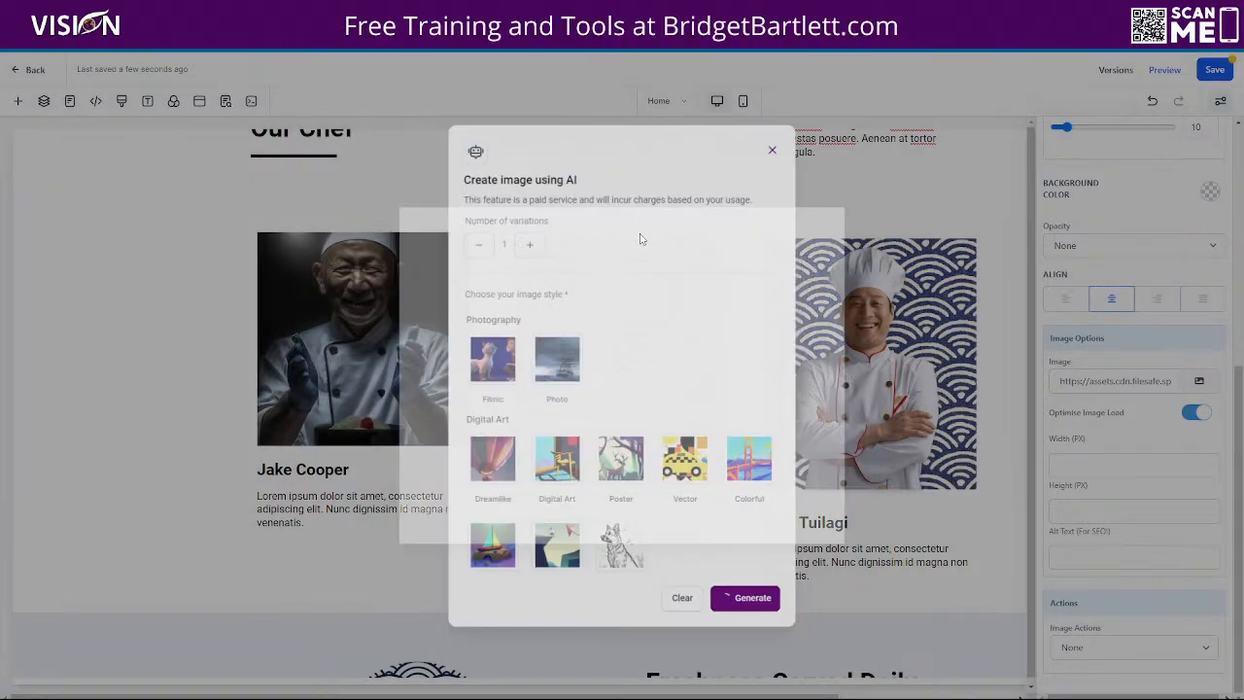
# - Preview the V2 striped-field image, then close the generator without applying any image
pyautogui.click(745, 597)
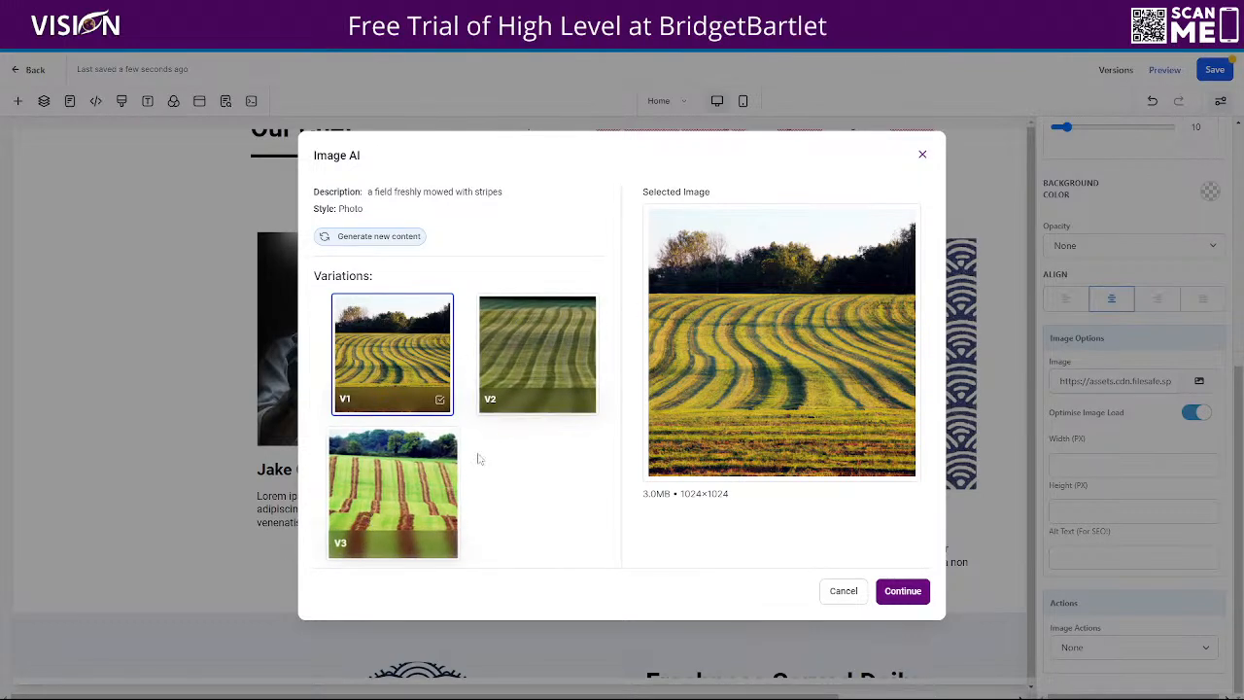
pyautogui.click(538, 354)
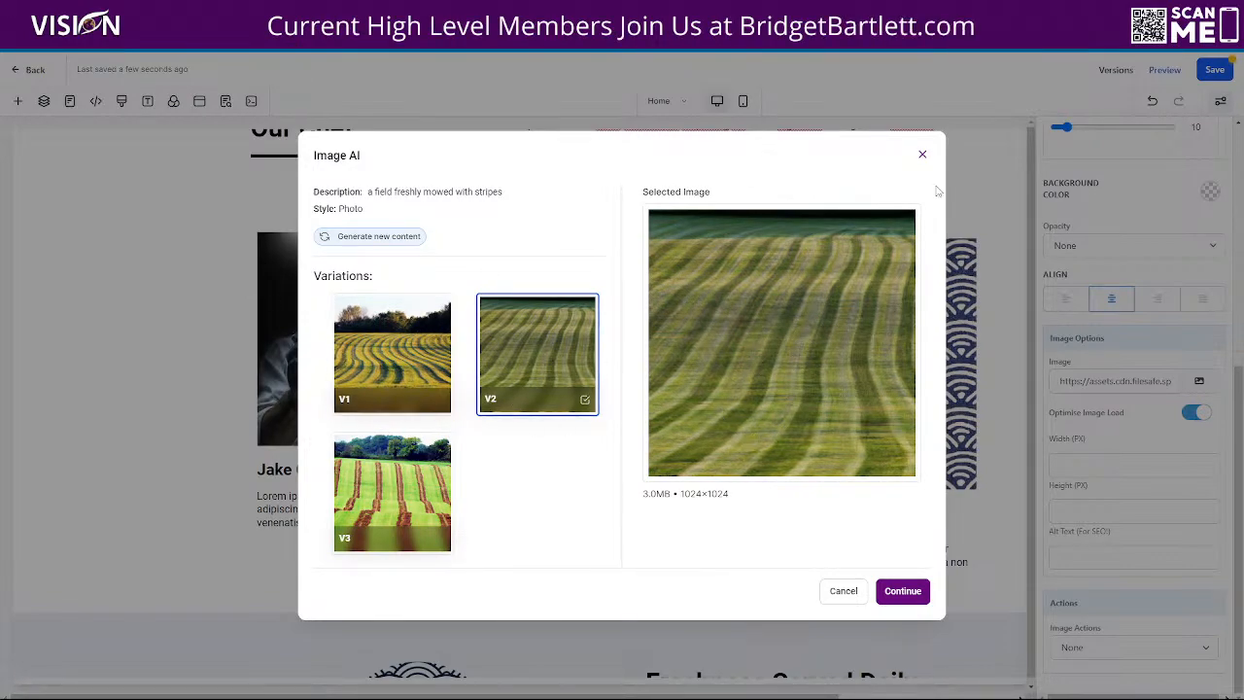
pyautogui.click(842, 591)
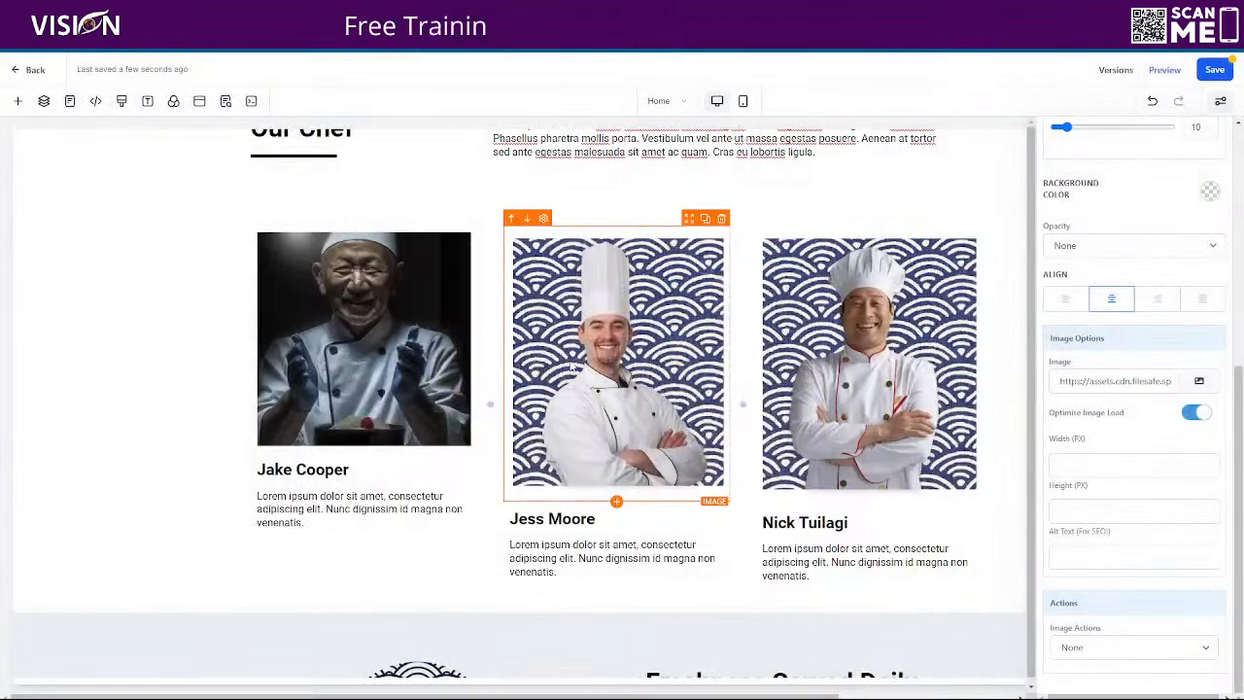
pyautogui.scroll(3)
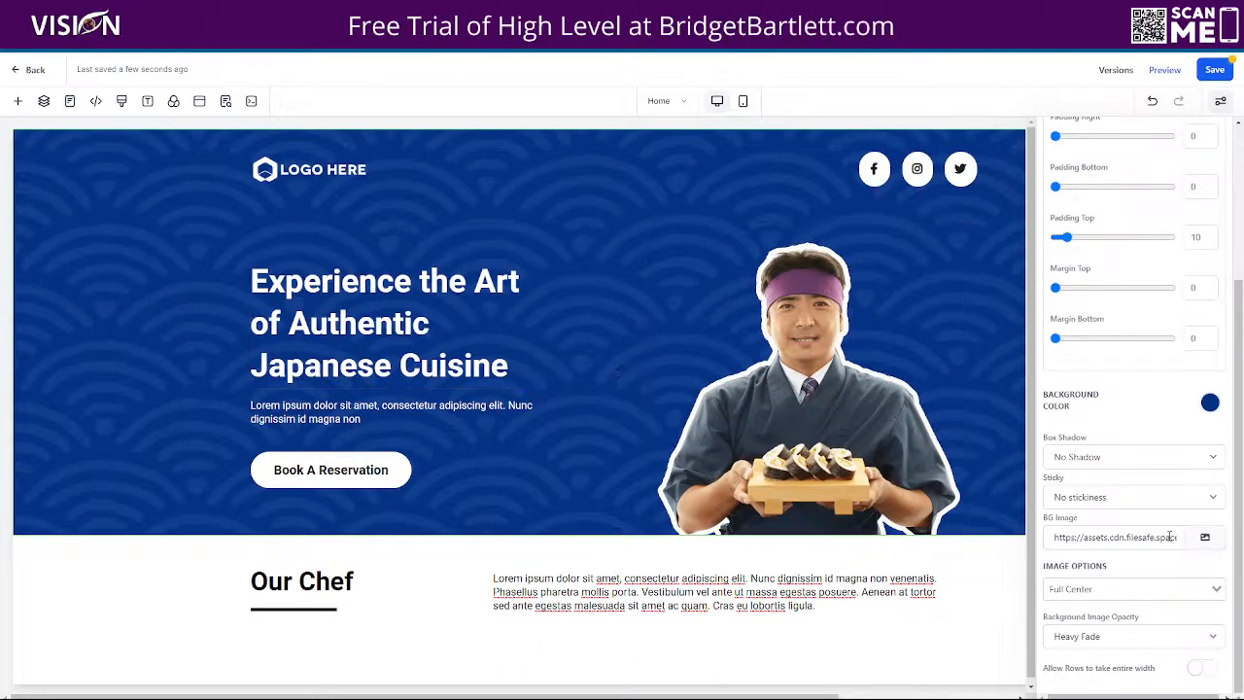
# - Open the media library from the header section's BG Image field
pyautogui.click(1204, 537)
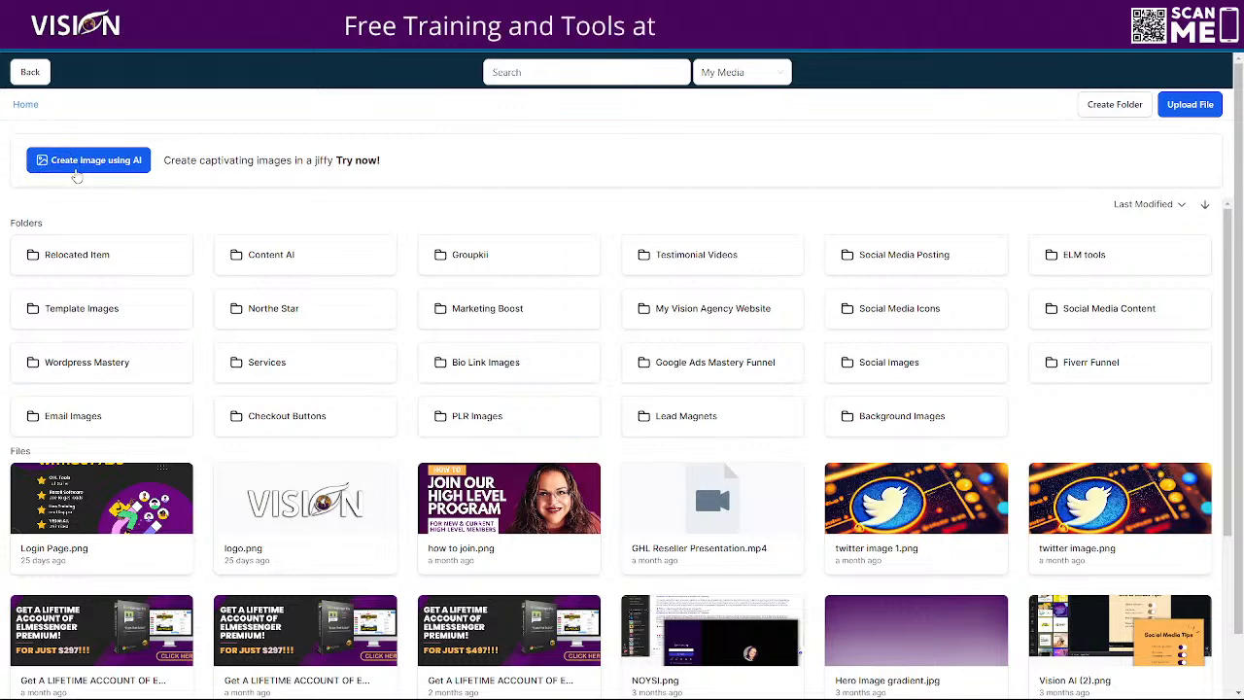
# - Start an AI image described as 'Japanese restaurant', correcting the misspelled word
pyautogui.click(87, 161)
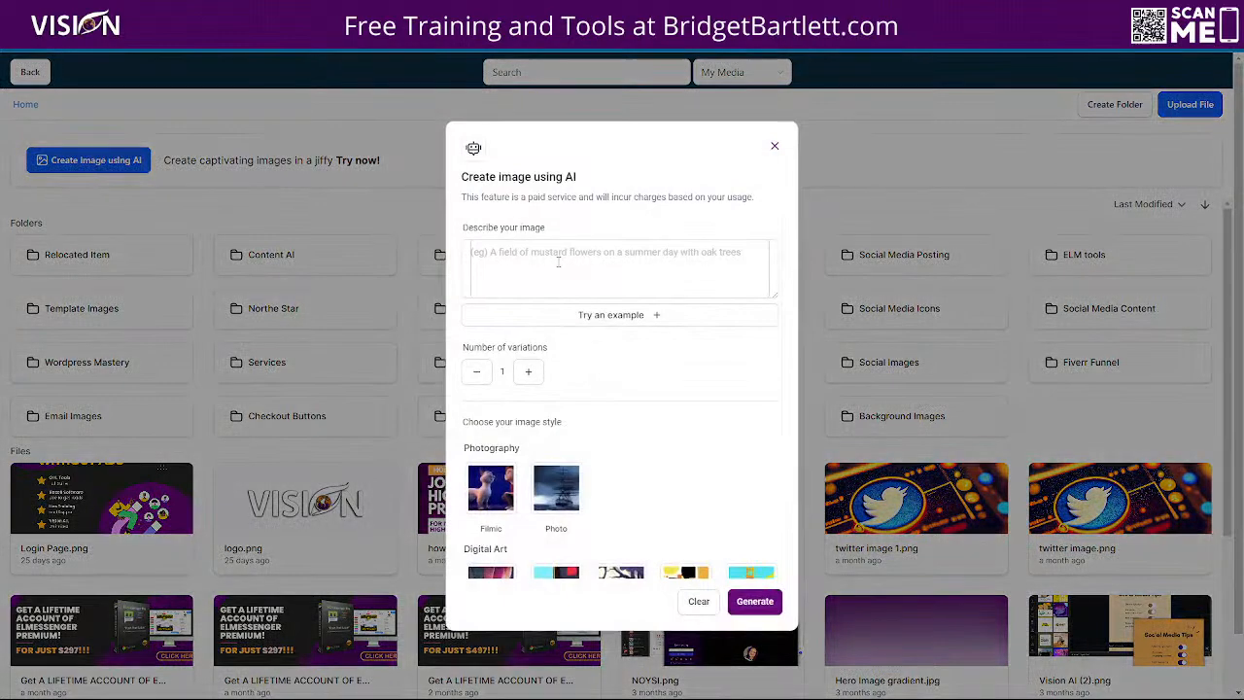
pyautogui.click(619, 268)
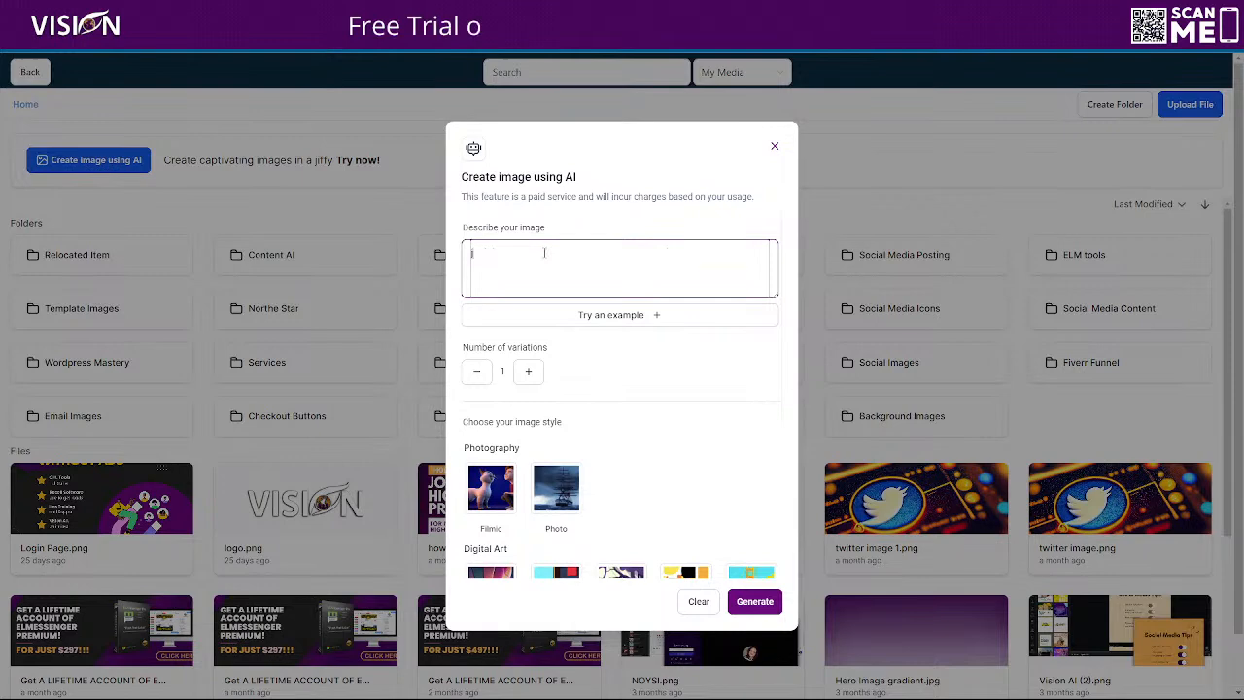
pyautogui.write('japanese resteraunt')
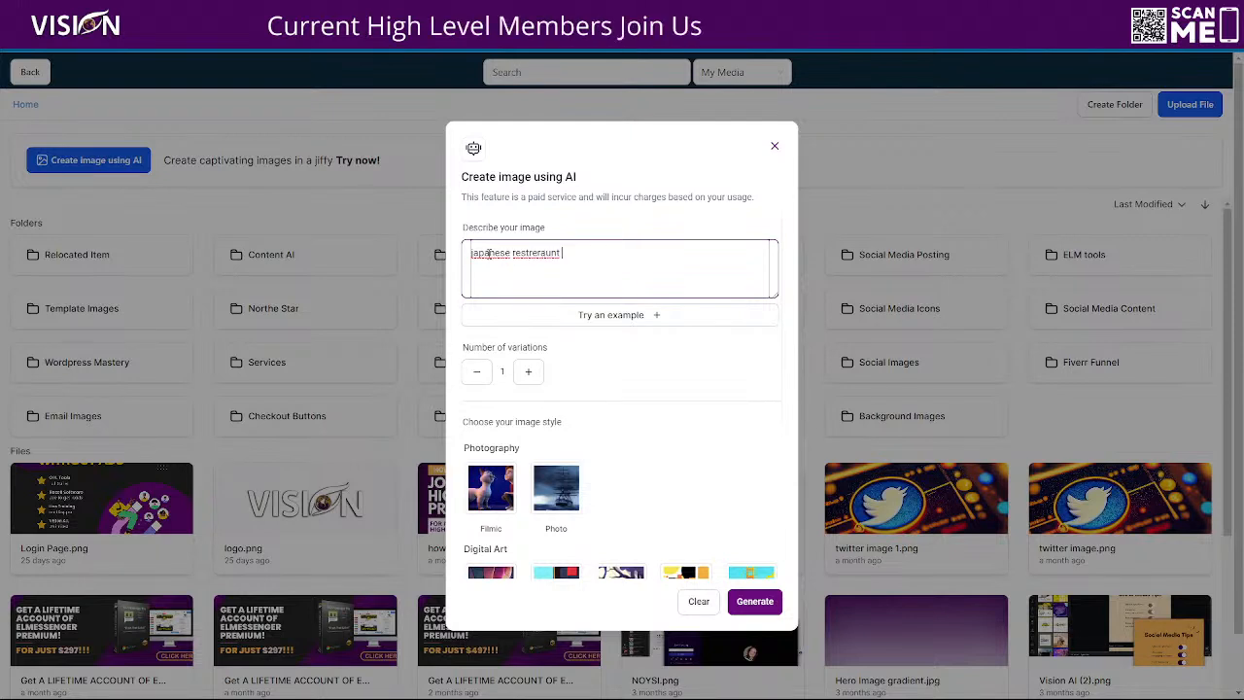
pyautogui.rightClick(488, 253)
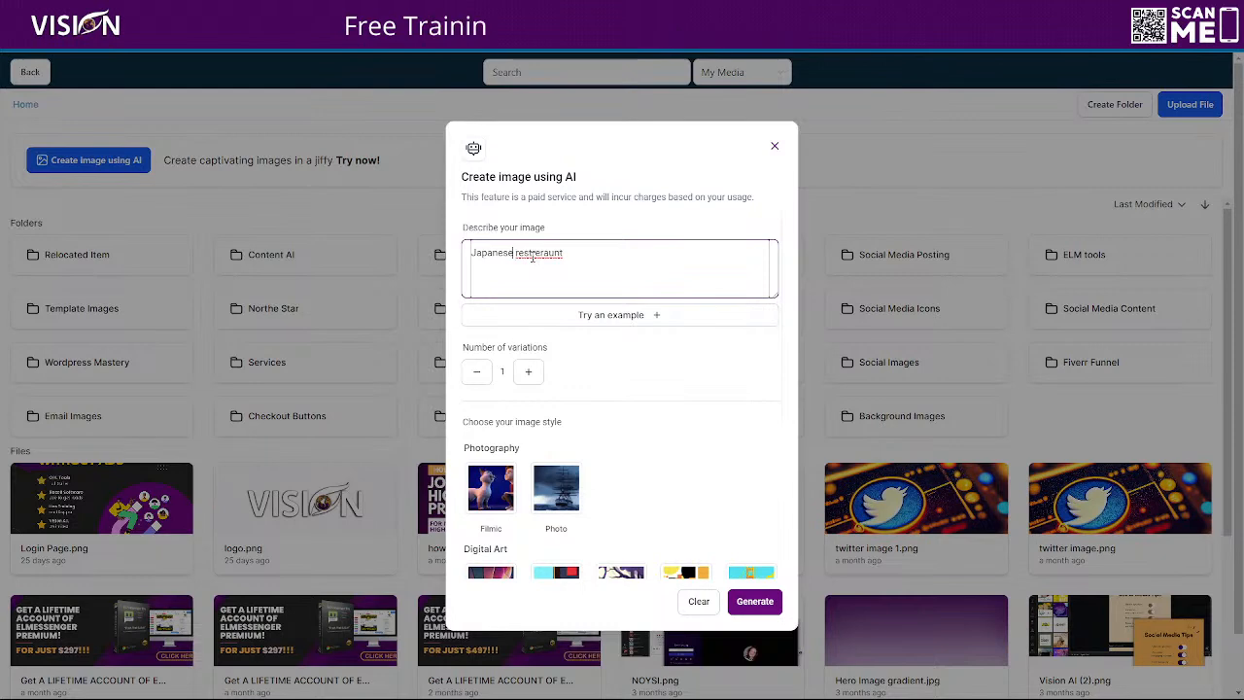
pyautogui.rightClick(538, 251)
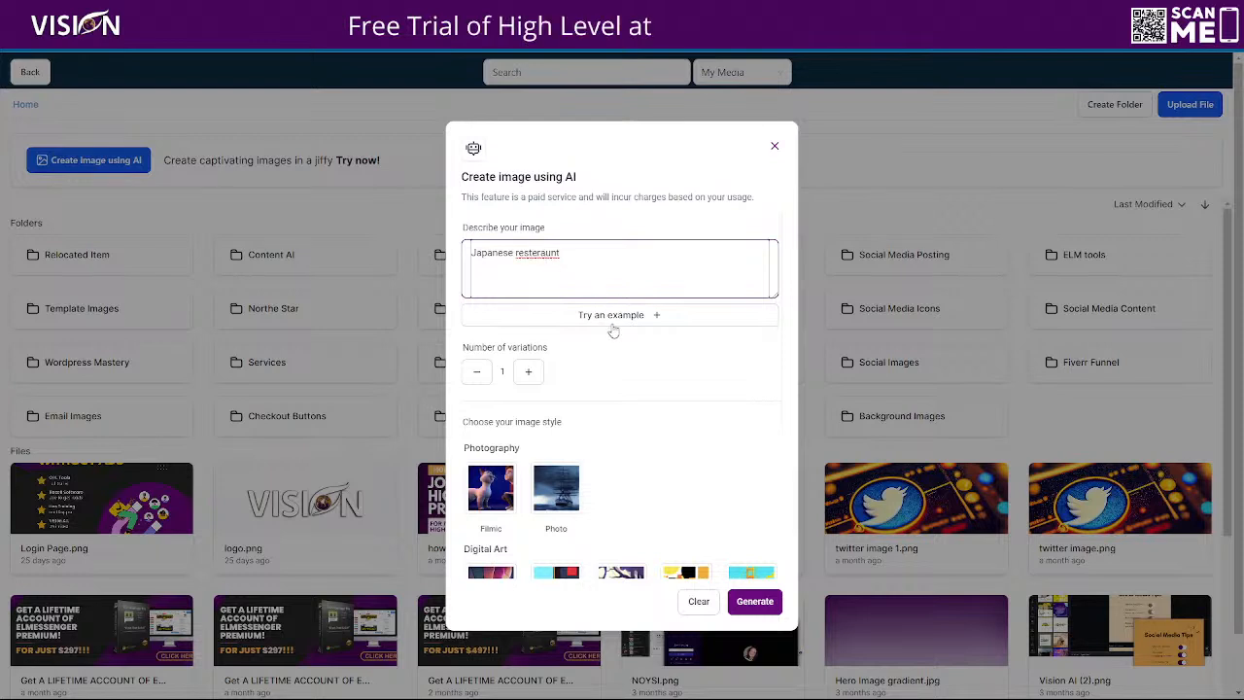
pyautogui.rightClick(536, 252)
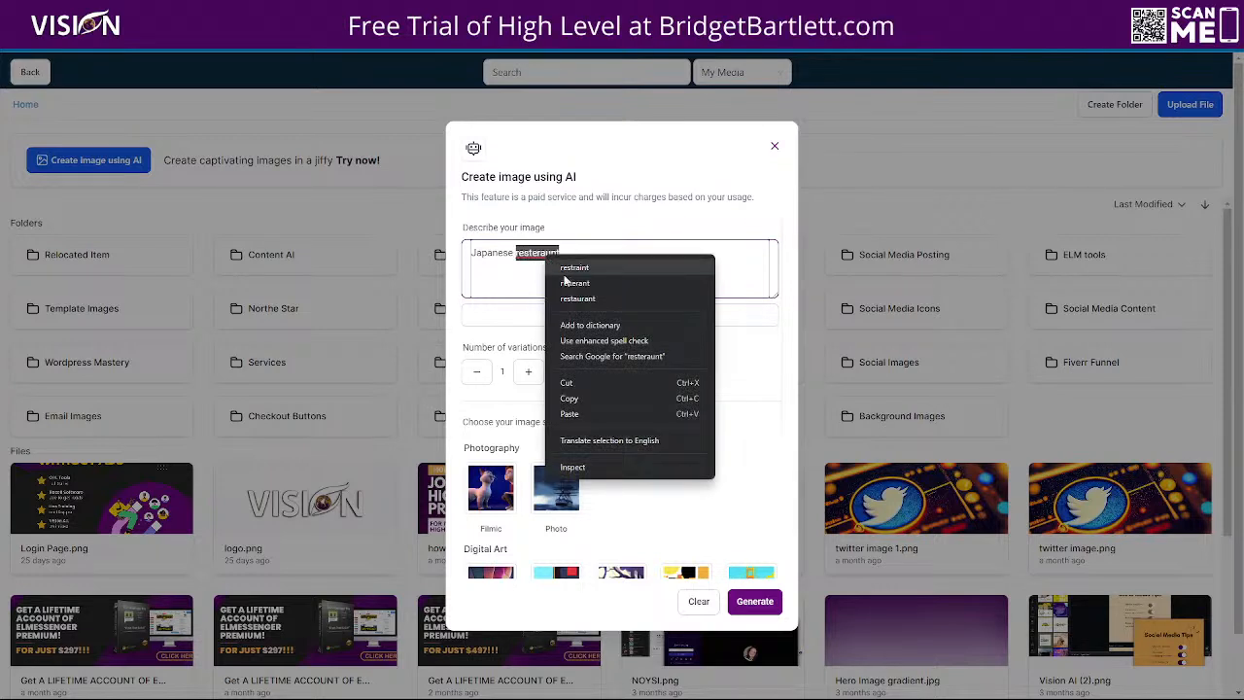
# - Generate three Photo-style variations of the Japanese restaurant image
pyautogui.click(529, 371)
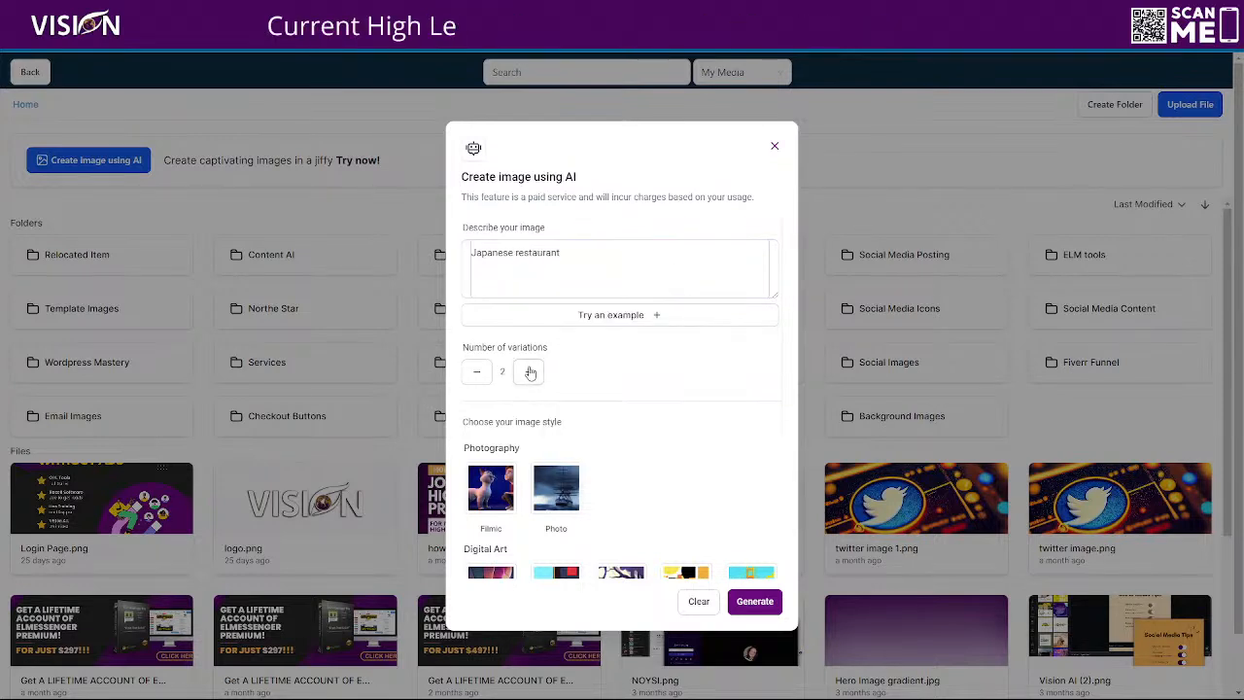
pyautogui.scroll(-3)
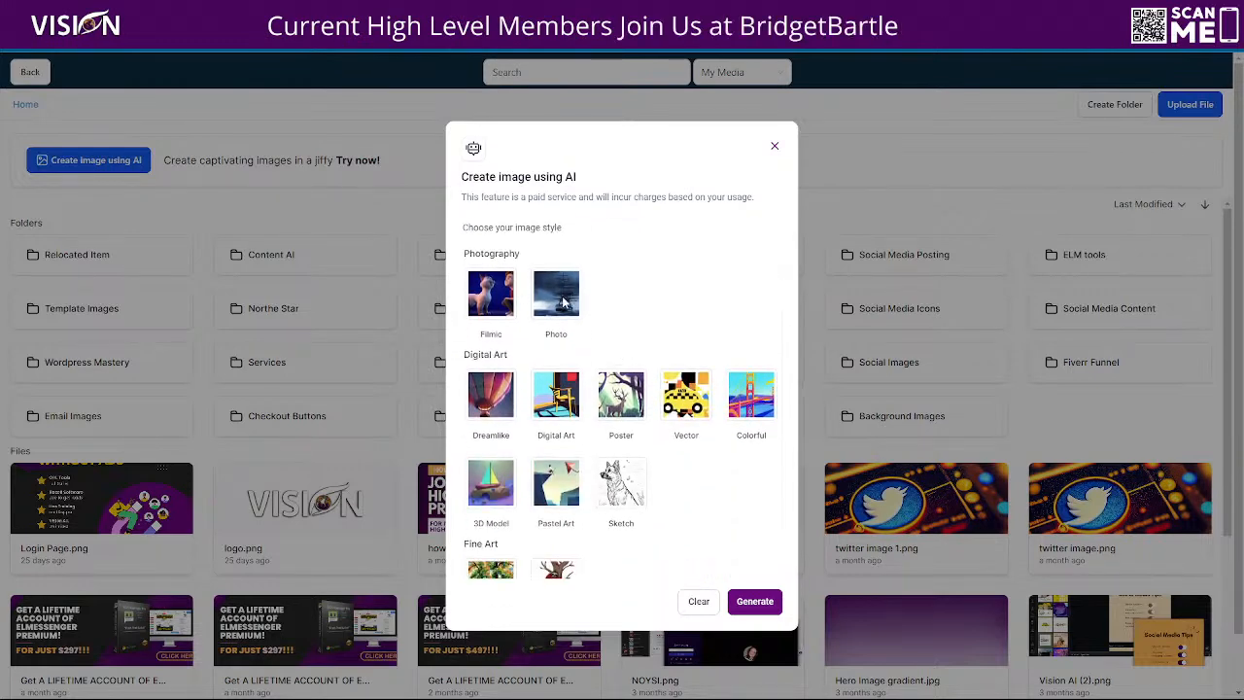
pyautogui.click(554, 292)
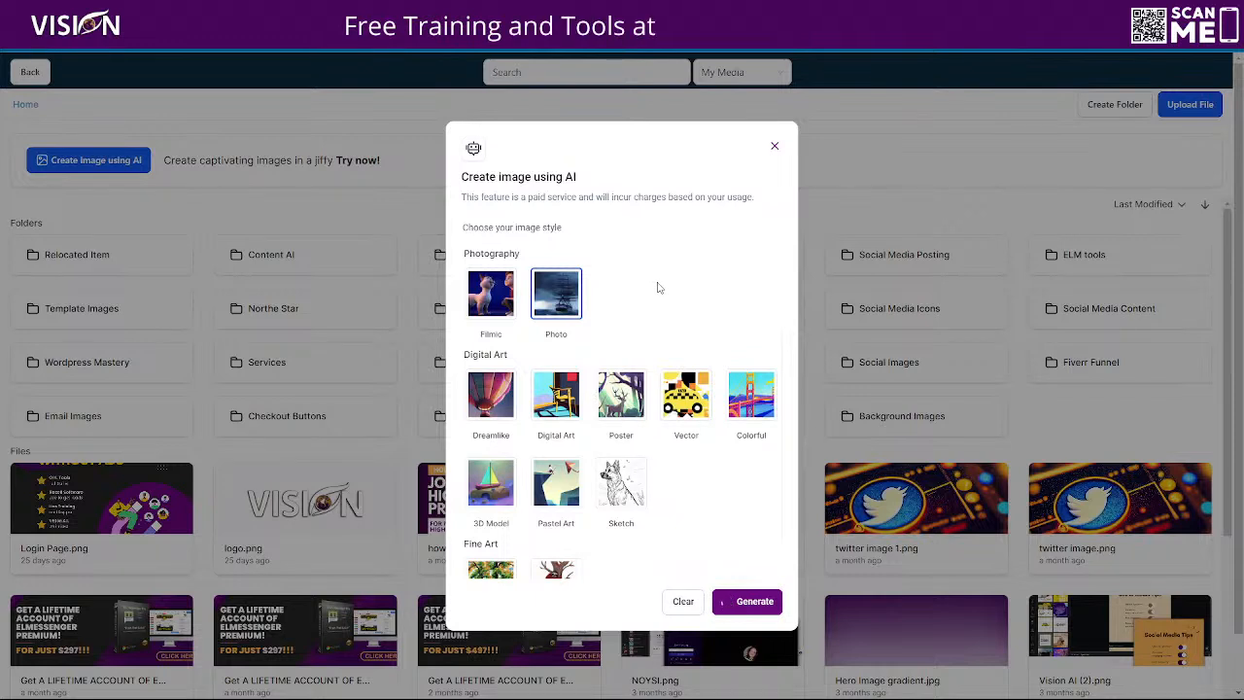
pyautogui.click(746, 600)
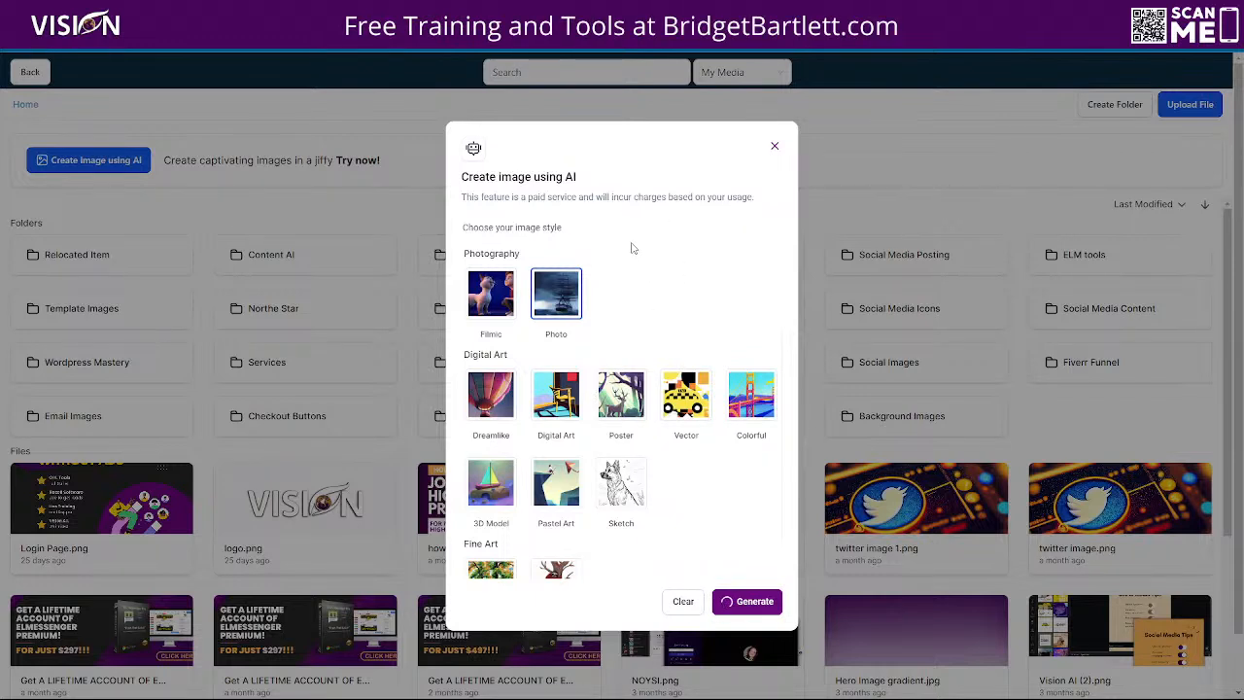
pyautogui.click(747, 601)
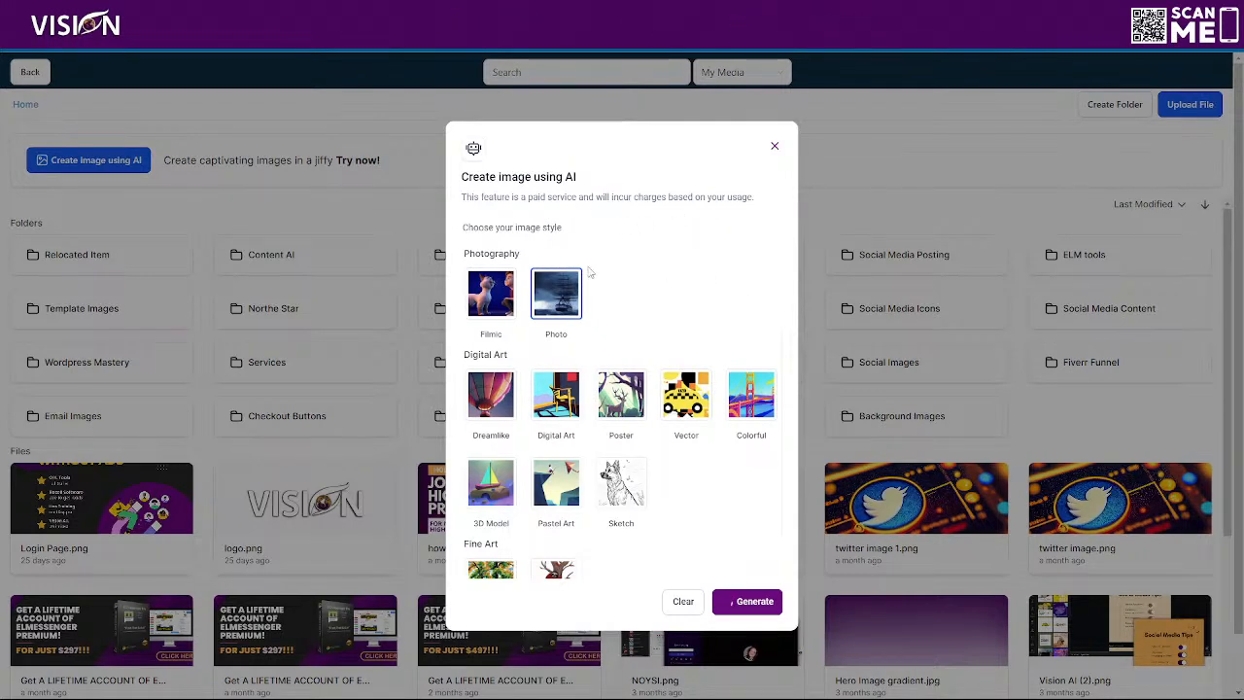
pyautogui.click(747, 601)
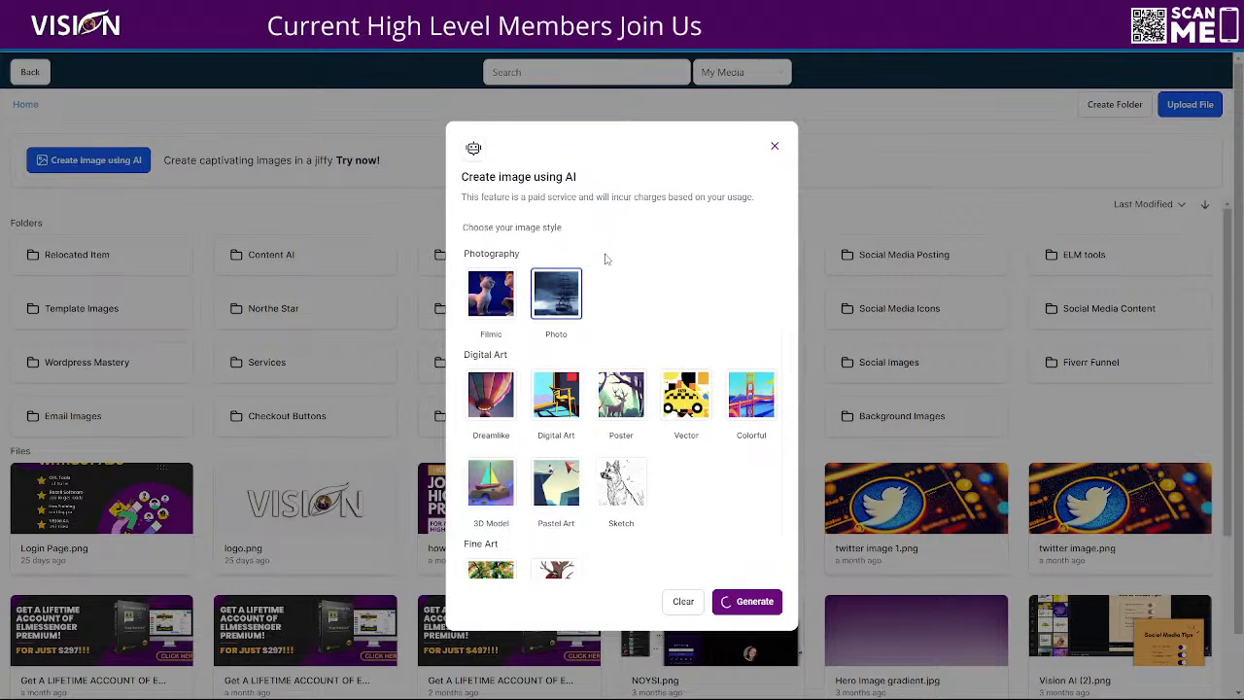
pyautogui.click(747, 601)
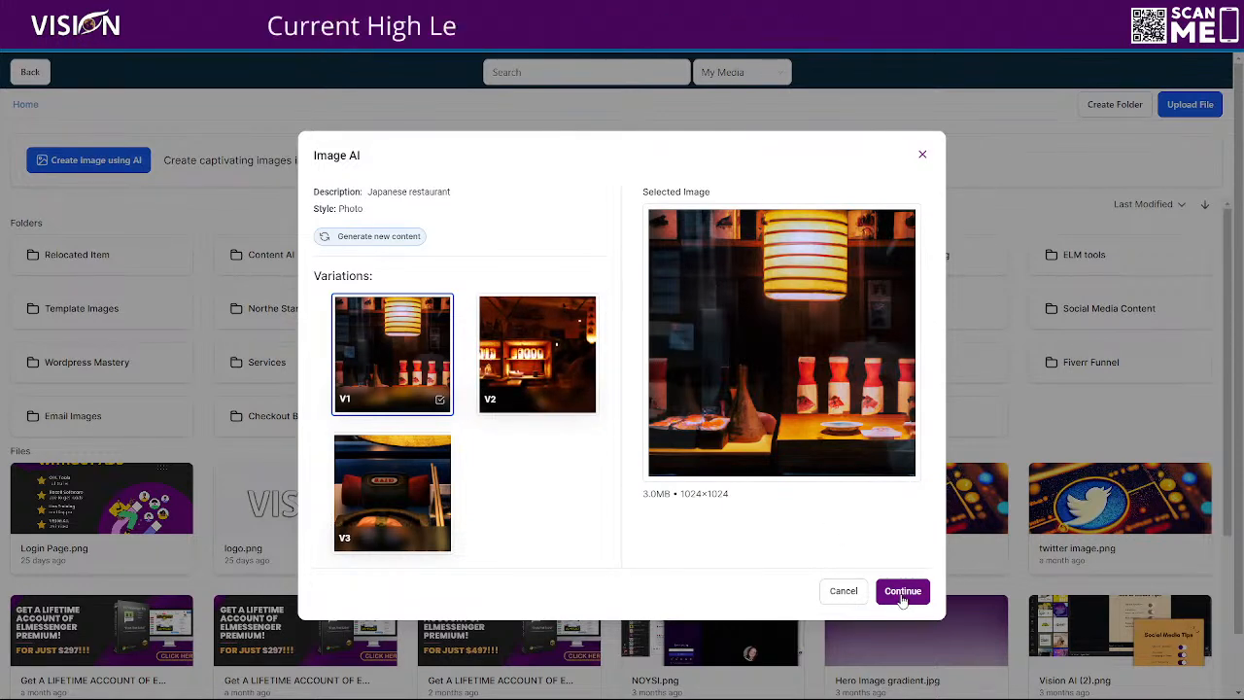
# - Insert restaurant photo V1 as the header section's background image
pyautogui.click(901, 591)
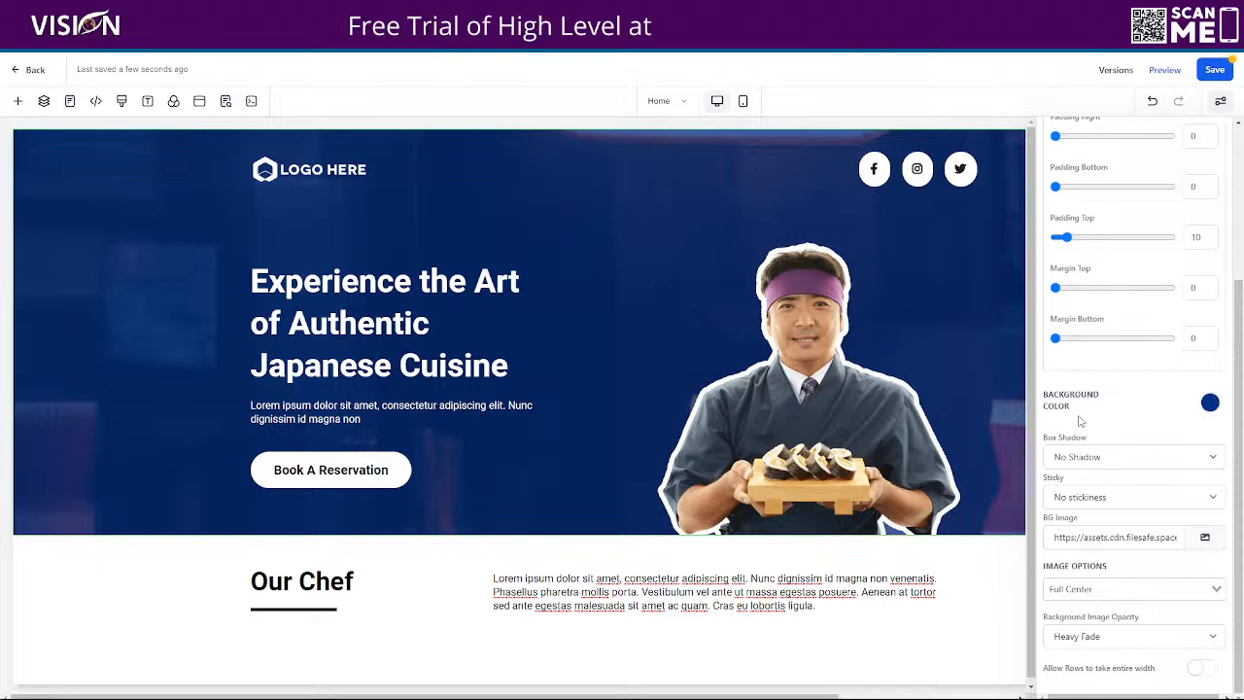
# - Make the header background colour transparent with no image fade, filling 100% width
pyautogui.click(1209, 403)
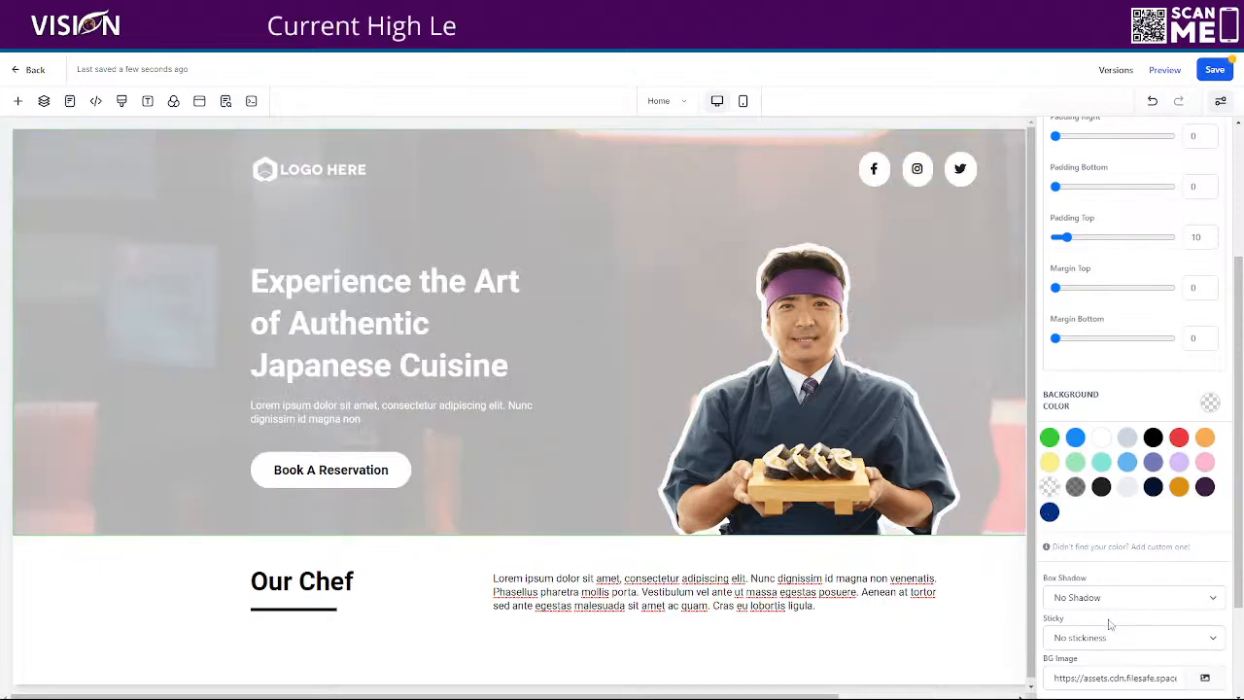
pyautogui.scroll(-3)
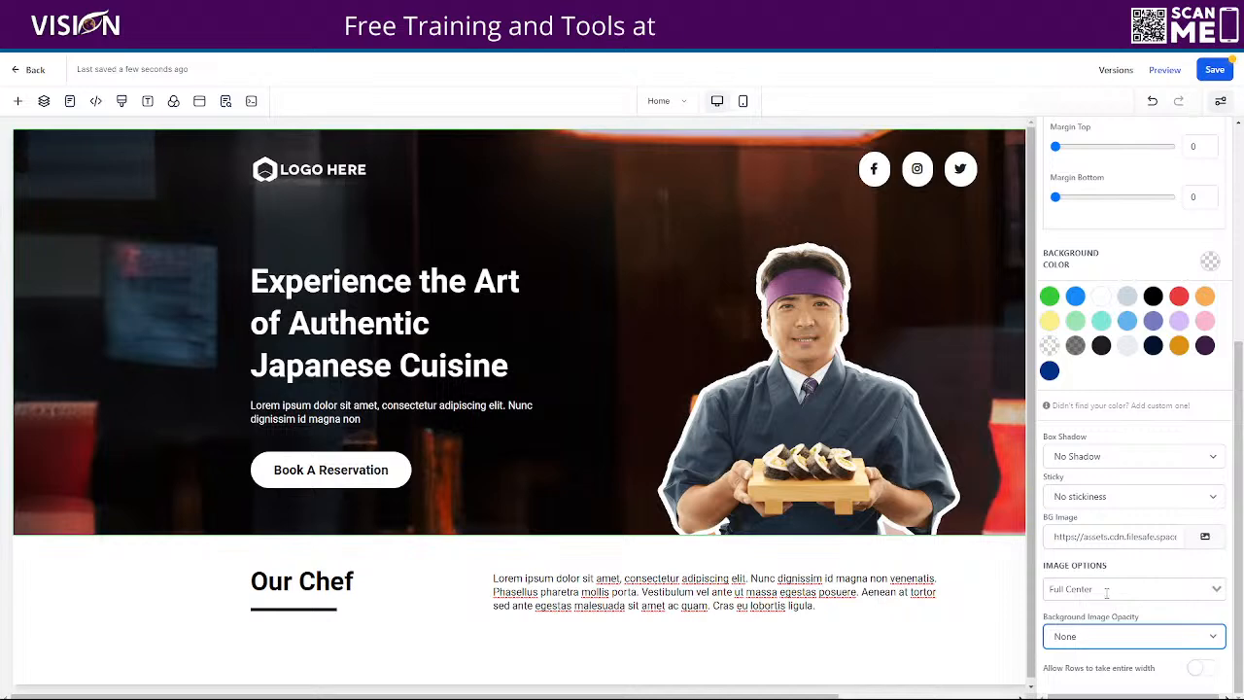
pyautogui.click(1133, 588)
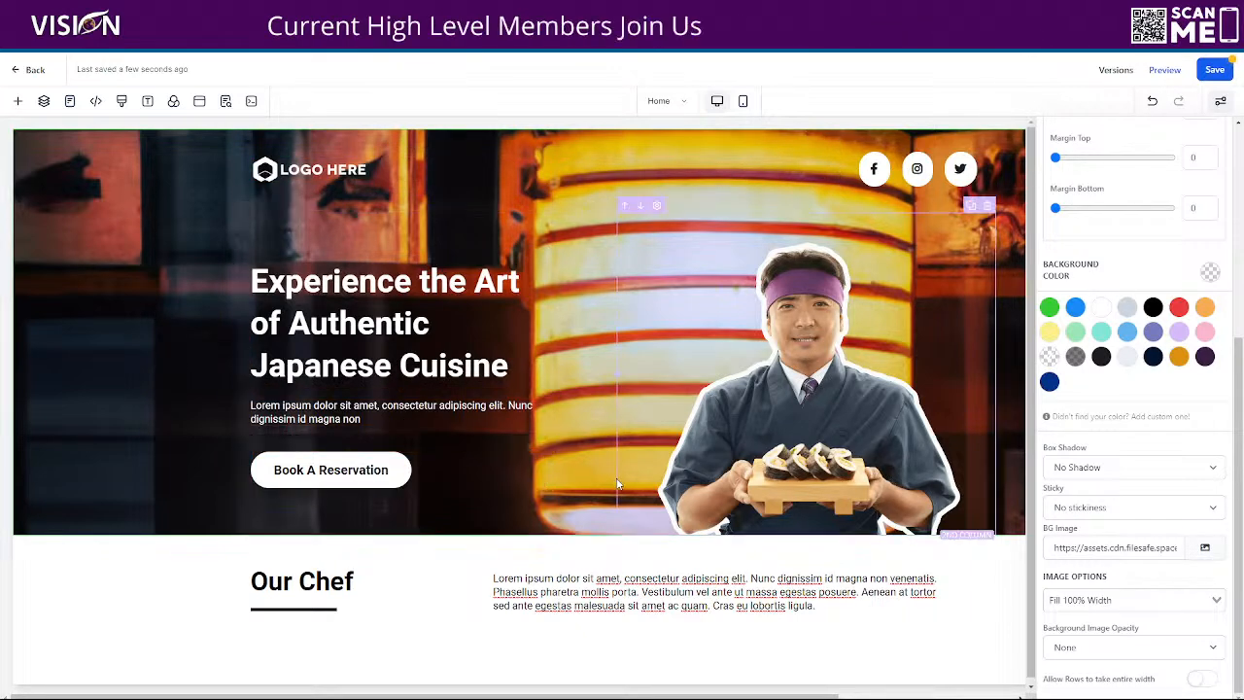
pyautogui.scroll(-3)
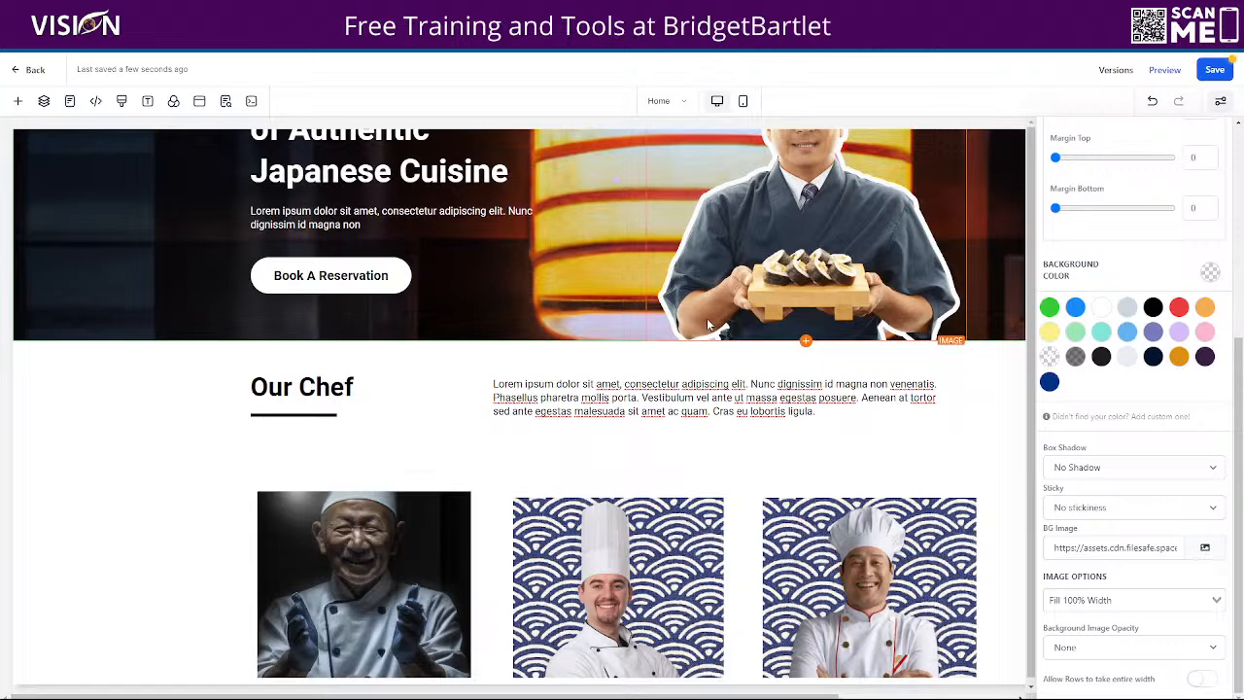
pyautogui.click(714, 397)
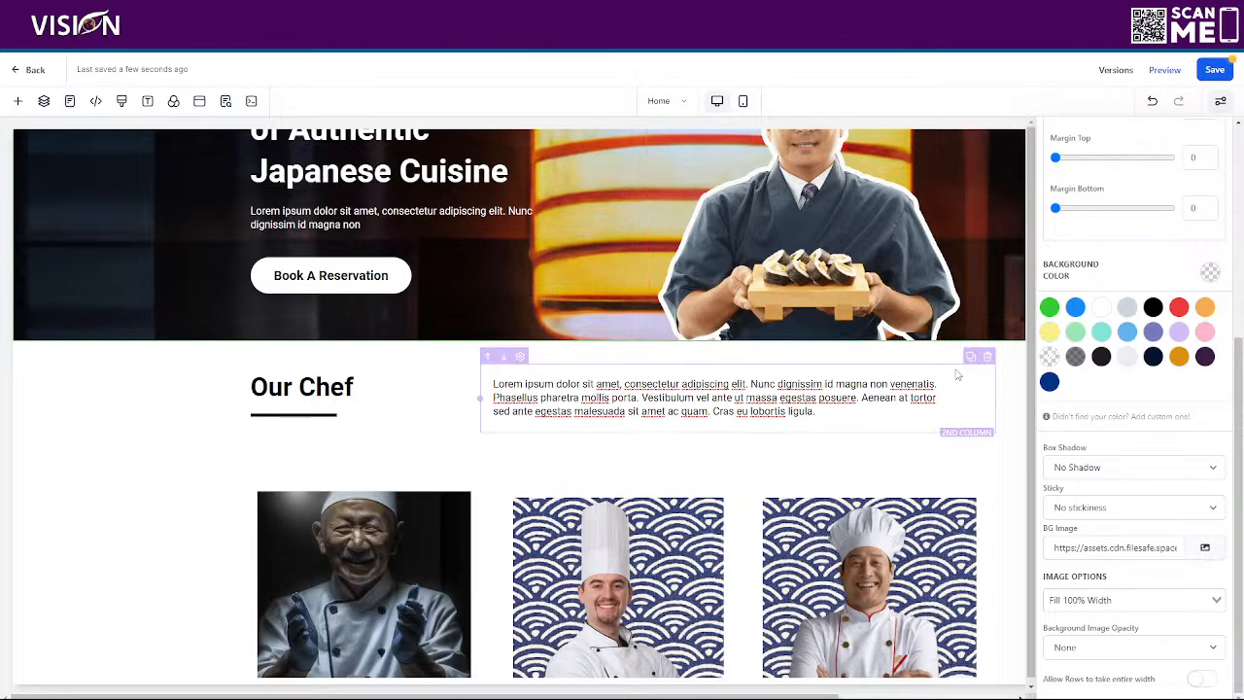